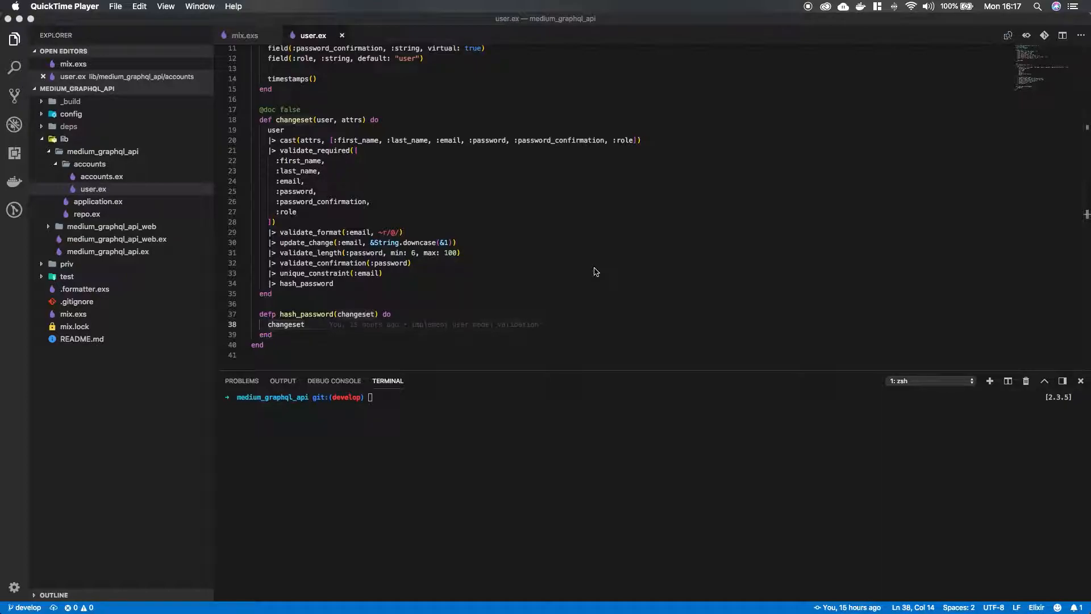
{"action": "mouse_move", "coordinate": [318, 172]}
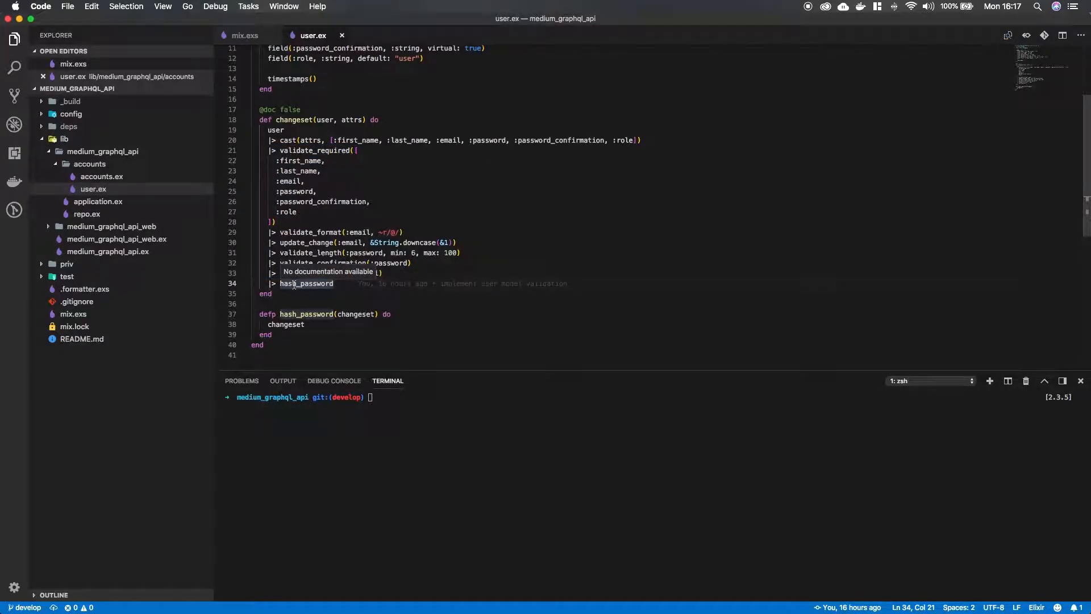
Run git flow feature start implement_password_hasing from develop in the integrated terminal
{"action": "left_click", "coordinate": [318, 283]}
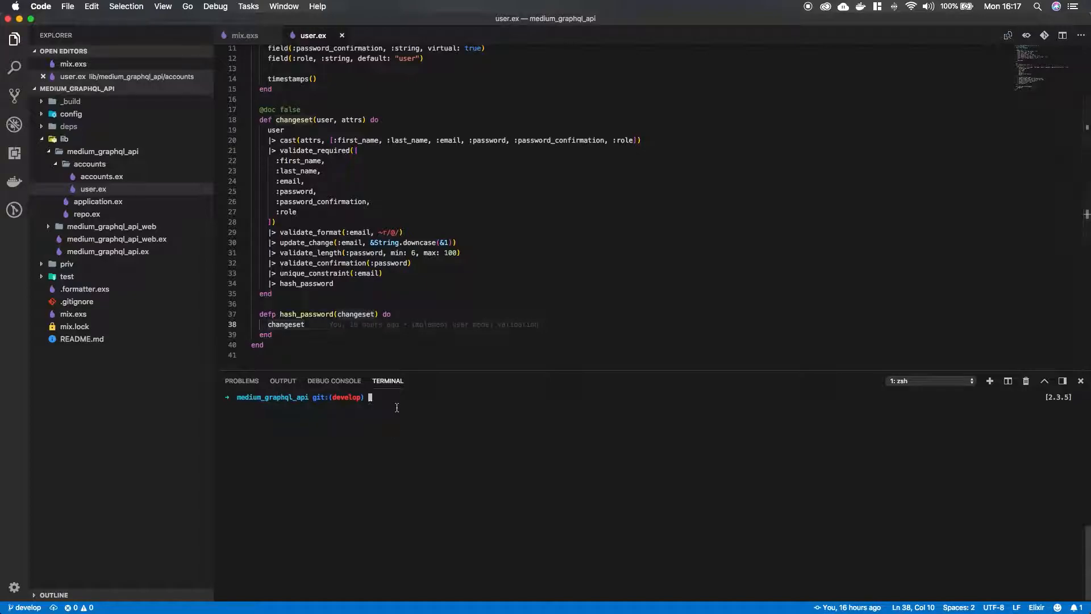
{"action": "type", "text": "git"}
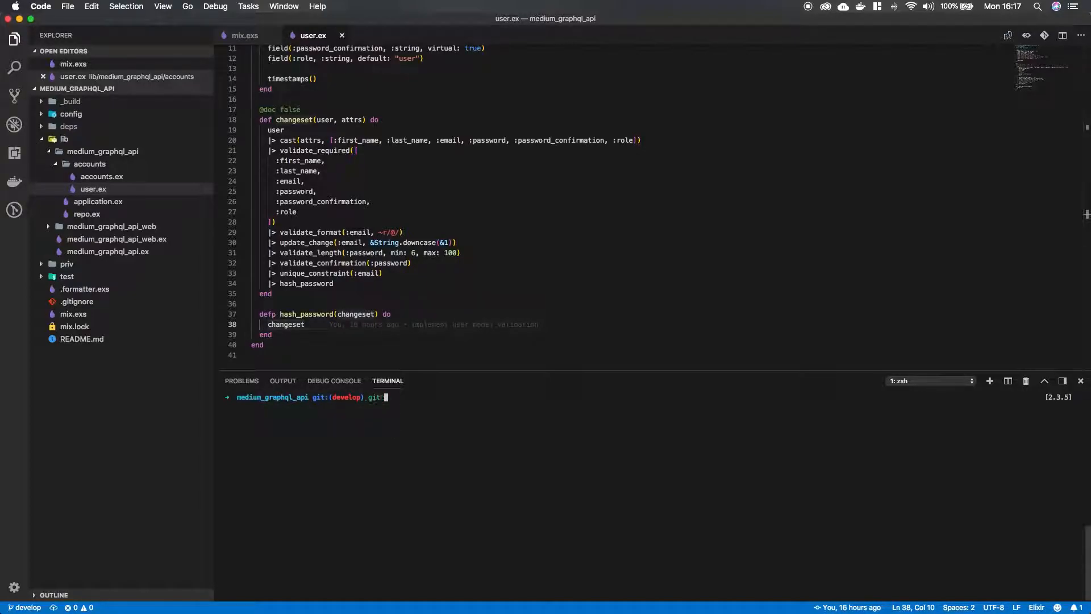
{"action": "type", "text": "flow feat"}
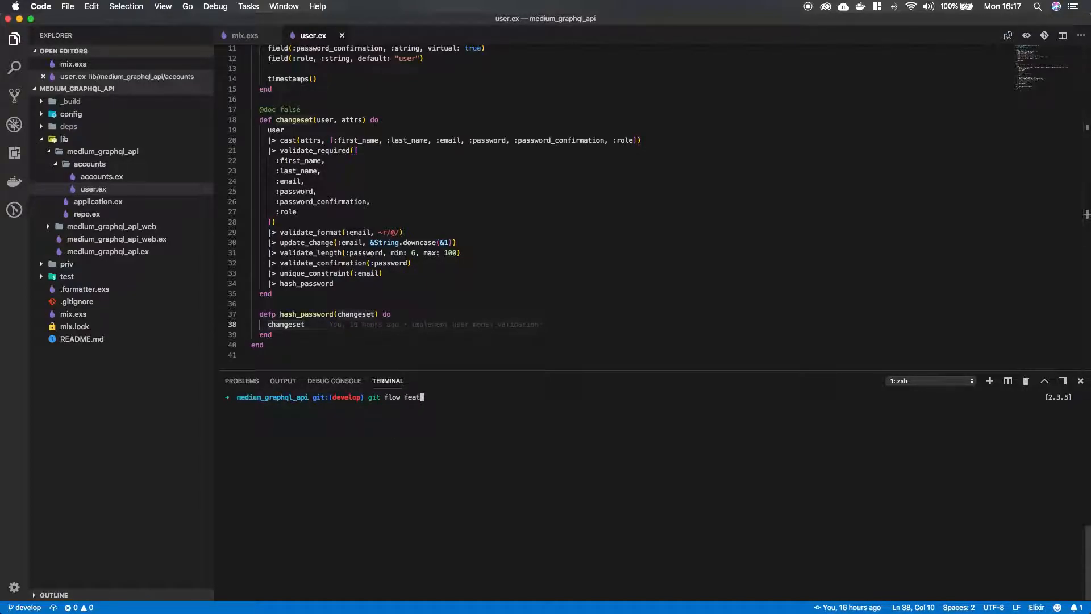
{"action": "type", "text": "ure start impl"}
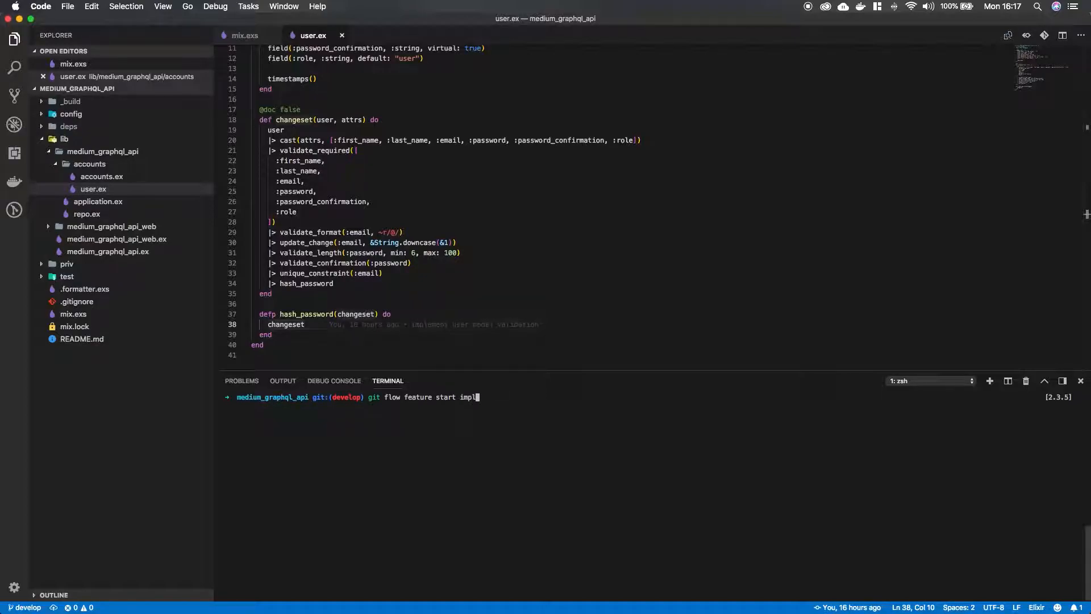
{"action": "type", "text": "ement_password_hasing"}
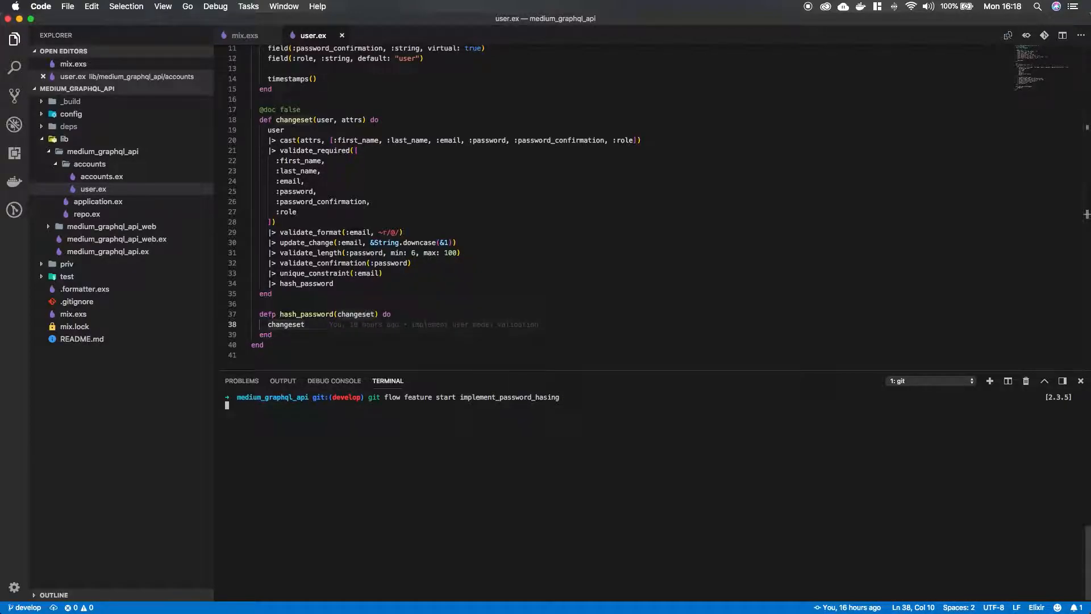
{"action": "key", "text": "Return"}
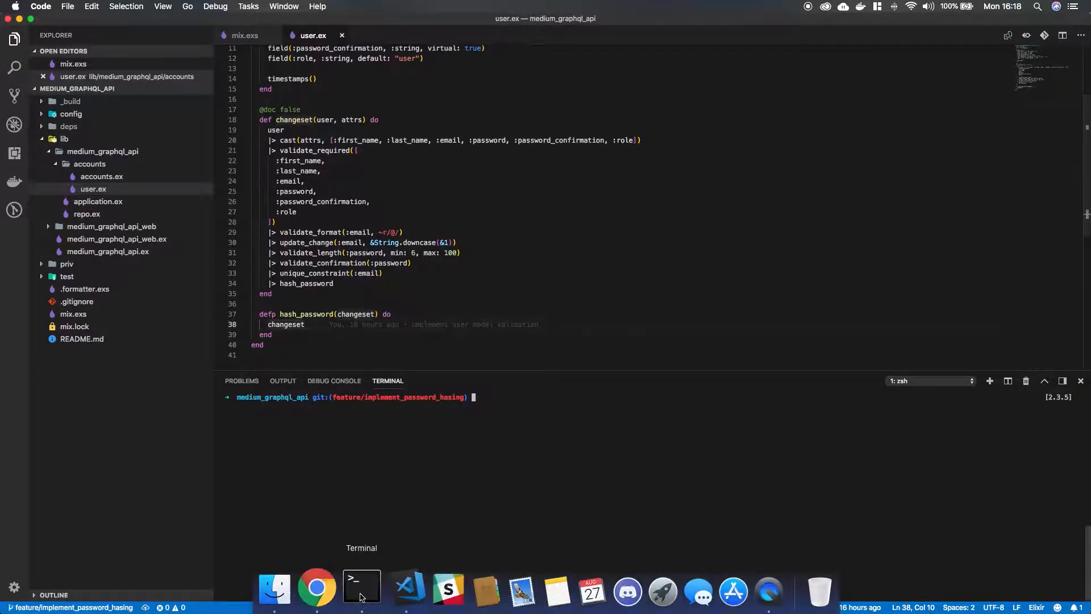
Review the Comeonin README's Installation deps snippet in Chrome and return to the editor
{"action": "left_click", "coordinate": [315, 592]}
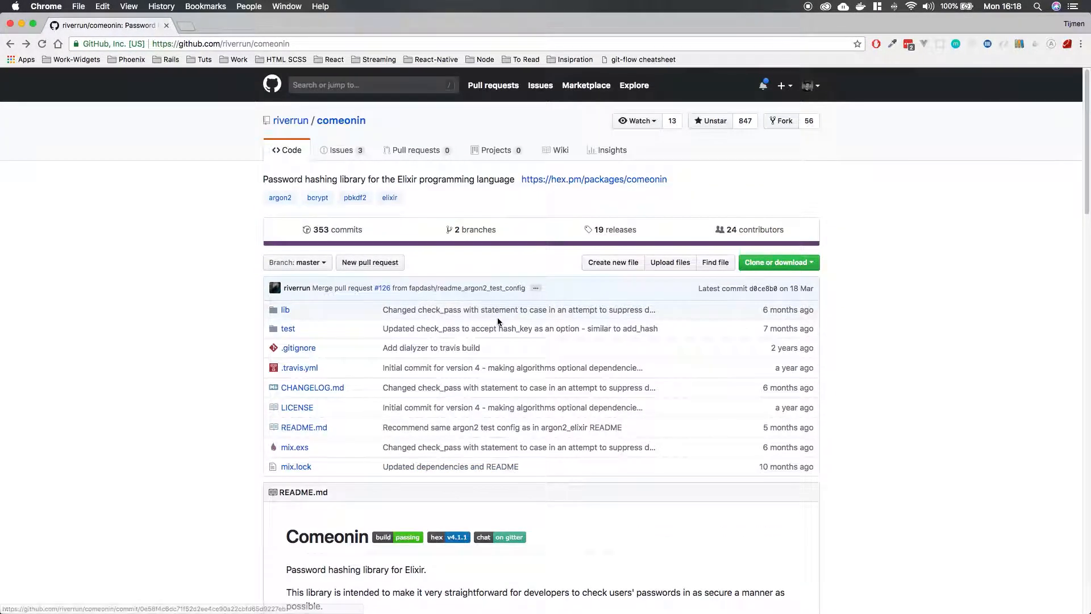
{"action": "mouse_move", "coordinate": [533, 326]}
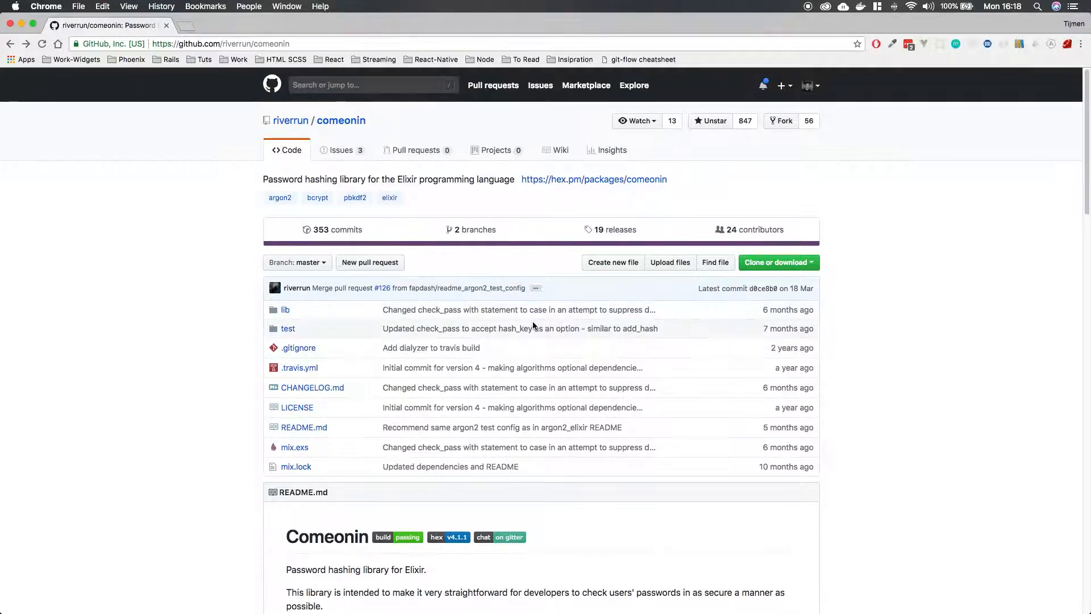
{"action": "scroll", "scroll_direction": "down", "scroll_amount": 3}
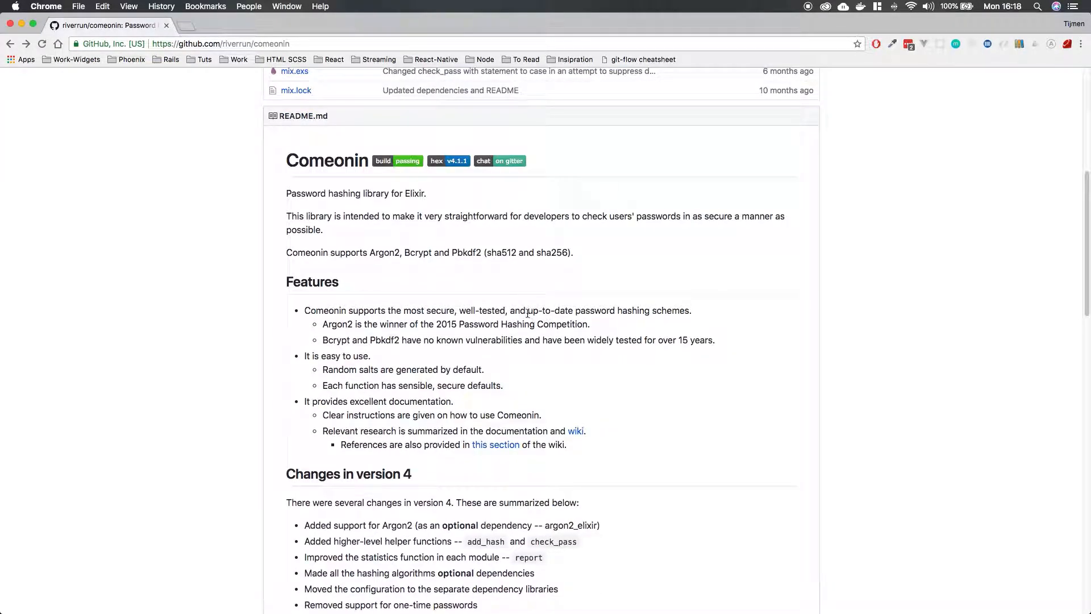
{"action": "scroll", "scroll_direction": "down", "scroll_amount": 3}
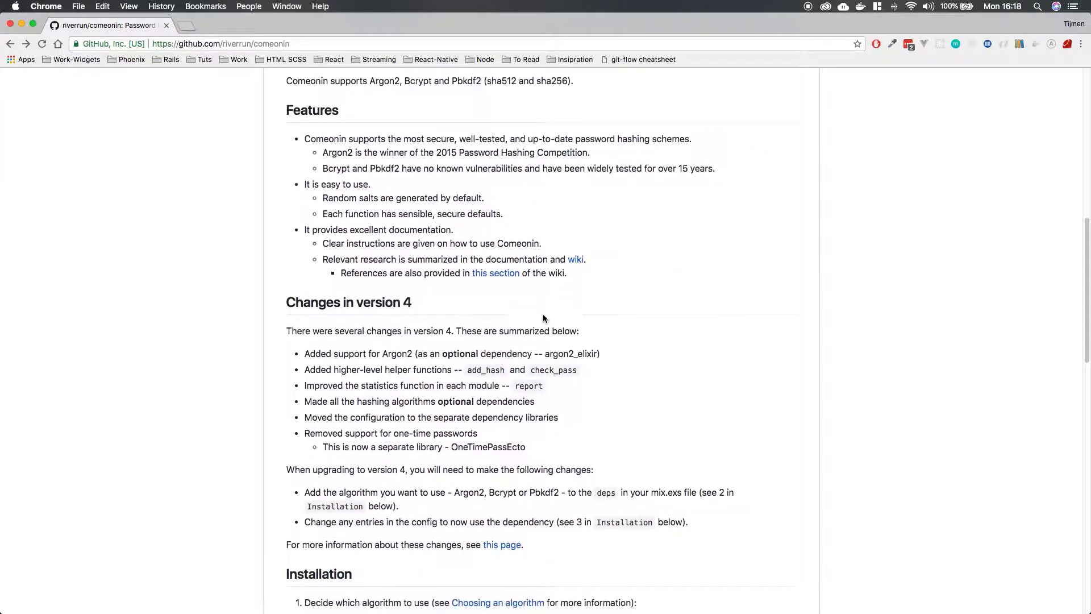
{"action": "scroll", "scroll_direction": "down", "scroll_amount": 3}
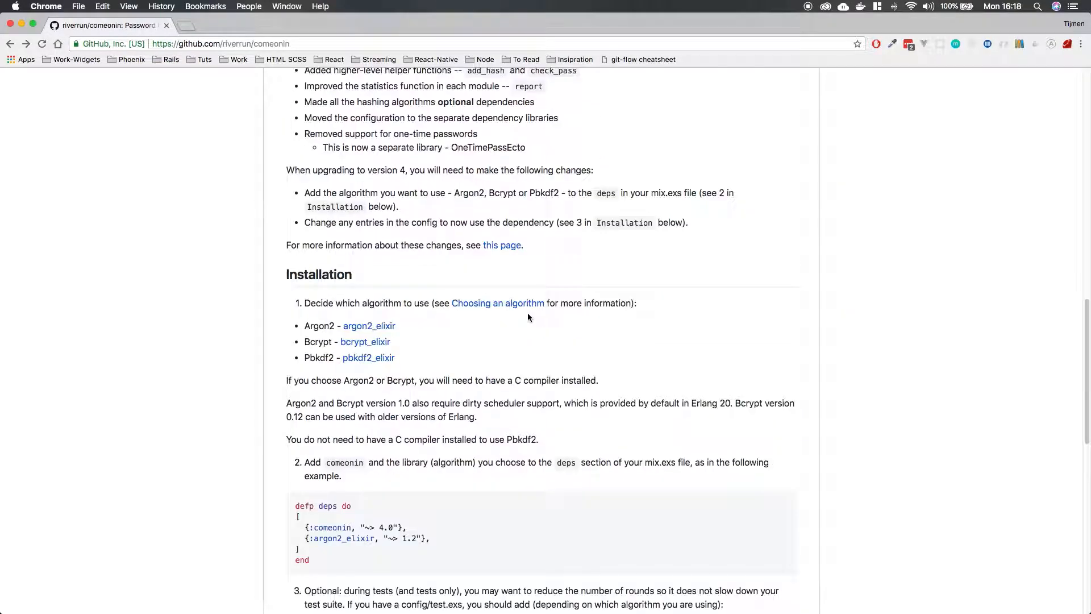
{"action": "mouse_move", "coordinate": [368, 356]}
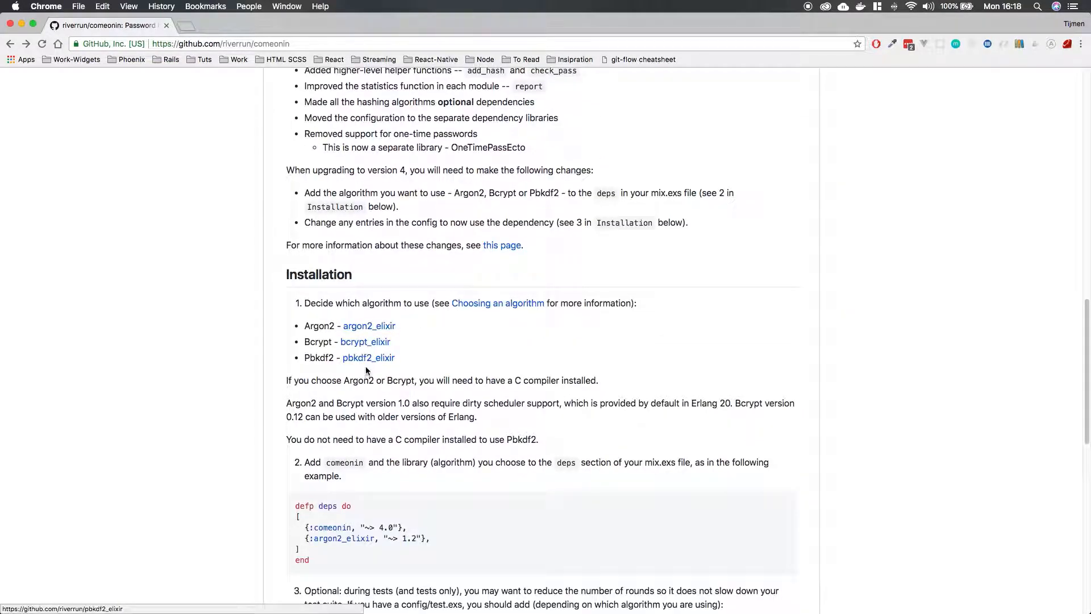
{"action": "mouse_move", "coordinate": [368, 326]}
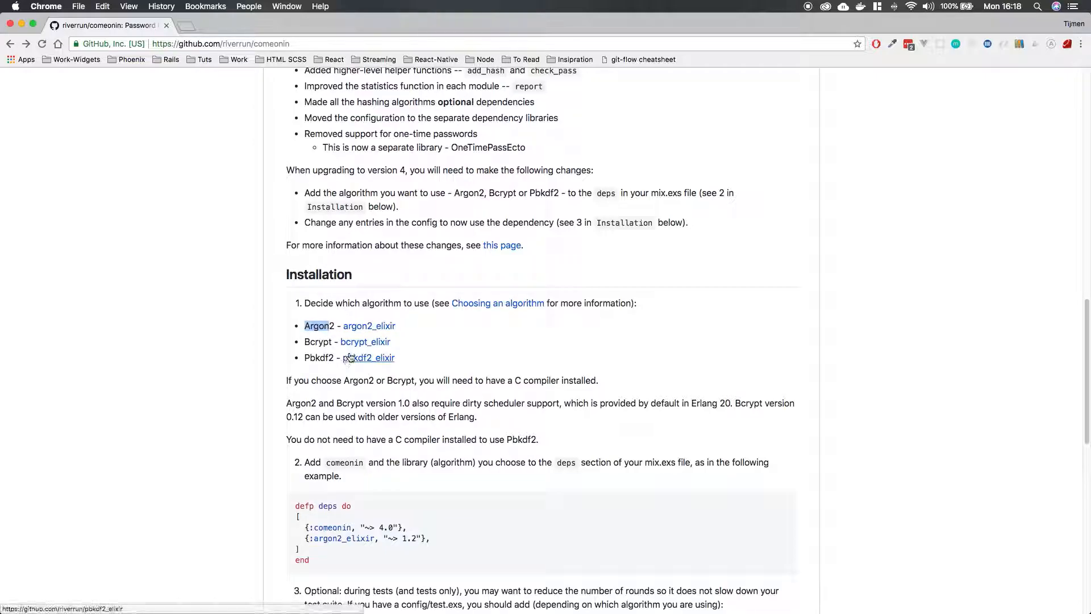
{"action": "scroll", "scroll_direction": "down", "scroll_amount": 3}
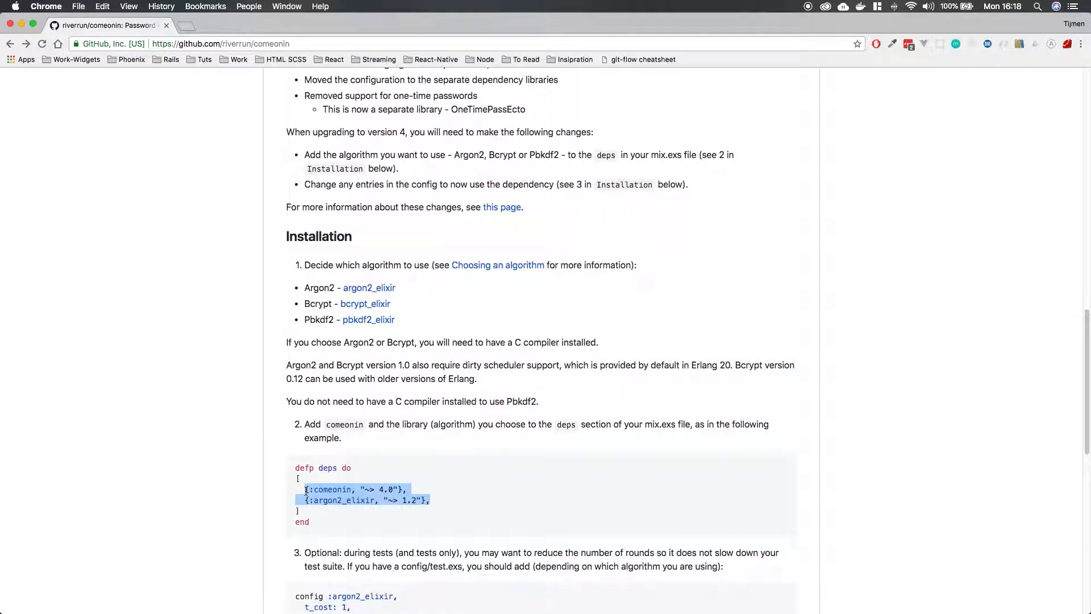
{"action": "left_click", "coordinate": [396, 591]}
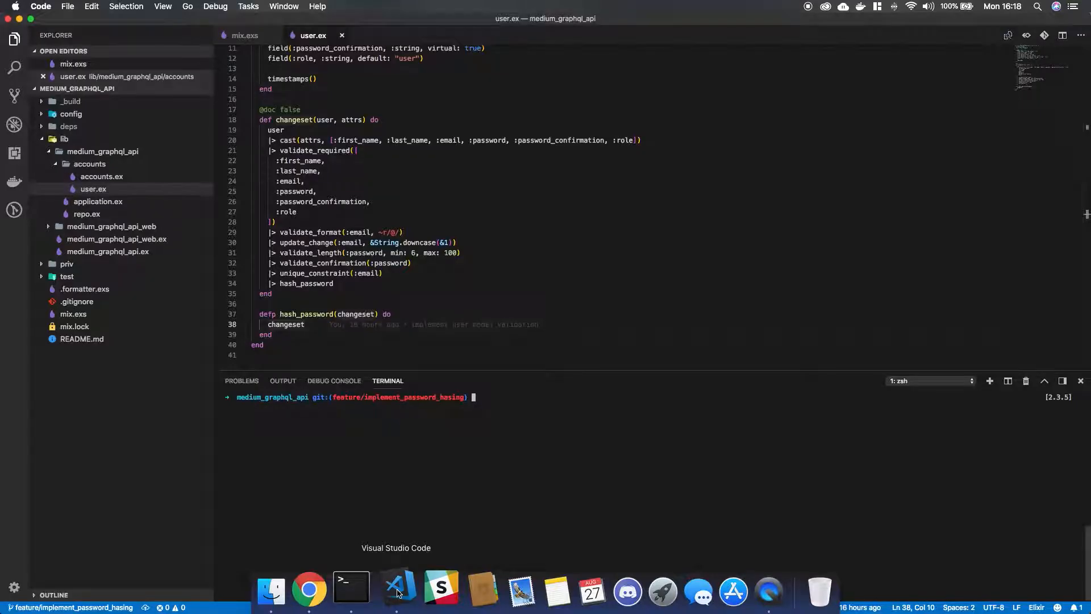
Add comeonin ~> 4.0 and argon2_elixir ~> 1.2 to mix.exs deps and run mix deps.get
{"action": "left_click", "coordinate": [74, 313]}
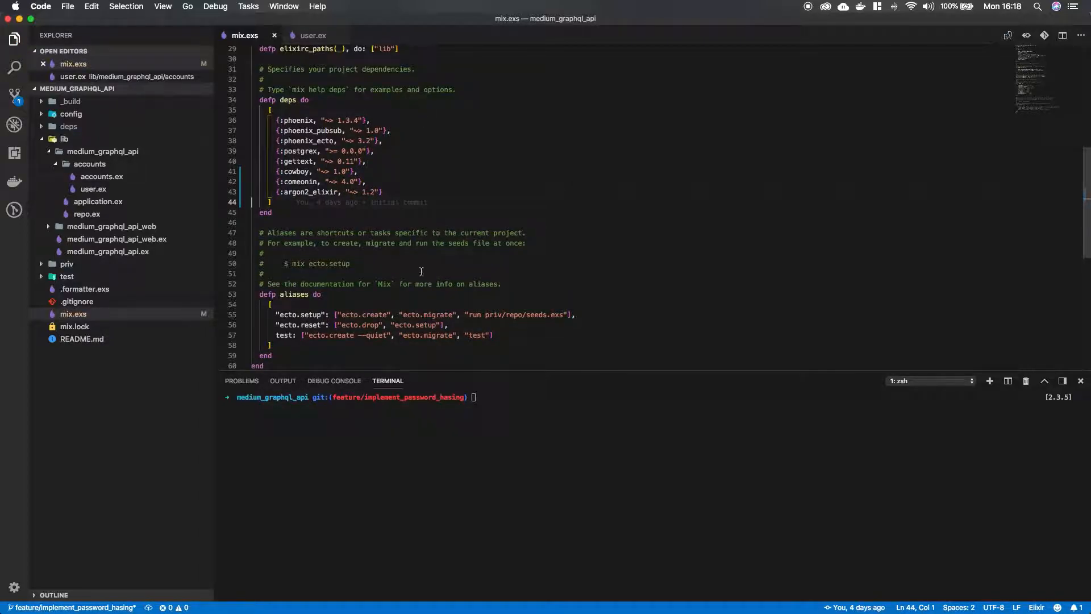
{"action": "left_click", "coordinate": [494, 397]}
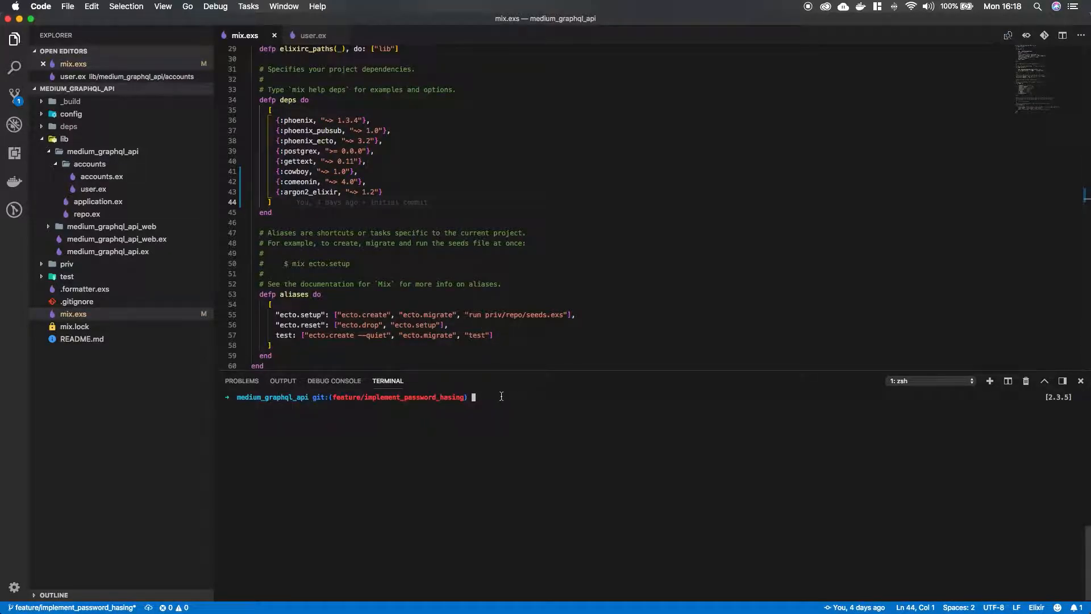
{"action": "type", "text": "mix deps"}
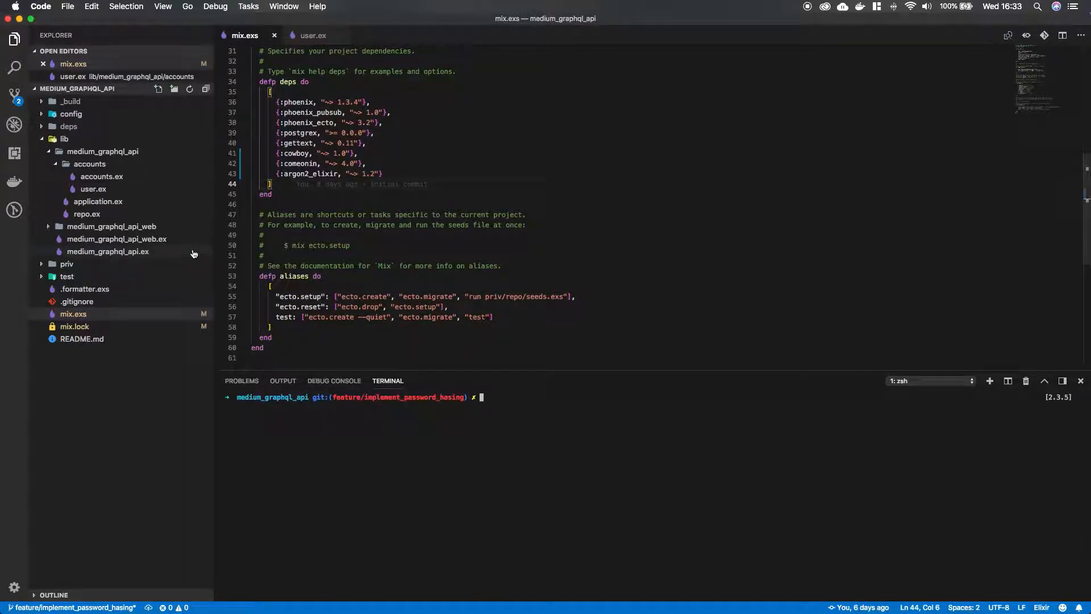
{"action": "mouse_move", "coordinate": [114, 176]}
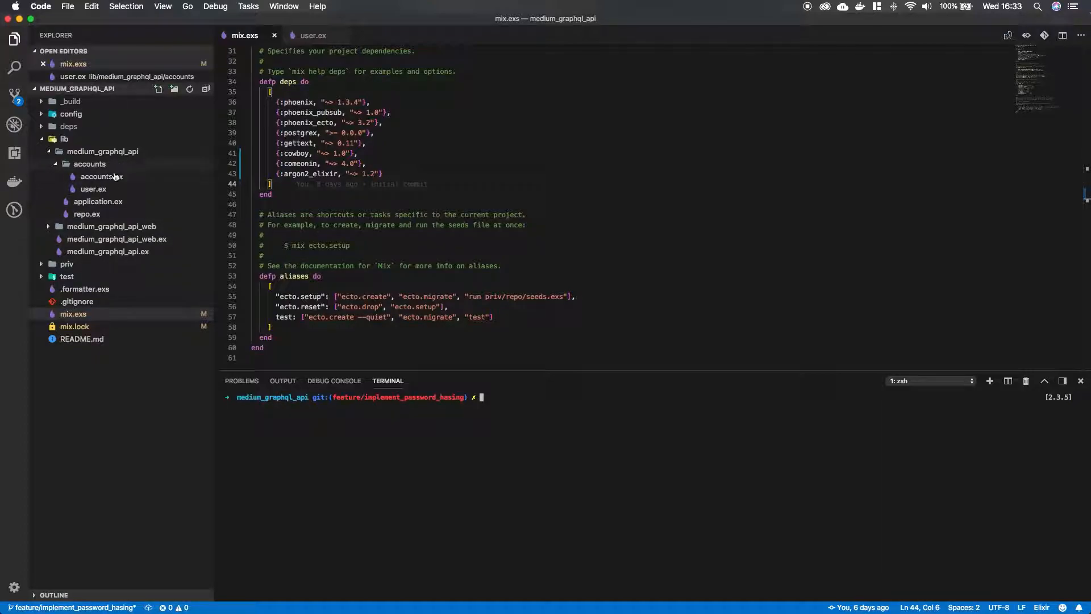
Write hash_password's body as change(changeset, Comeonin.Argon2.add_hash(password)) in user.ex
{"action": "left_click", "coordinate": [313, 36]}
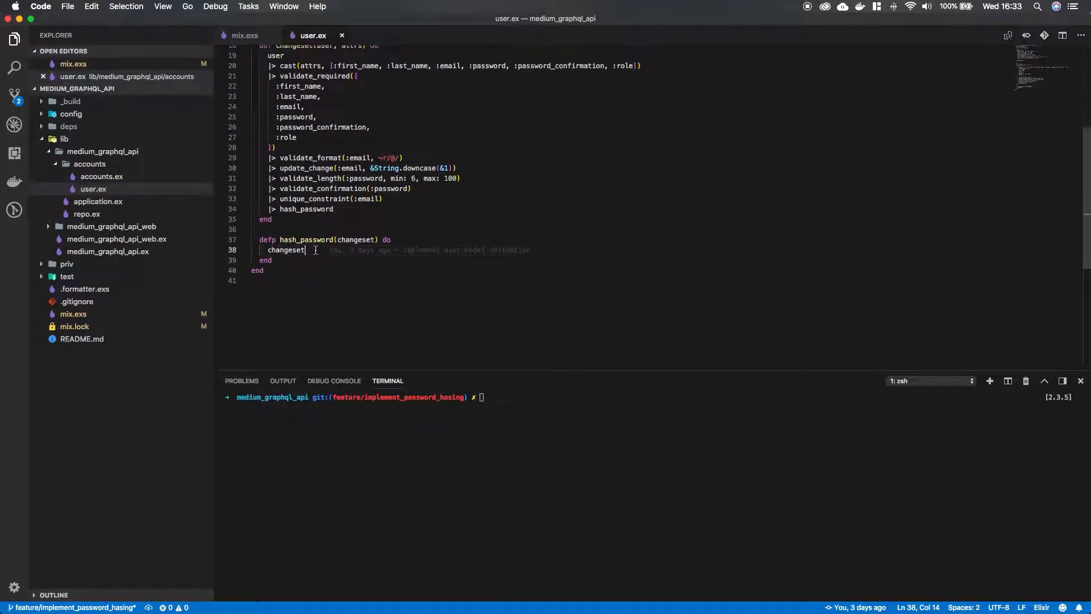
{"action": "double_click", "coordinate": [286, 250]}
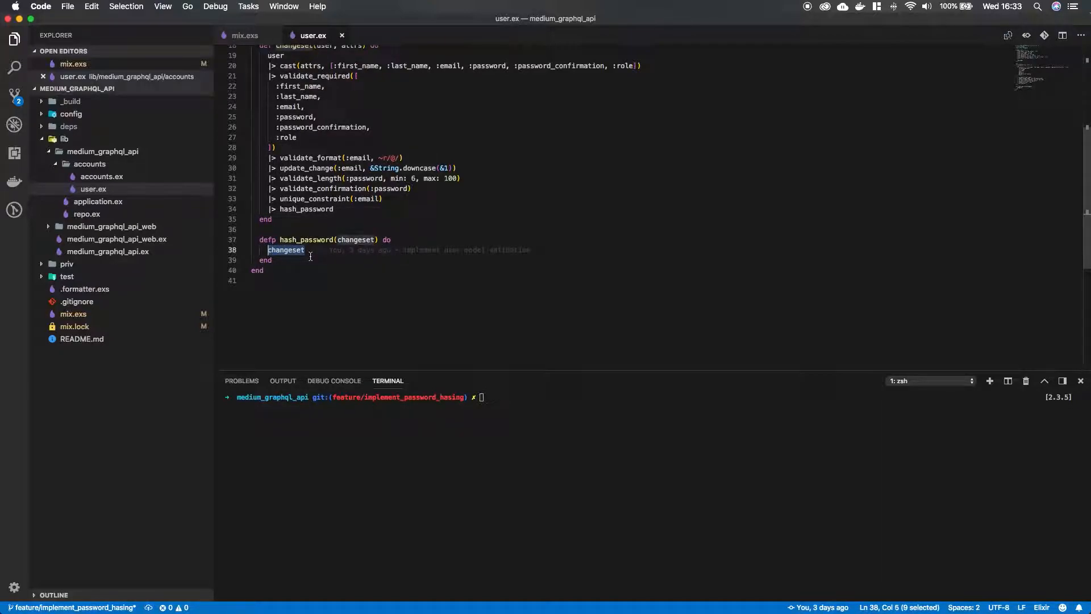
{"action": "type", "text": "change"}
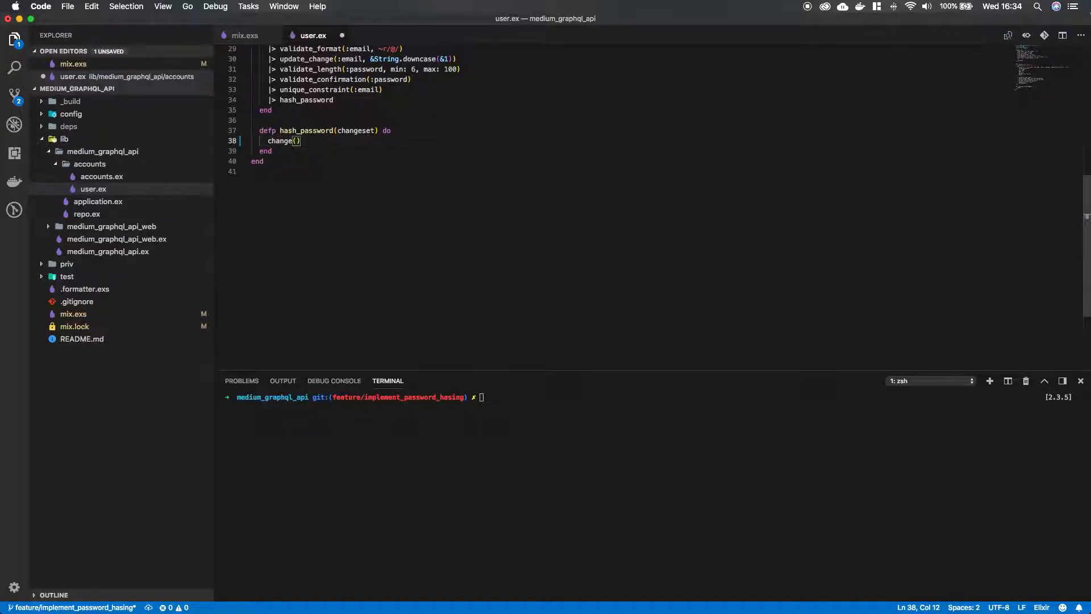
{"action": "type", "text": "changeset, Comeon"}
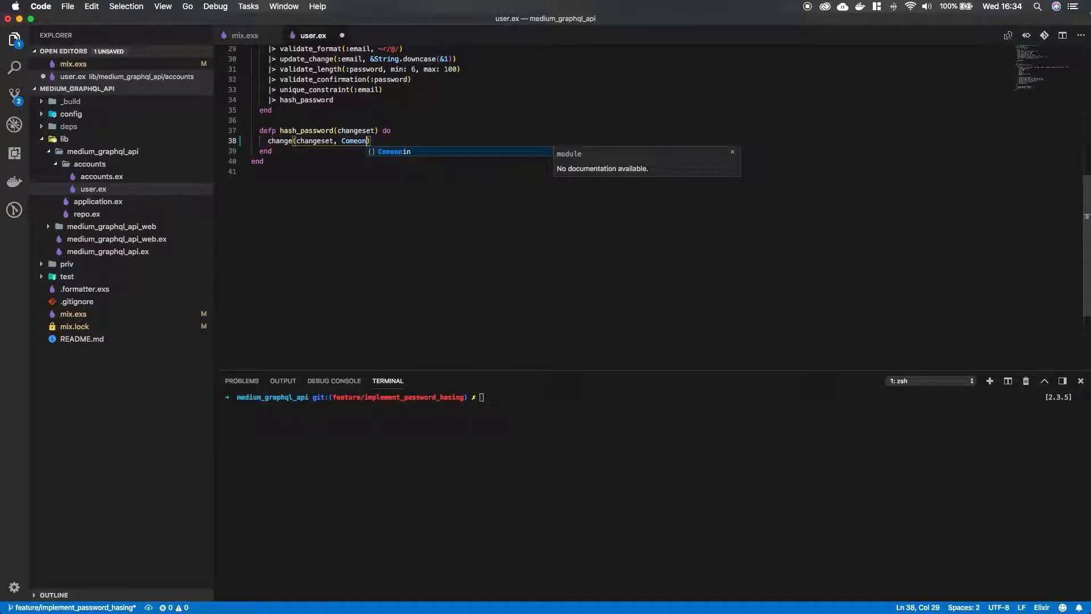
{"action": "type", "text": ".Argon2"}
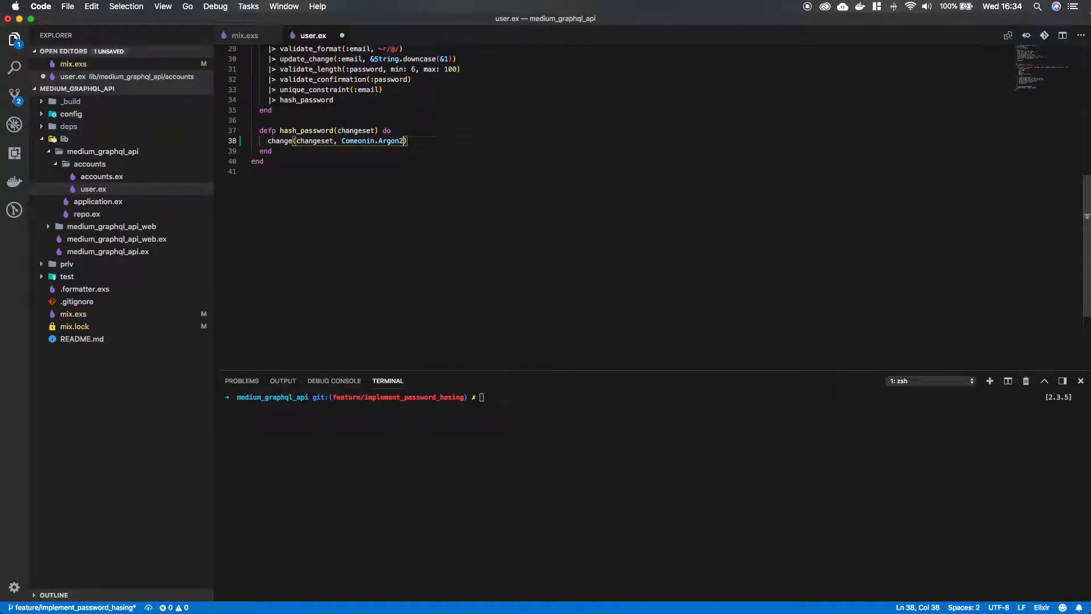
{"action": "type", "text": ".add_hash("}
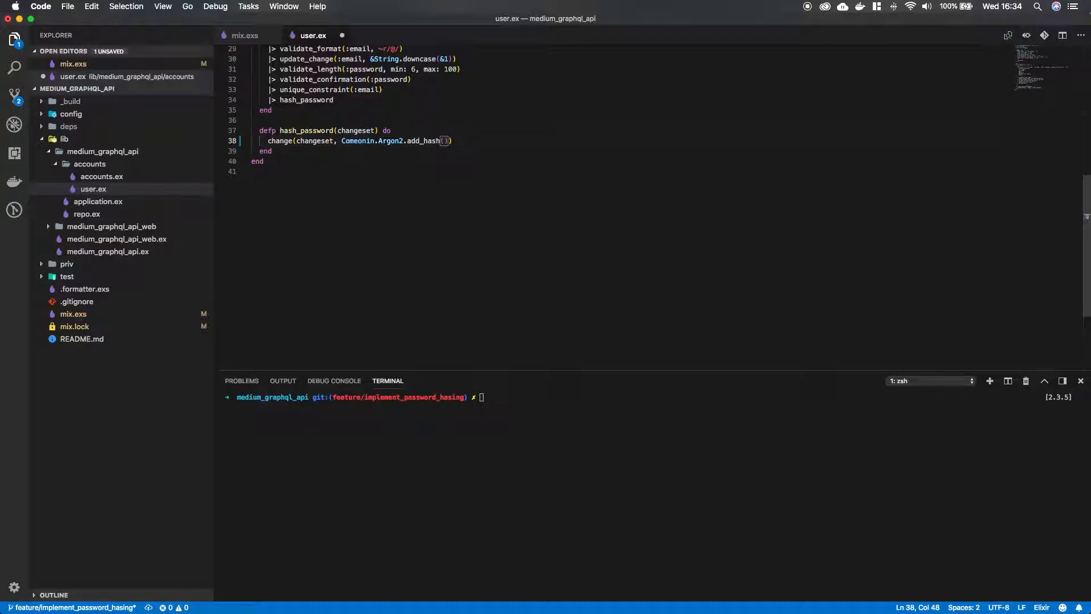
{"action": "type", "text": "password"}
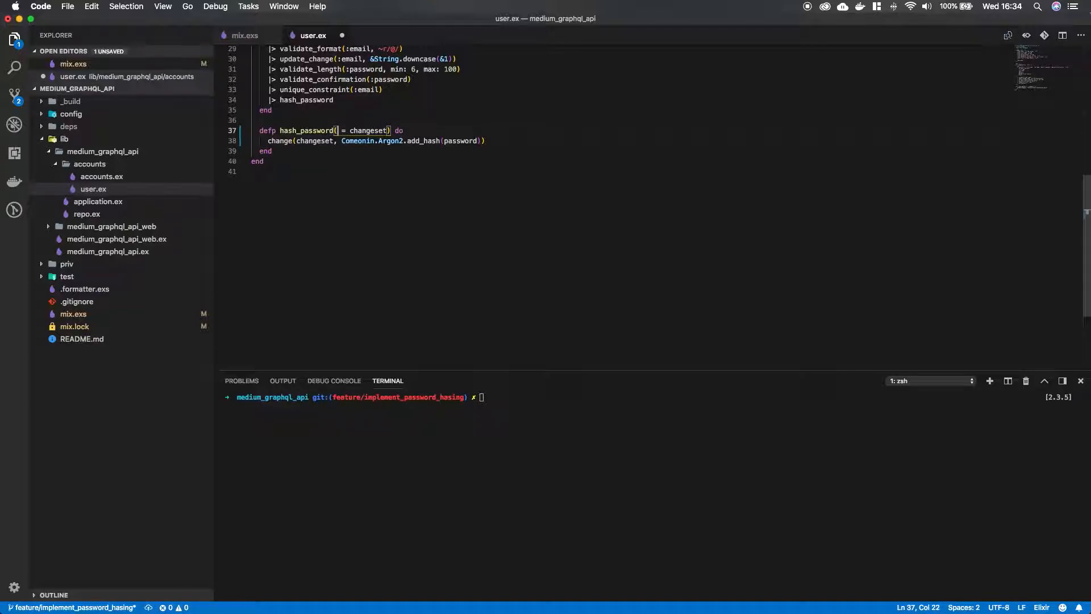
Rewrite the argument as %Ecto.Changeset{valid?: true, changes: %{password: password}} = changeset
{"action": "type", "text": "%Ecto.C"}
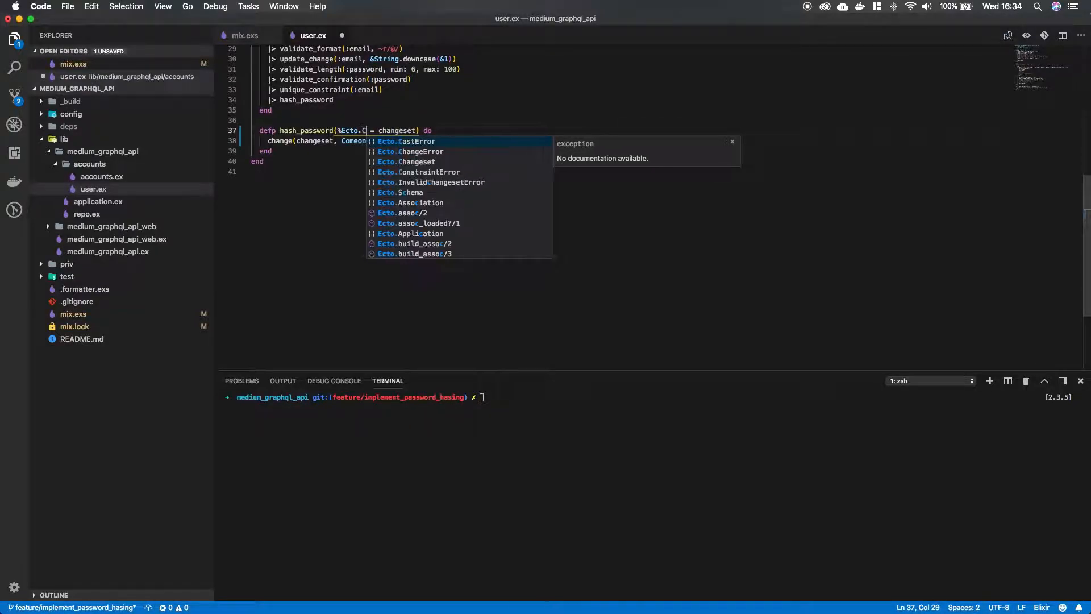
{"action": "type", "text": "hangeset{"}
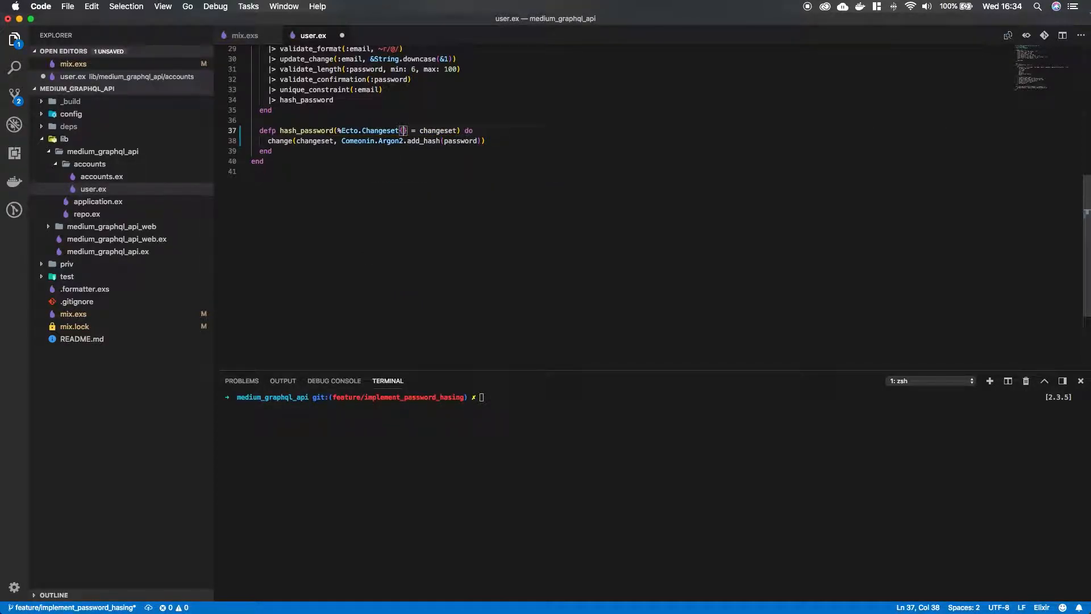
{"action": "type", "text": "valid?: true"}
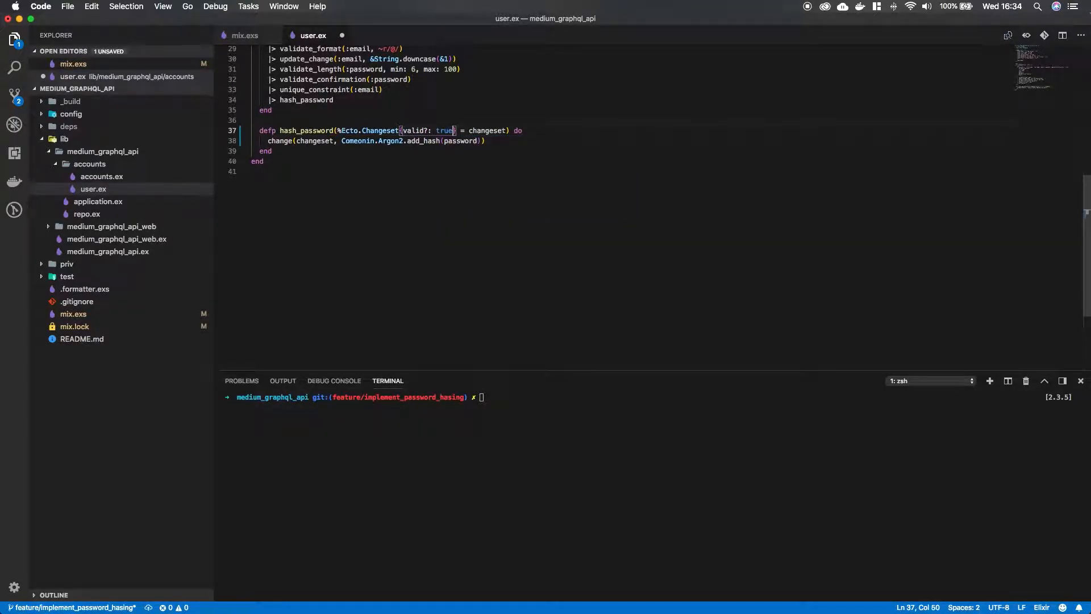
{"action": "type", "text": ","}
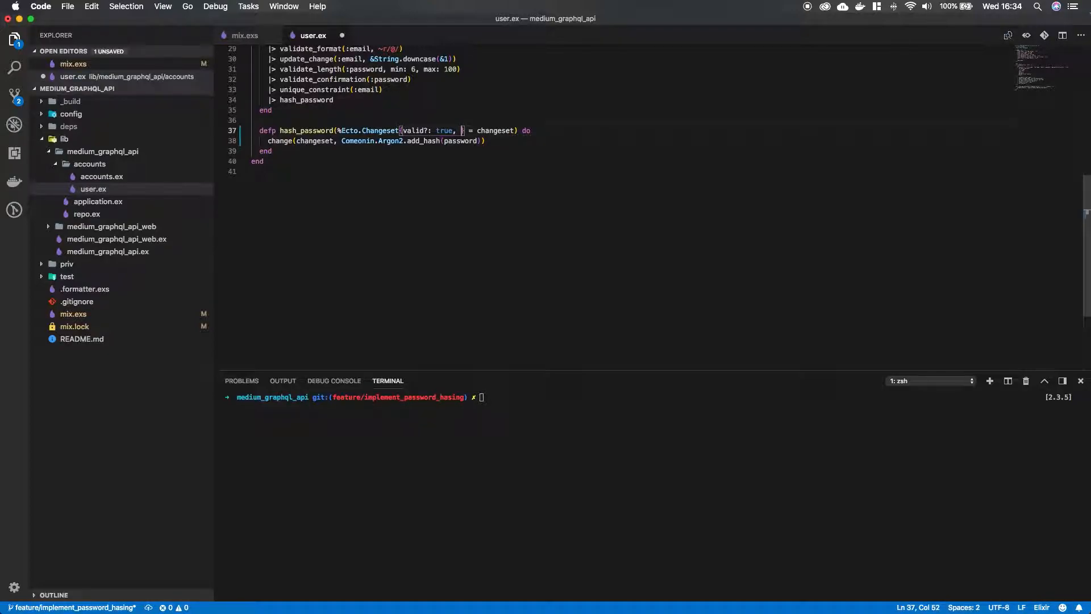
{"action": "type", "text": "changes:"}
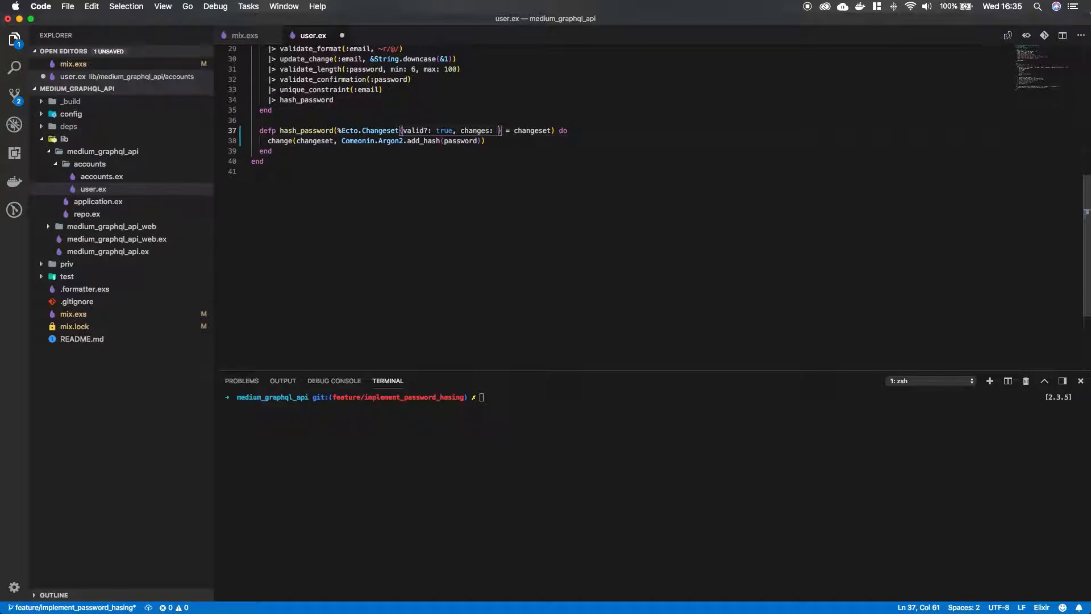
{"action": "type", "text": "%{"}
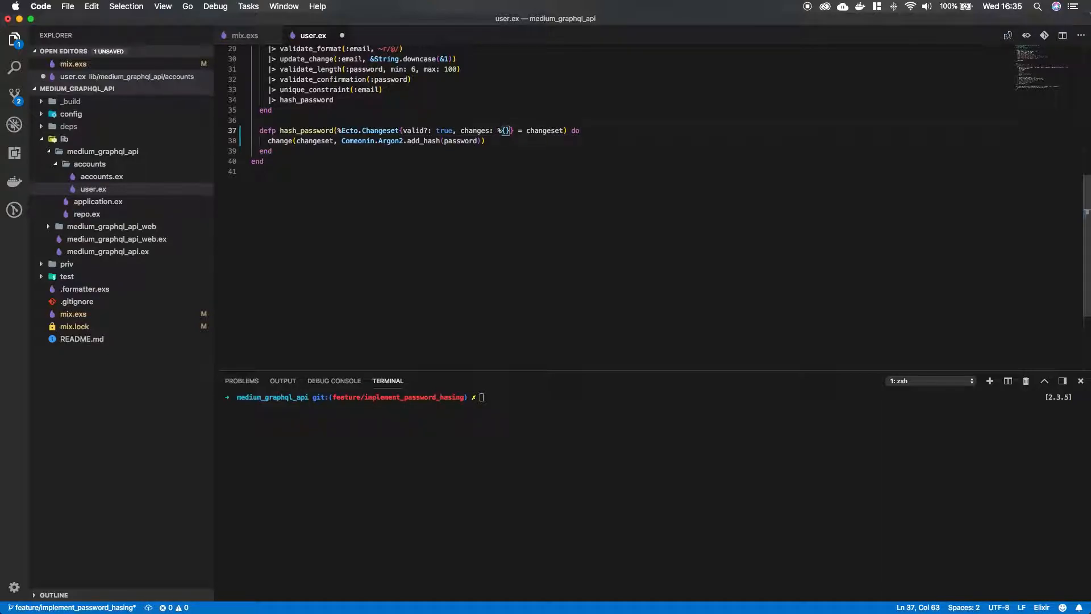
{"action": "type", "text": "passw"}
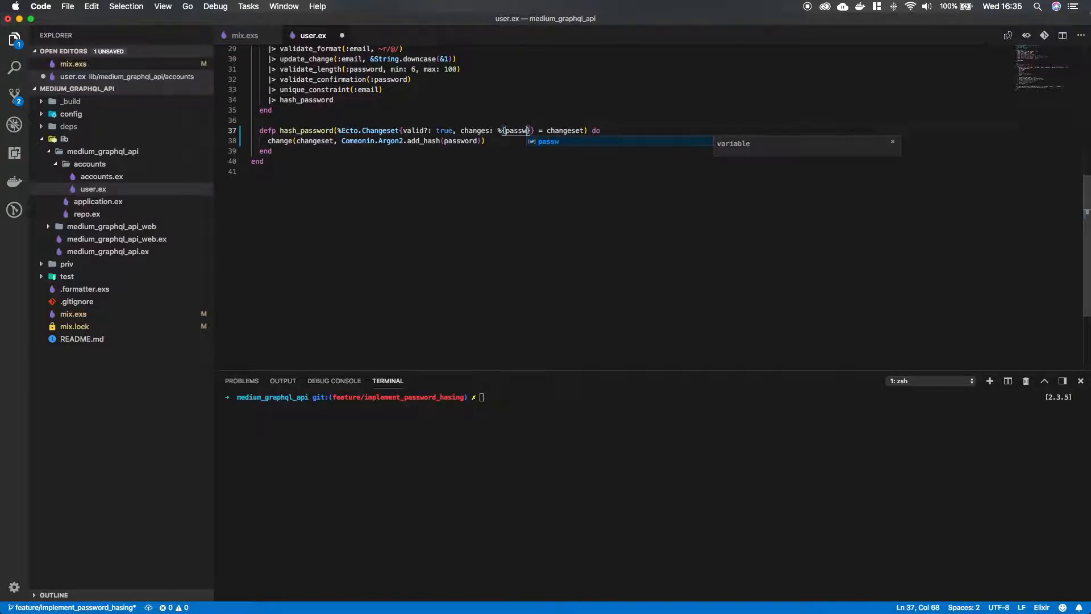
{"action": "type", "text": "word: pass"}
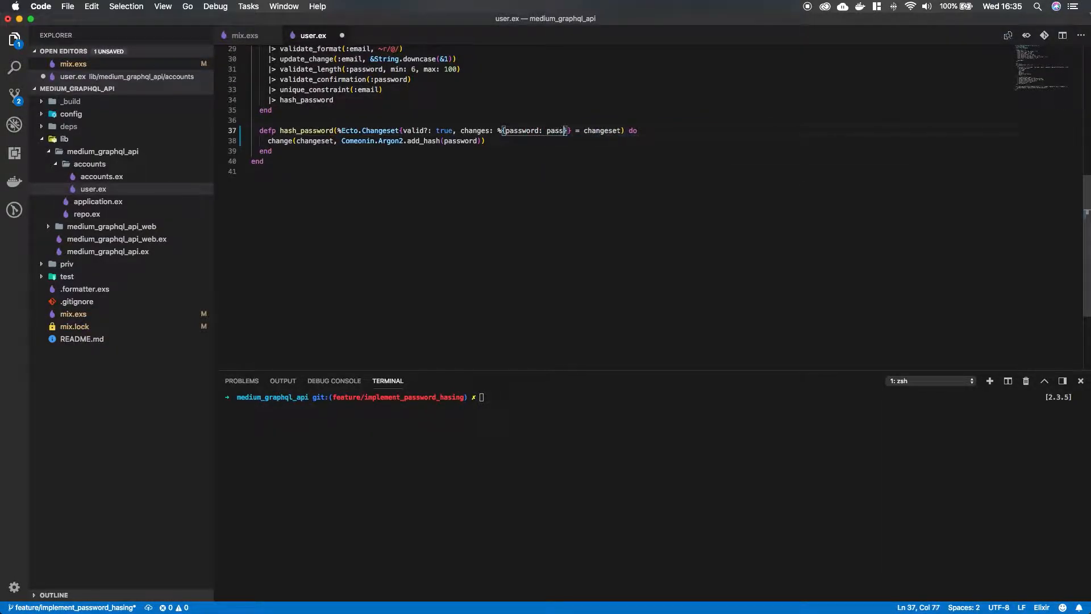
{"action": "type", "text": "word"}
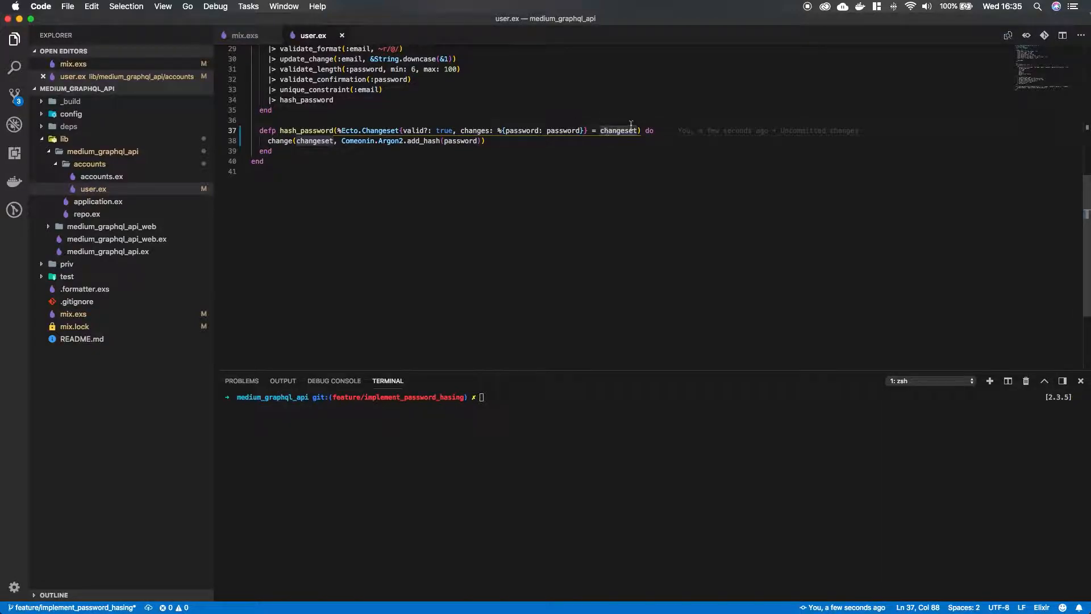
Save user.ex and add blank lines below the matching clause
{"action": "left_click", "coordinate": [628, 130]}
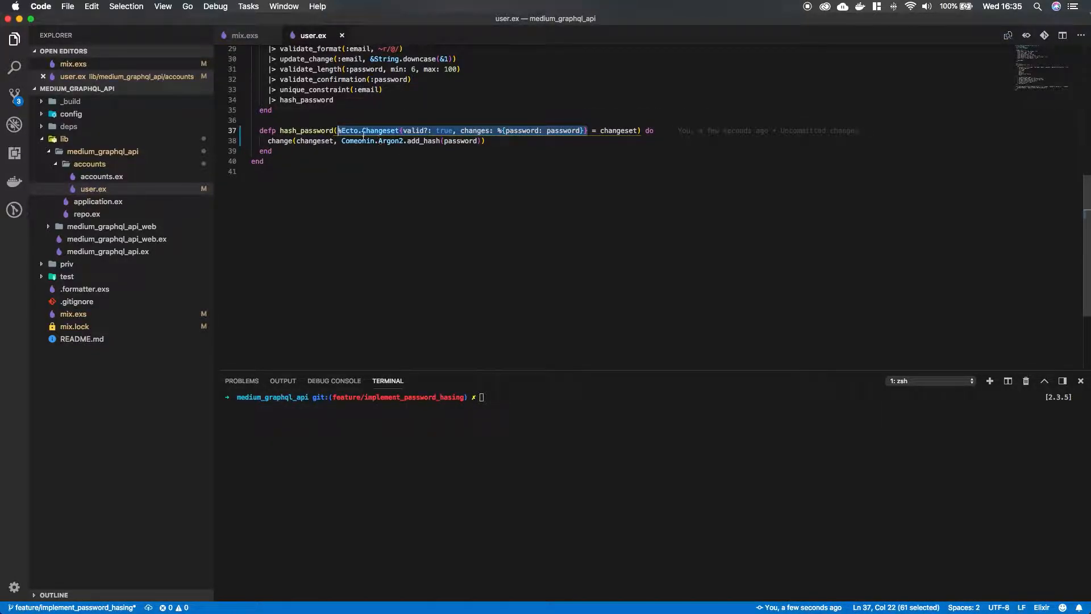
{"action": "left_click", "coordinate": [619, 131]}
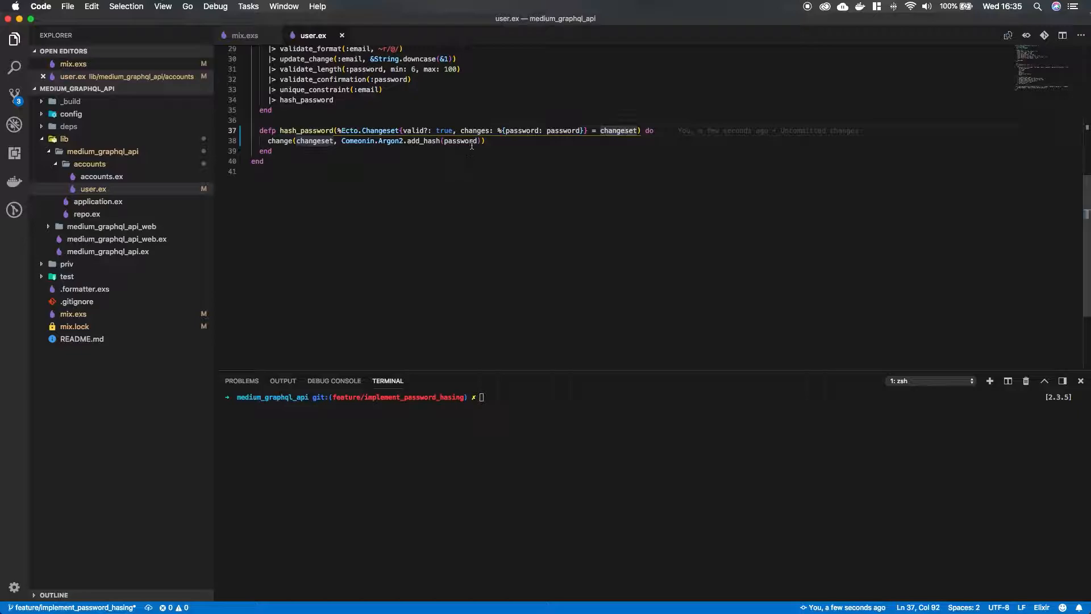
{"action": "left_click", "coordinate": [557, 130]}
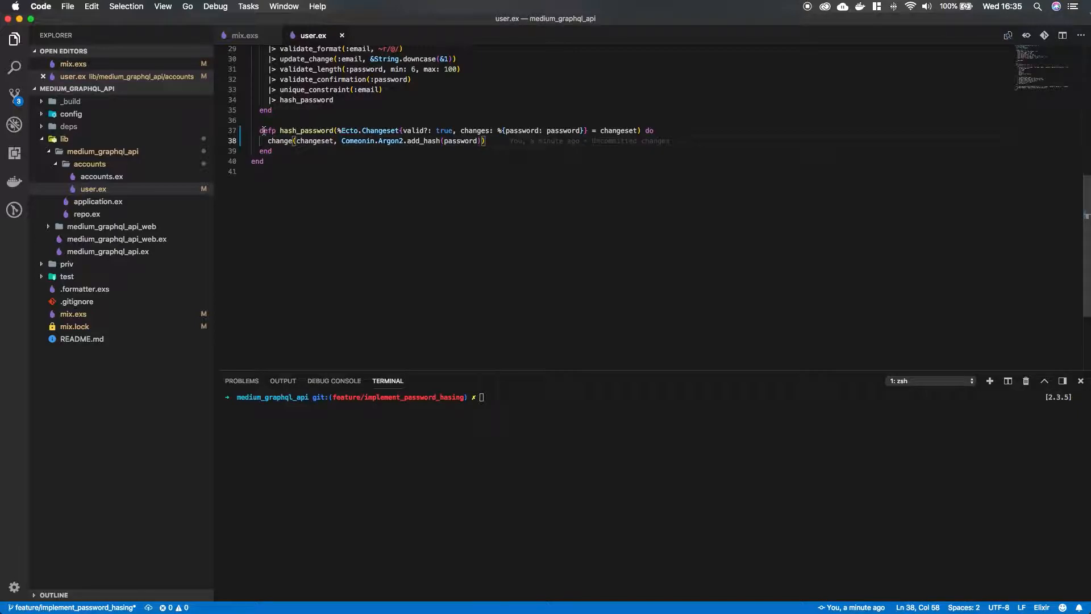
{"action": "mouse_move", "coordinate": [368, 131]}
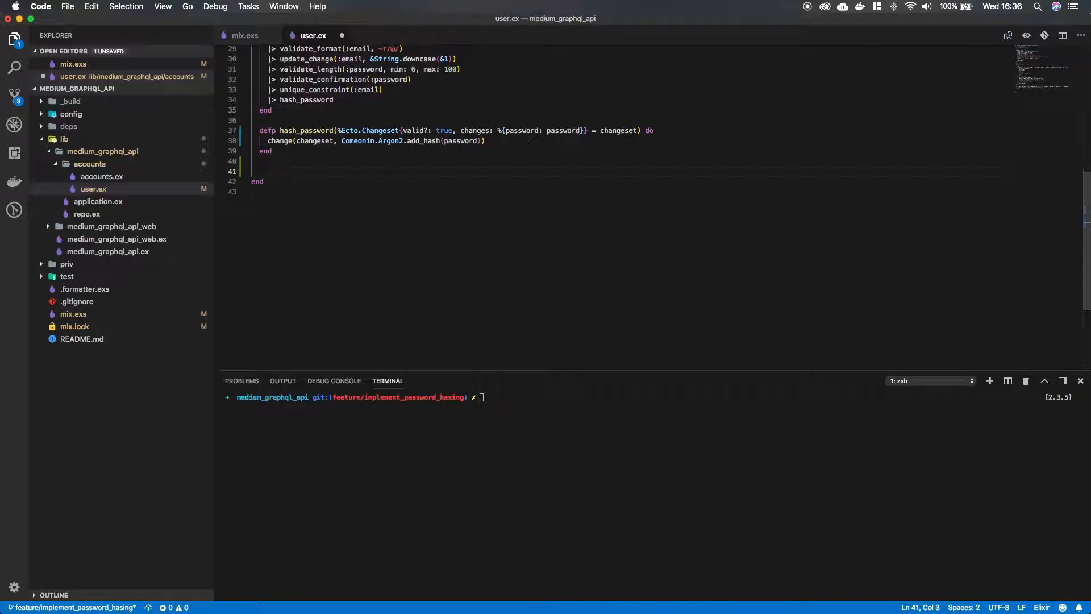
Write defp hash_password(changeset) do changeset end as the fallback clause and save
{"action": "type", "text": "defp  do"}
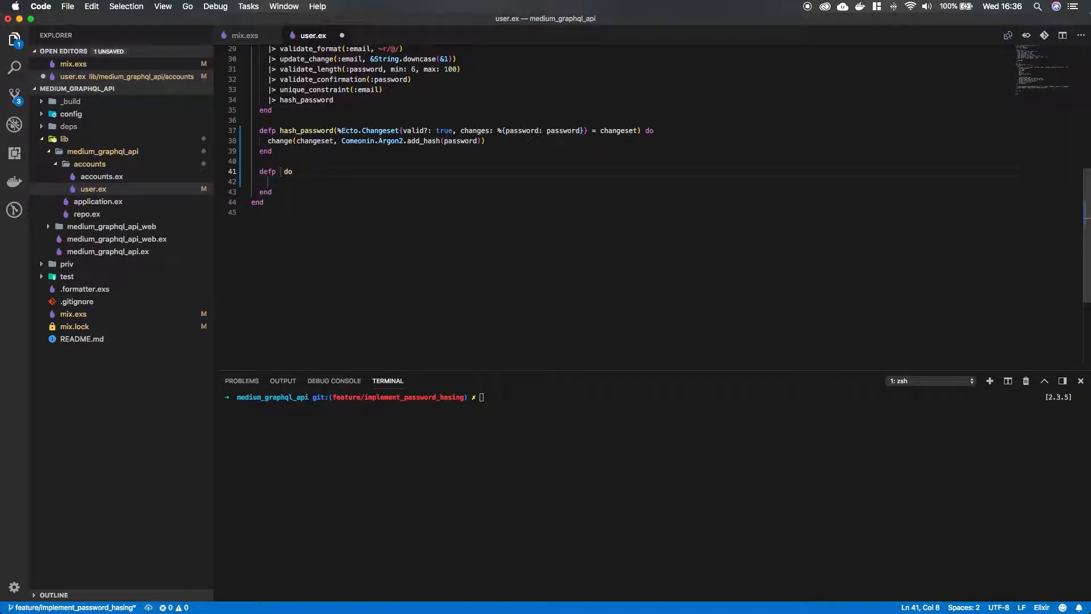
{"action": "type", "text": "hash"}
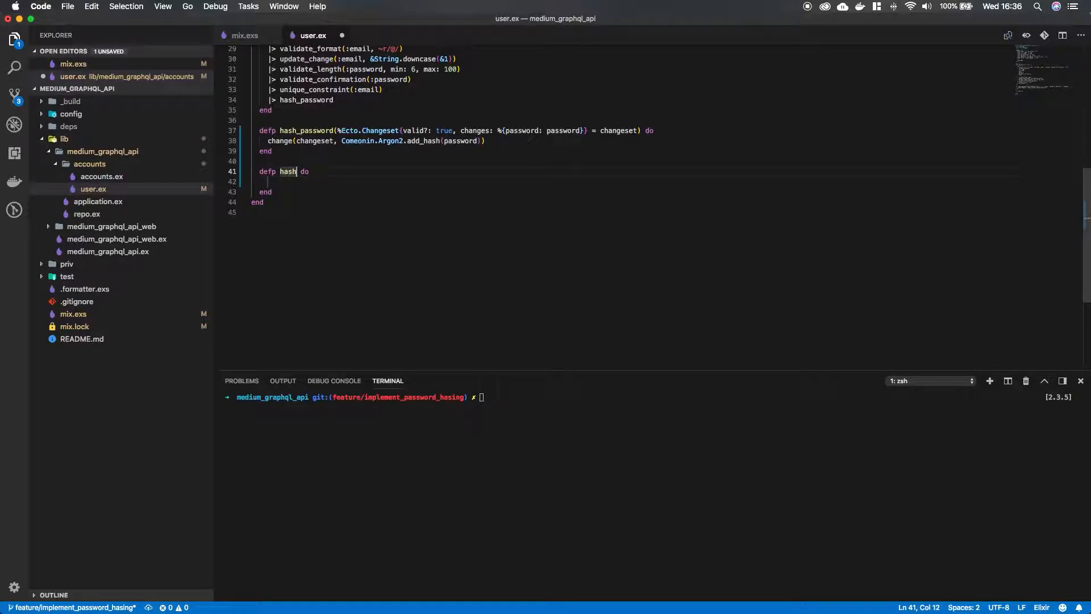
{"action": "type", "text": "_pass"}
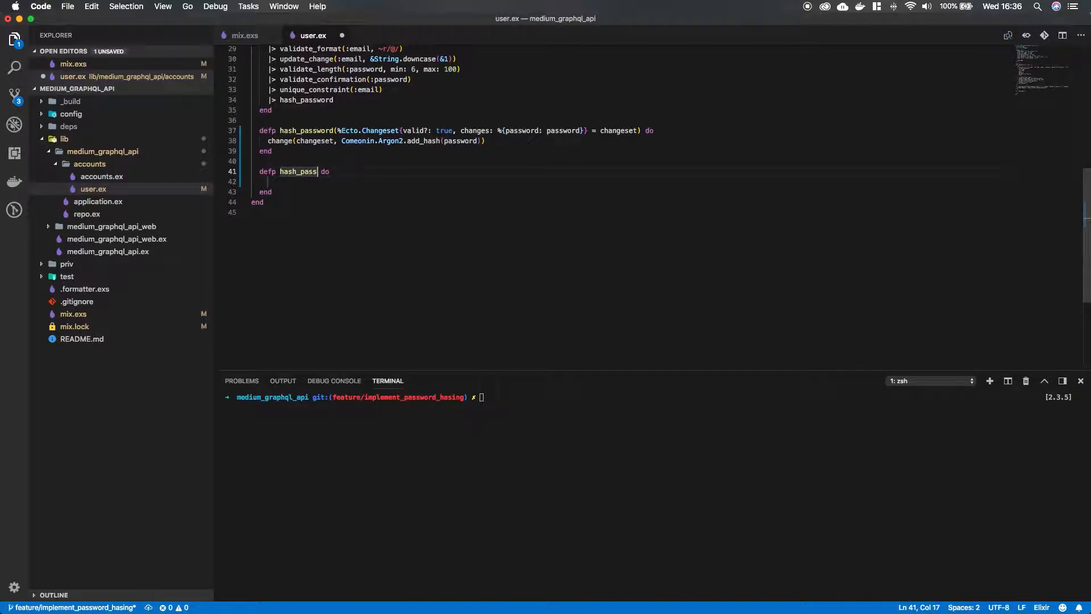
{"action": "type", "text": "word"}
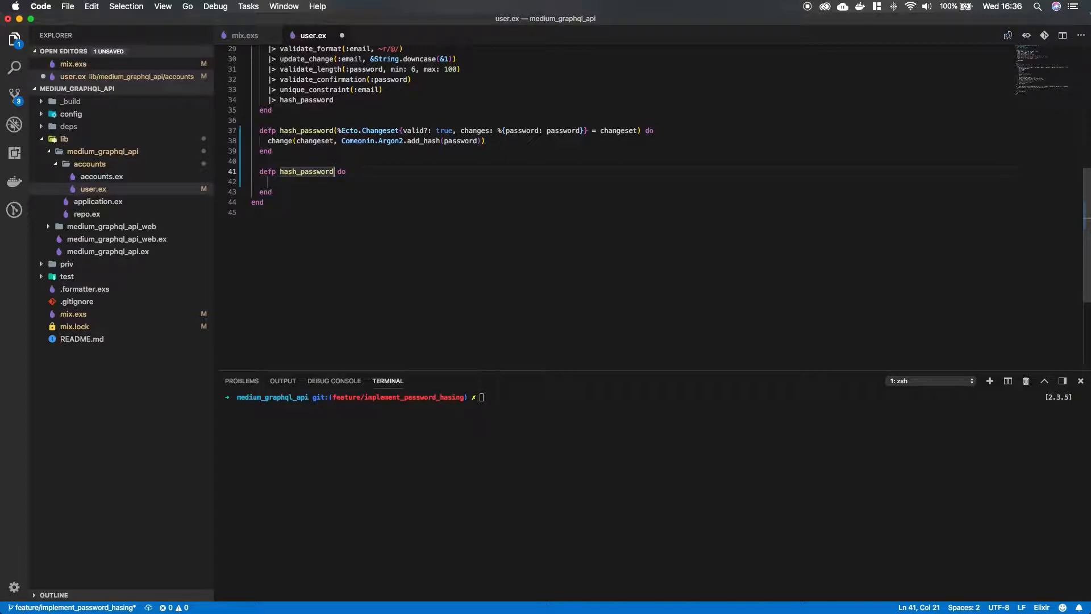
{"action": "type", "text": "()"}
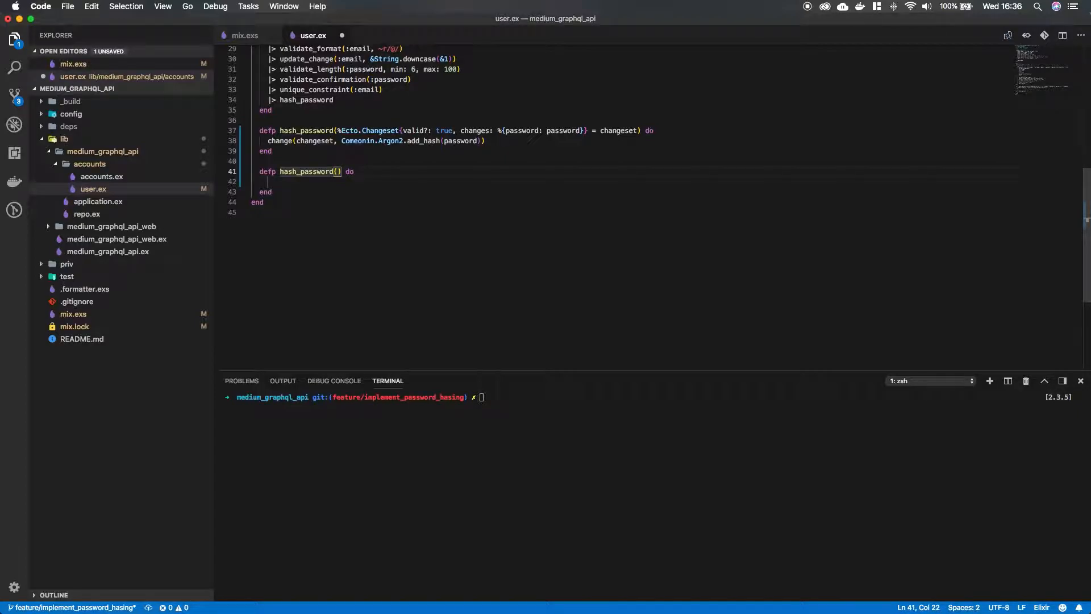
{"action": "type", "text": "changeset"}
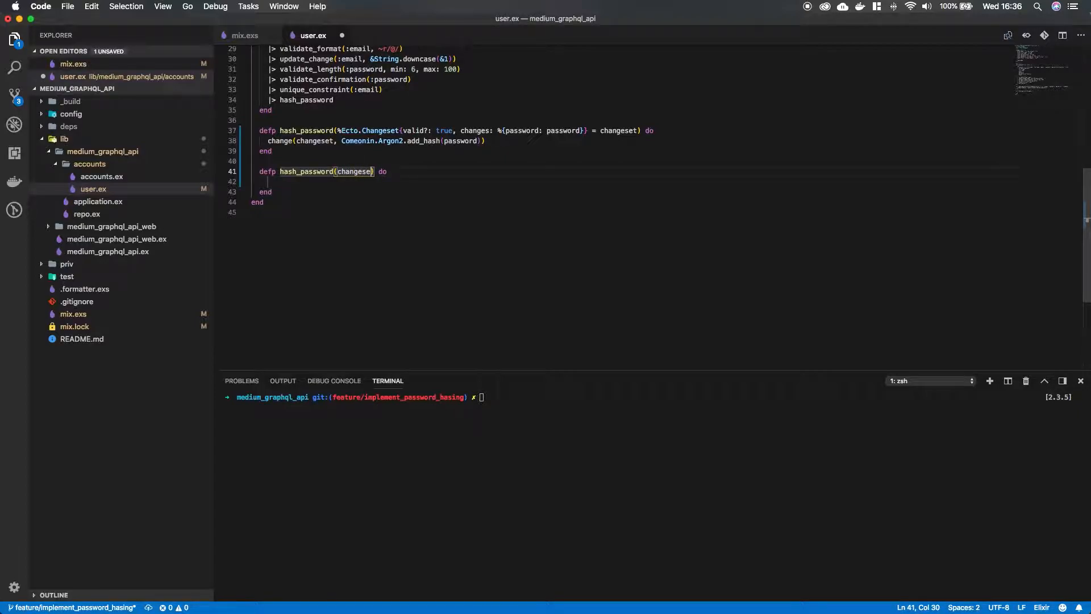
{"action": "type", "text": "changeset"}
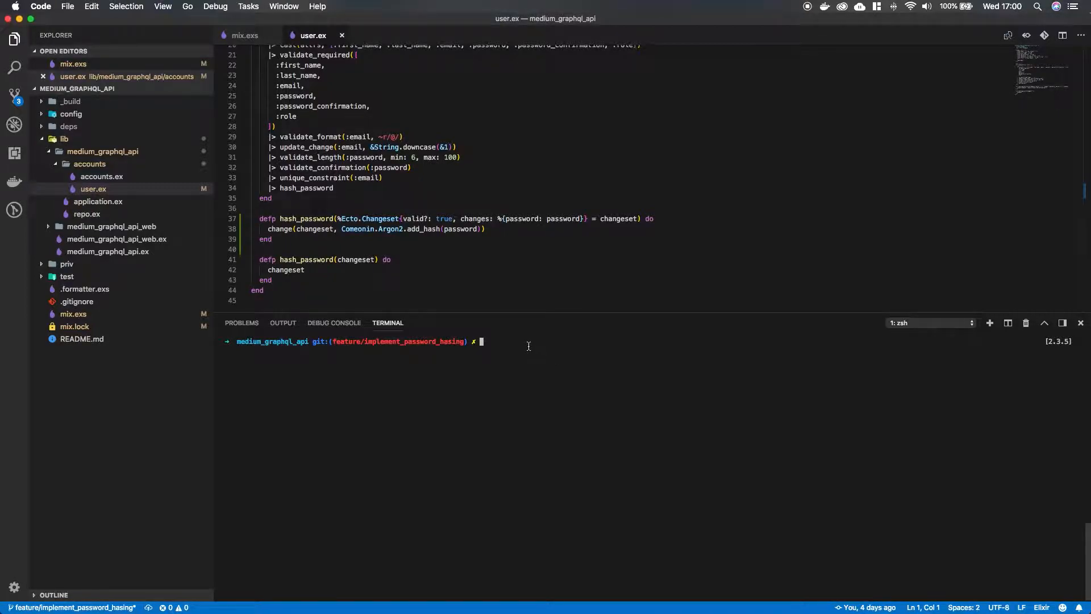
Start iex -S mix and alias MediumGraphqlApi.Accounts.User
{"action": "type", "text": "iex -S mix"}
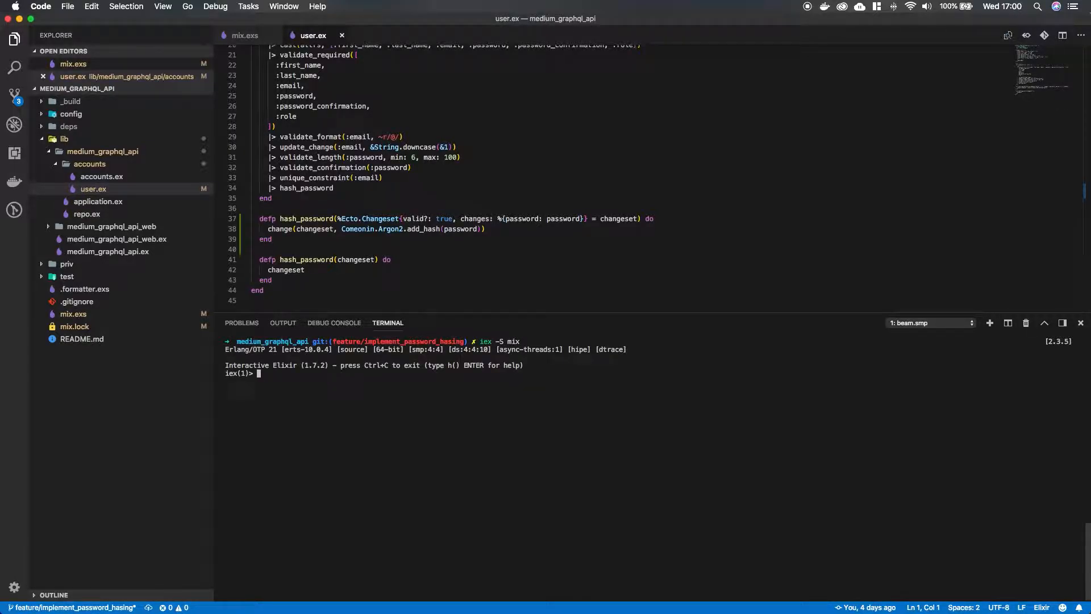
{"action": "type", "text": "alias"}
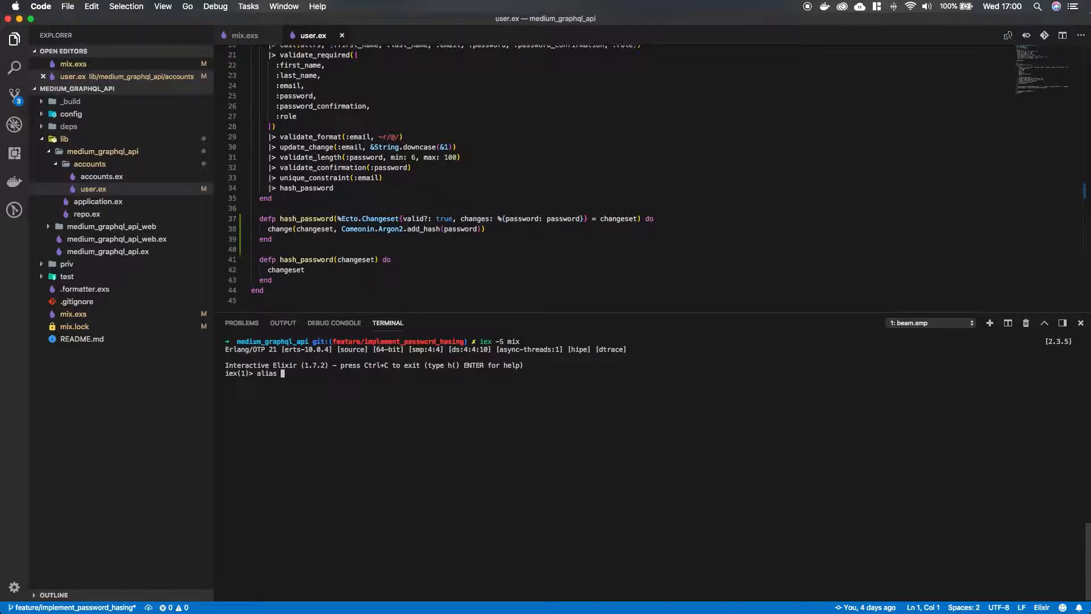
{"action": "type", "text": "<ed"}
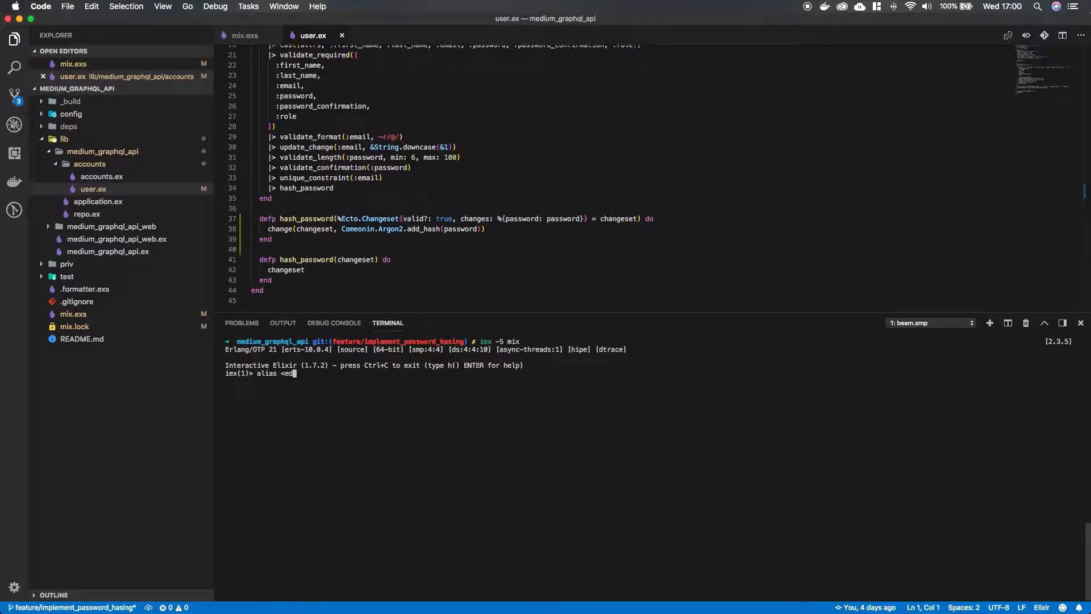
{"action": "type", "text": "MediumGraphqlApi"}
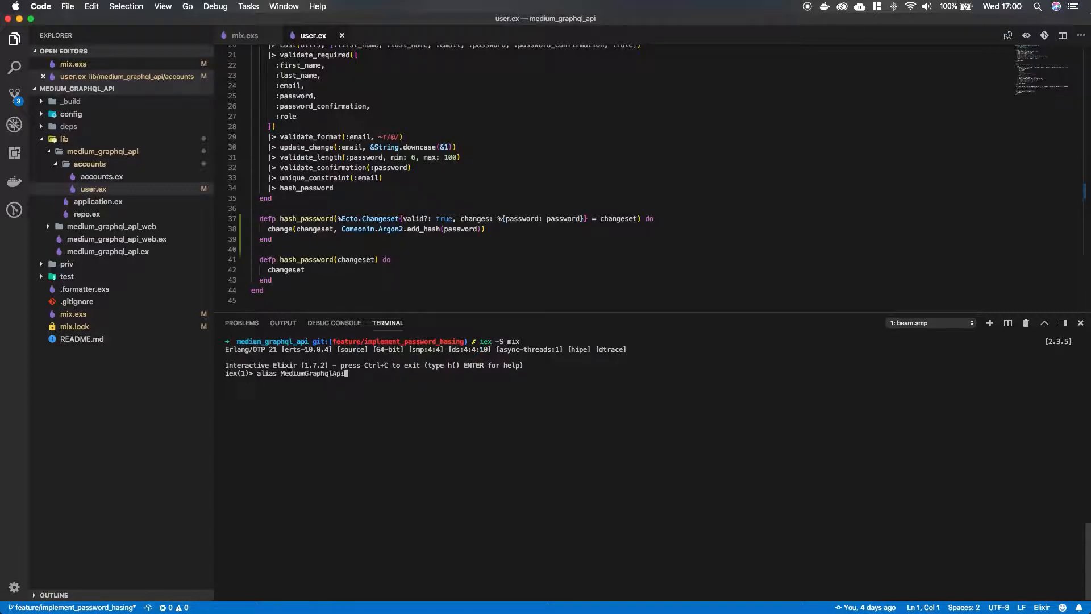
{"action": "type", "text": ".Accounts.U"}
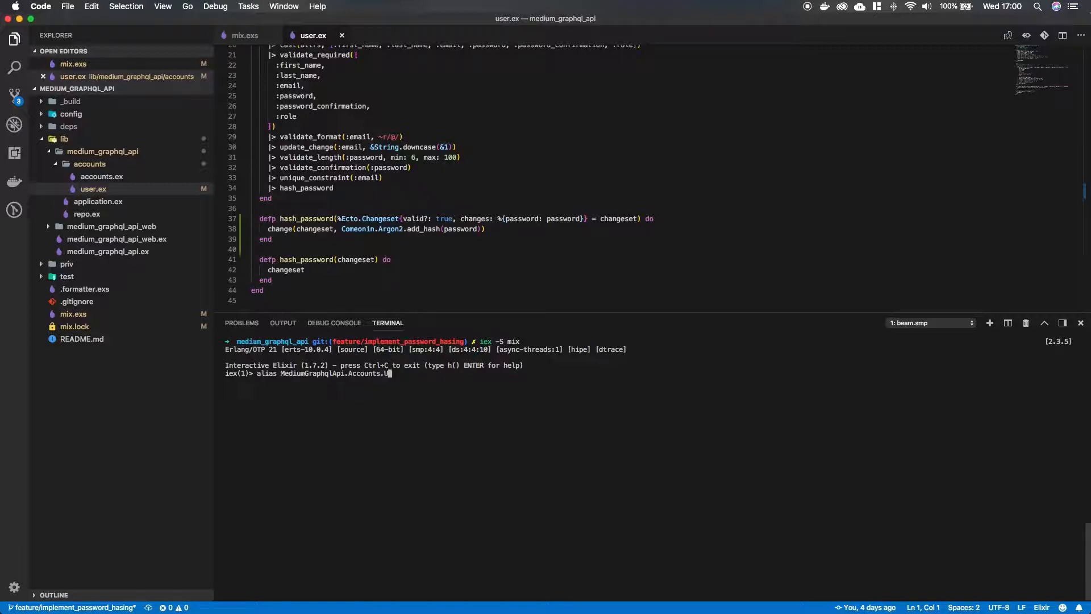
{"action": "key", "text": "Return"}
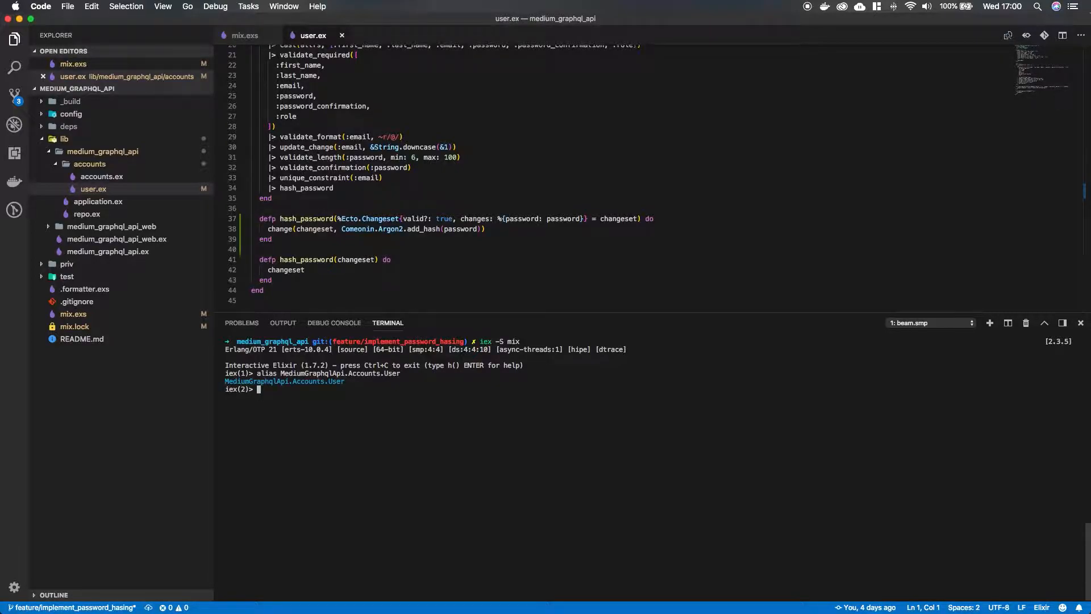
{"action": "mouse_move", "coordinate": [532, 323]}
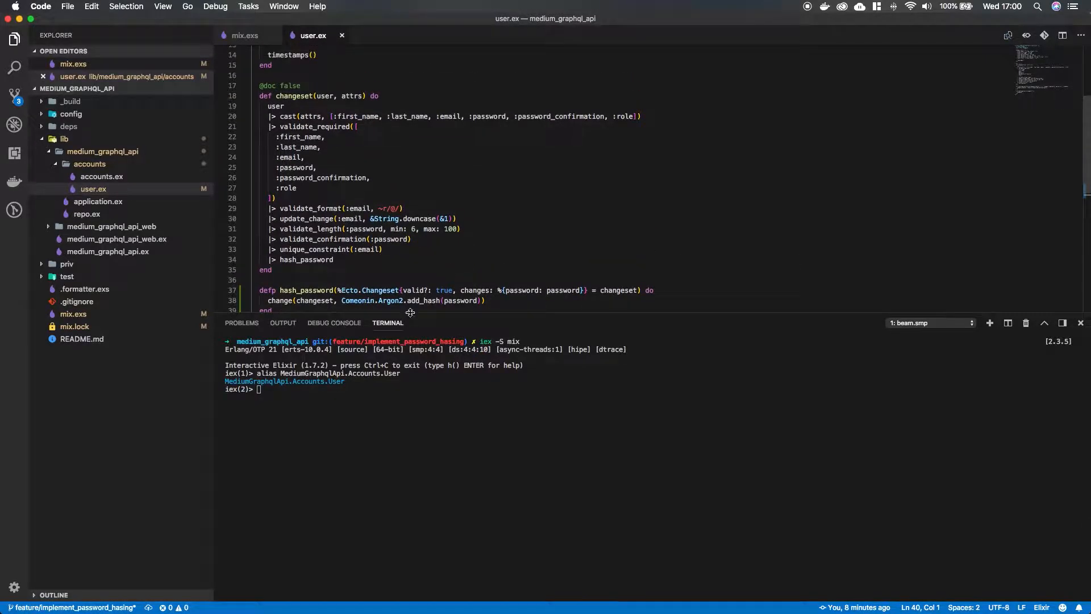
{"action": "type", "text": "User.changeset"}
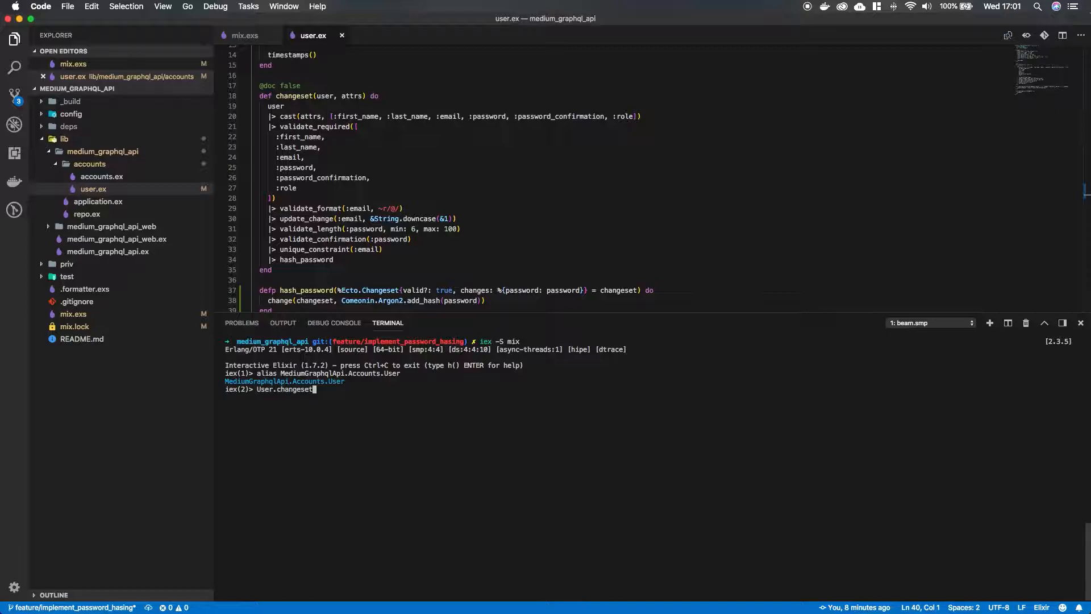
{"action": "type", "text": "("}
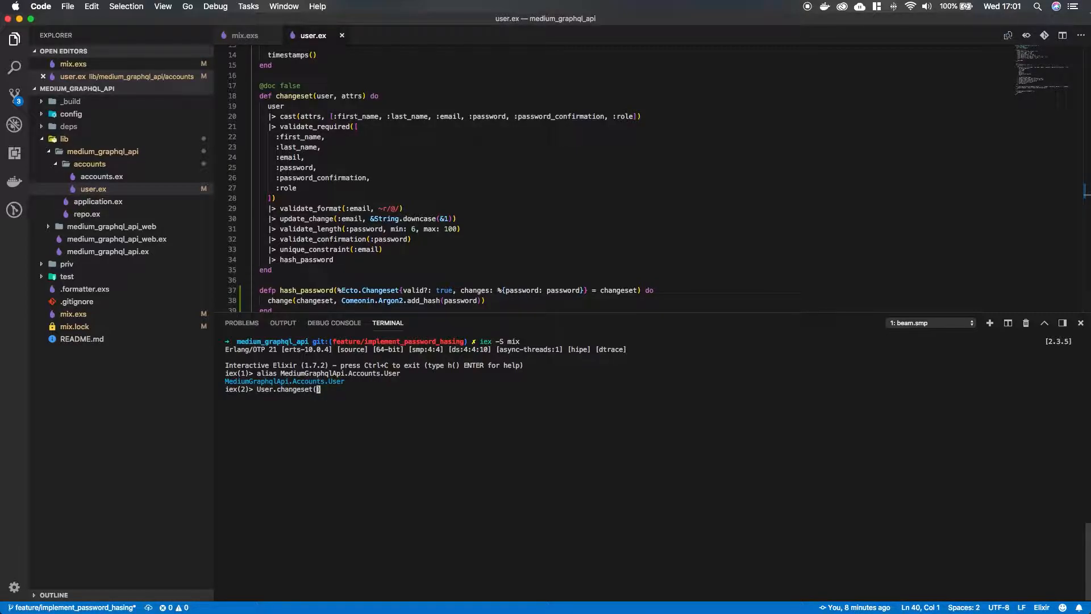
{"action": "type", "text": "%User"}
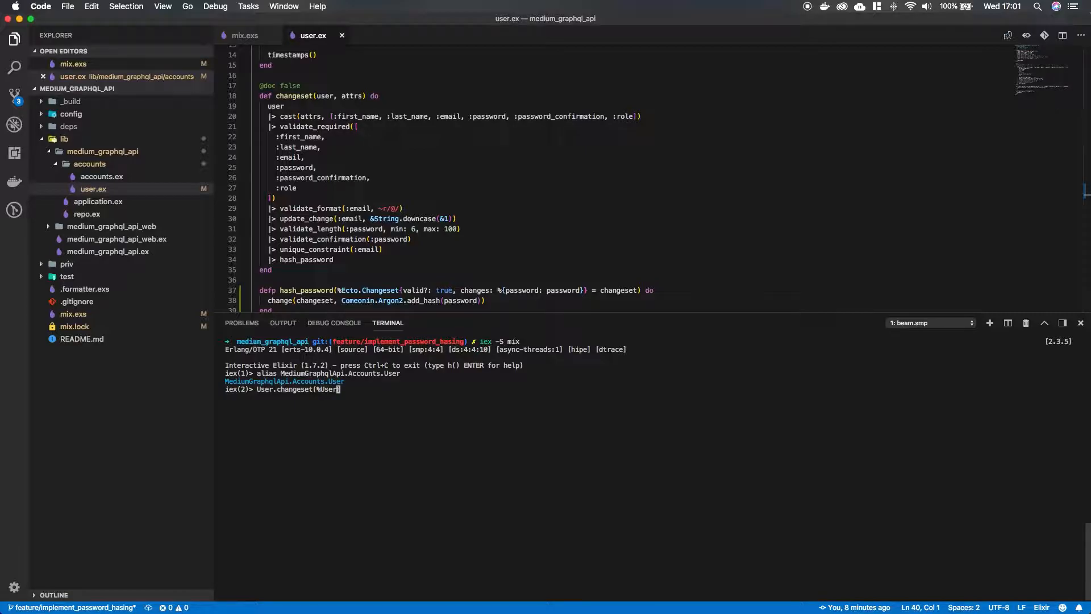
{"action": "type", "text": "{},"}
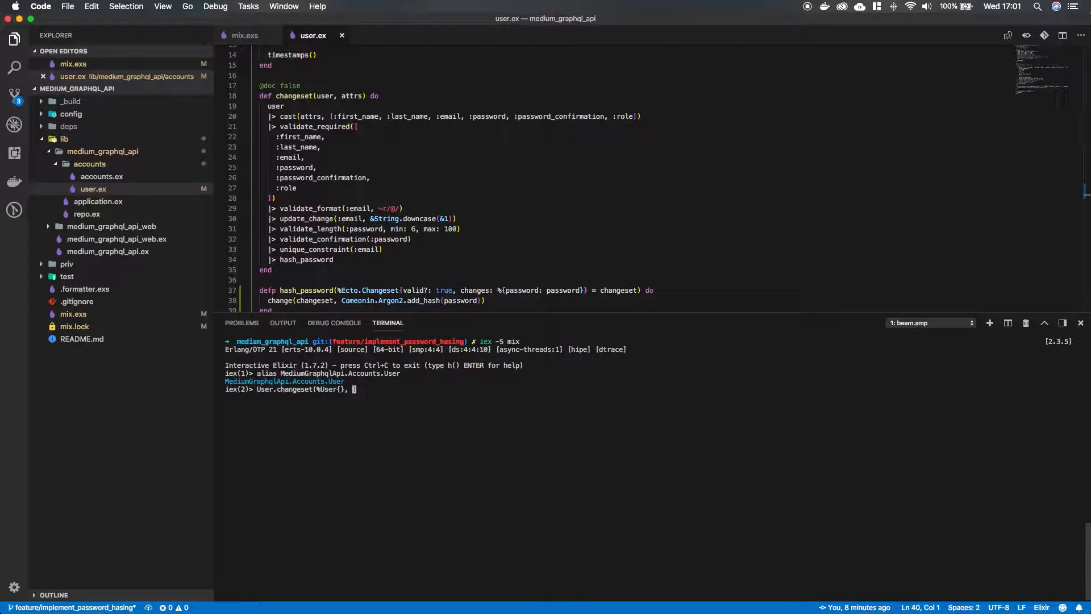
{"action": "type", "text": "%{"}
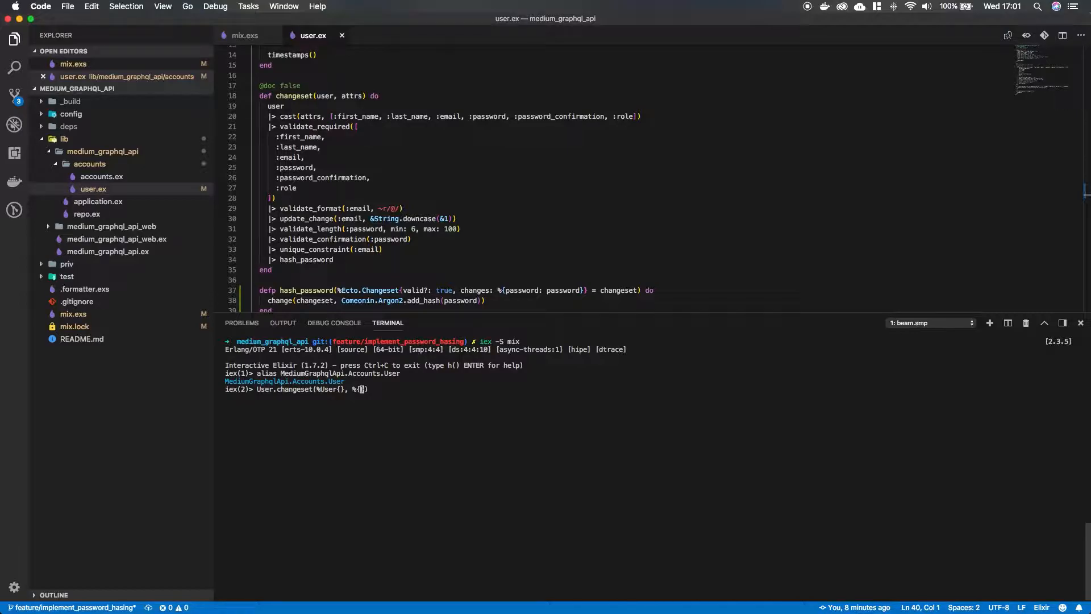
{"action": "type", "text": "frst_name: \"H"}
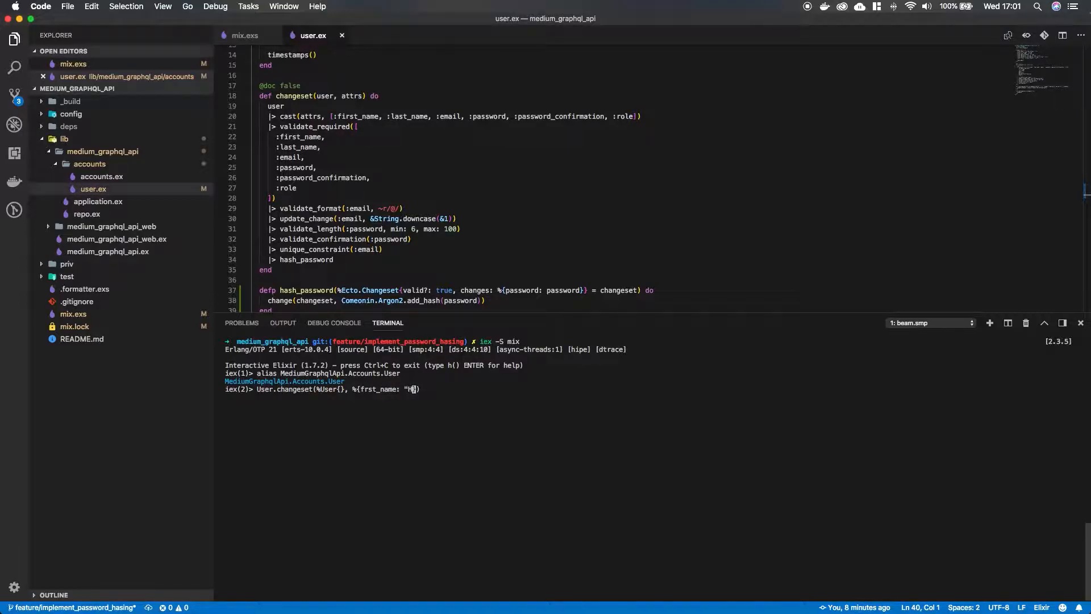
{"action": "type", "text": "arry\""}
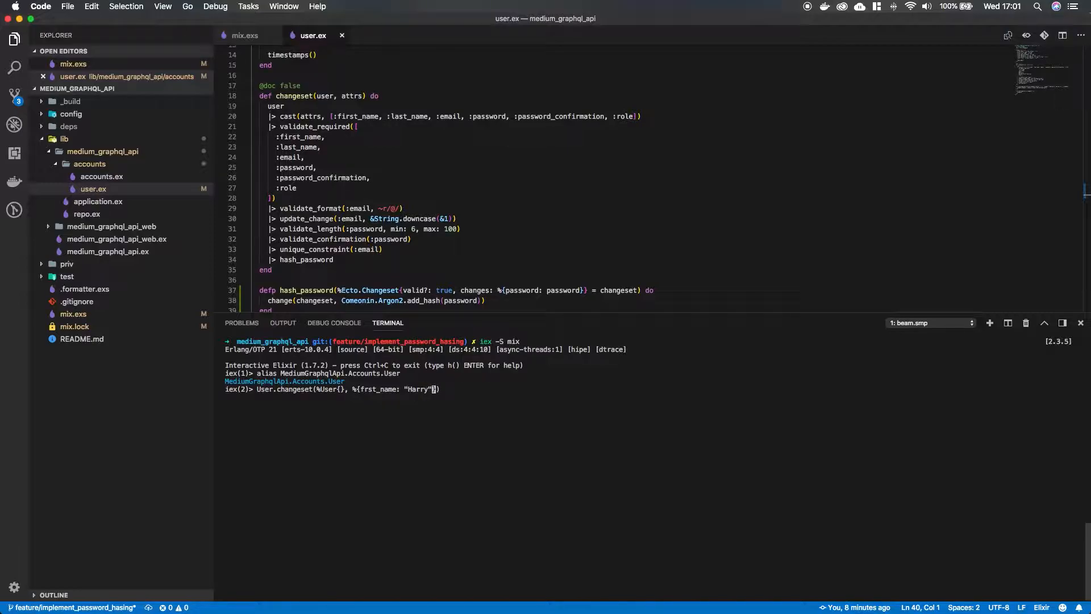
{"action": "type", "text": ", l"}
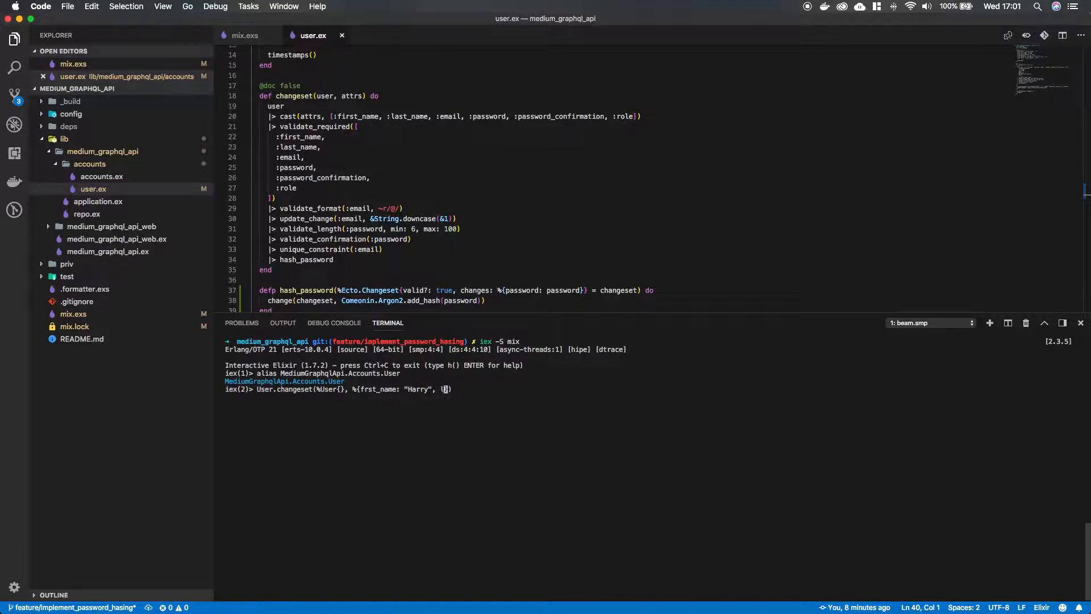
{"action": "type", "text": "ast_name:"}
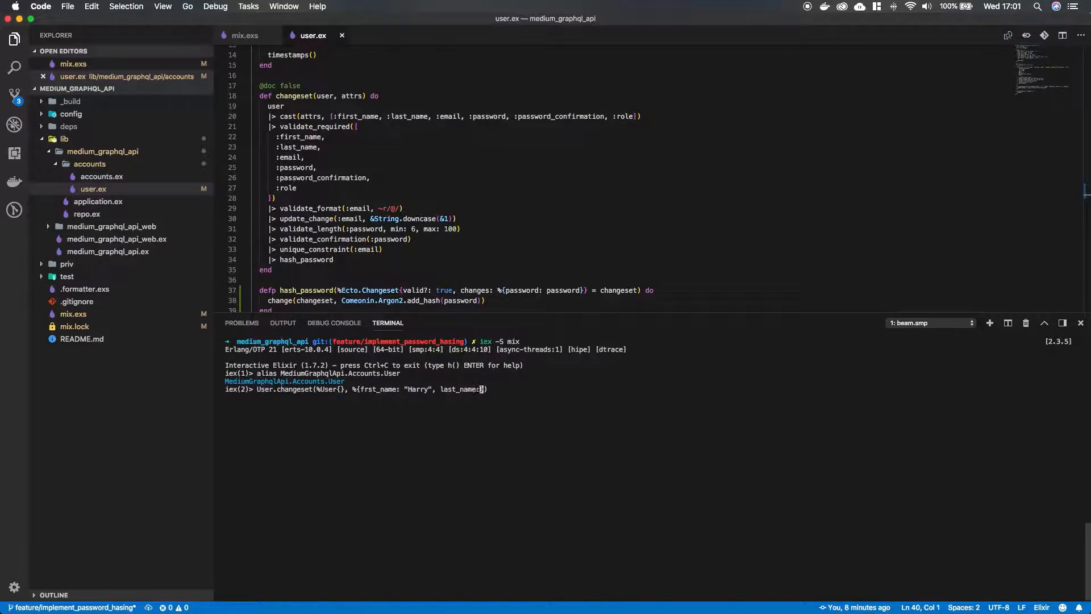
{"action": "type", "text": "\"Potter\","}
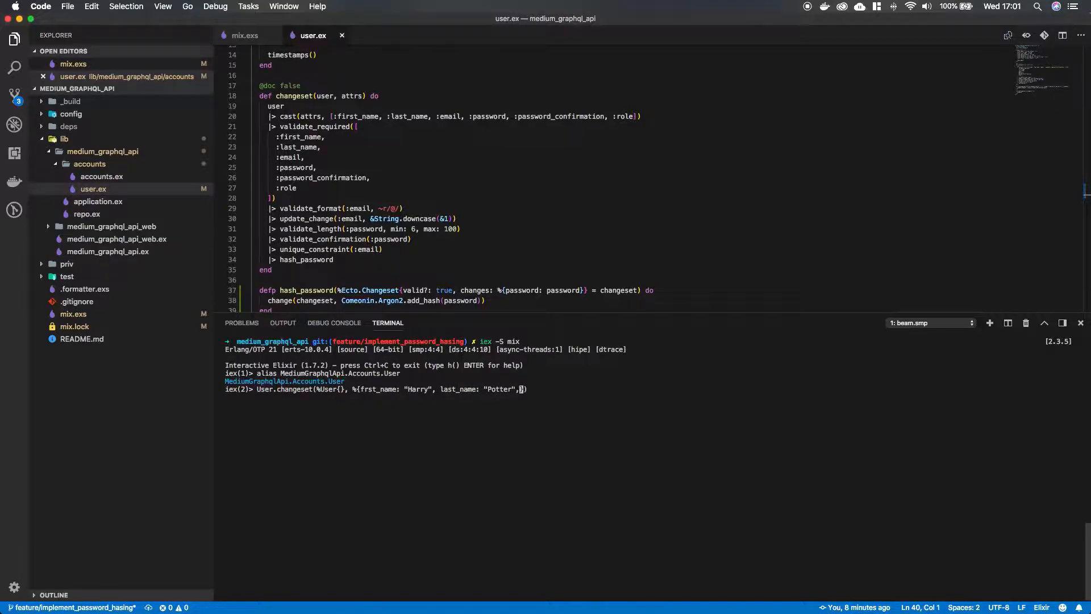
{"action": "type", "text": "email: \"H"}
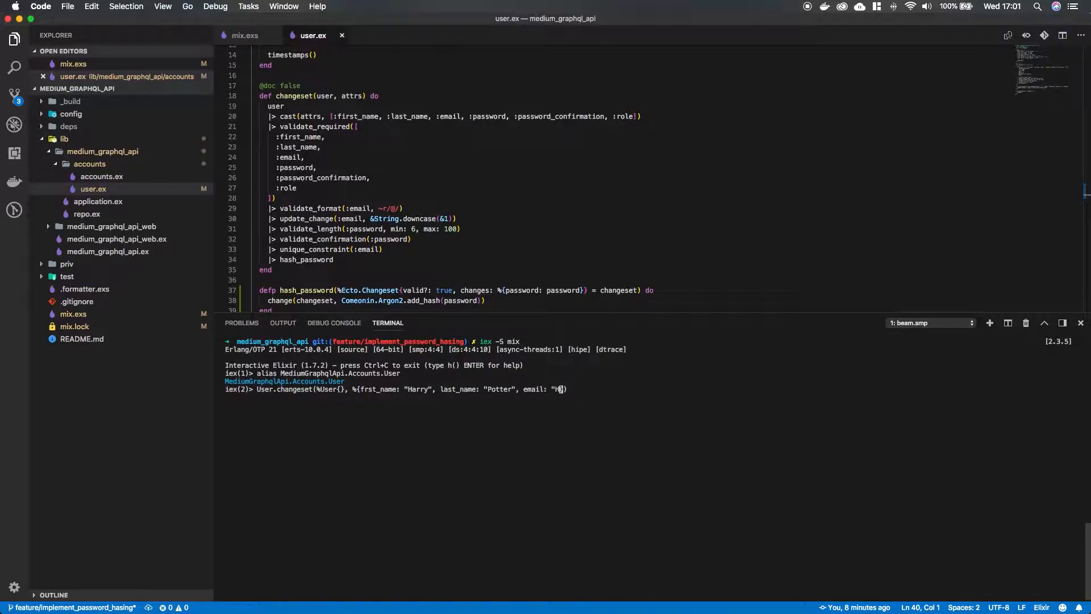
{"action": "type", "text": "ARRY"}
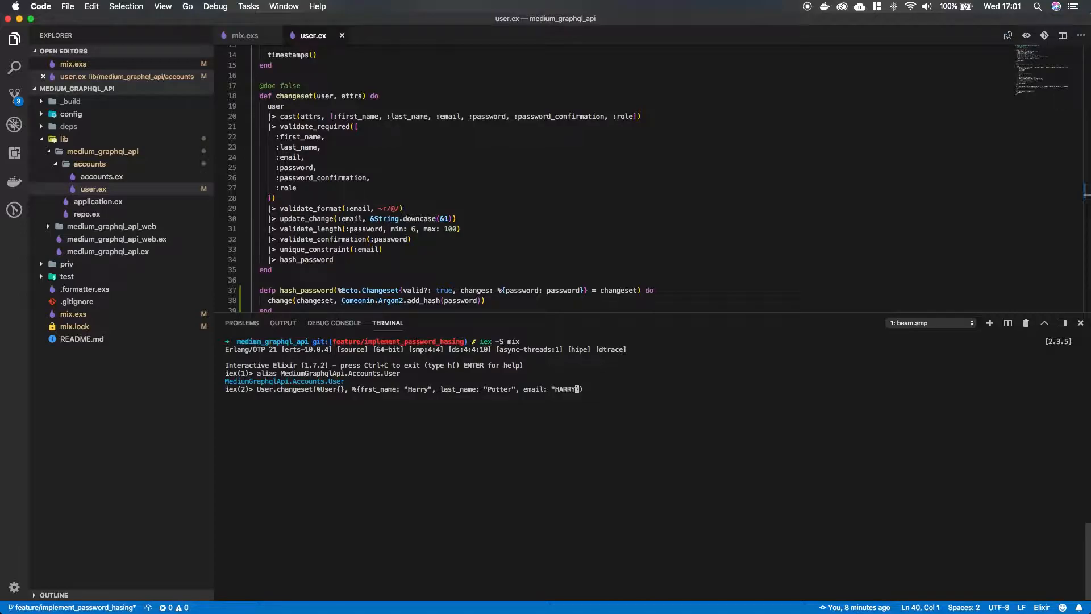
{"action": "type", "text": "@"}
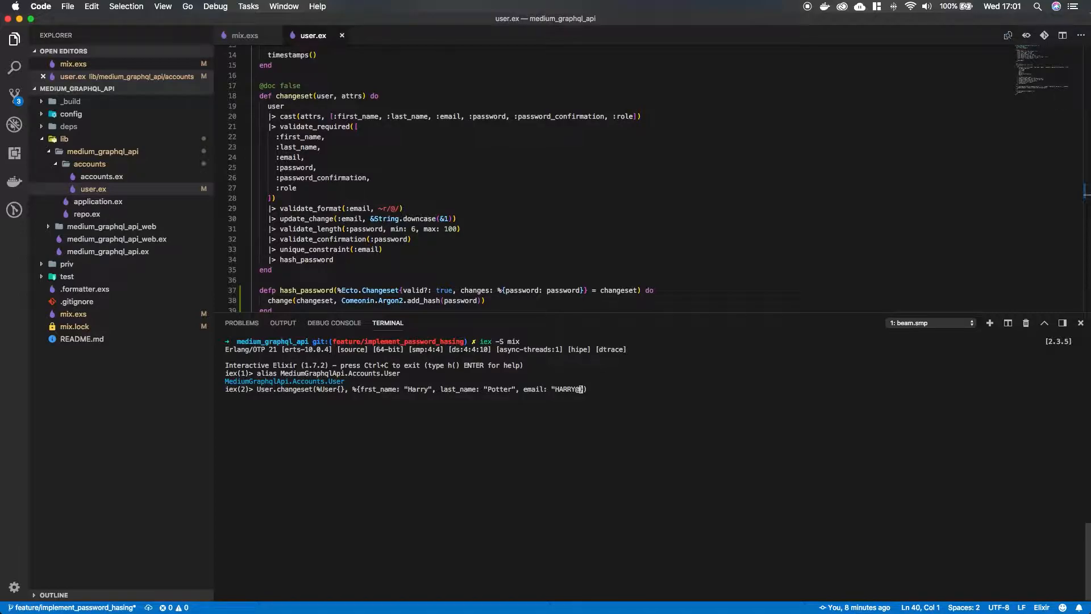
{"action": "type", "text": "PO"}
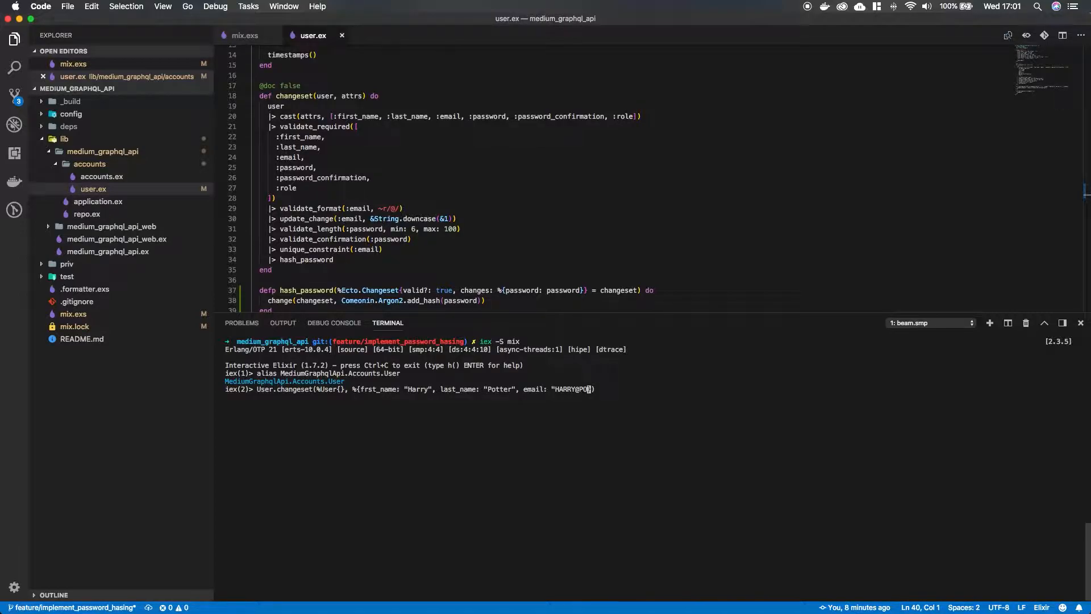
{"action": "type", "text": "TTER.com\","}
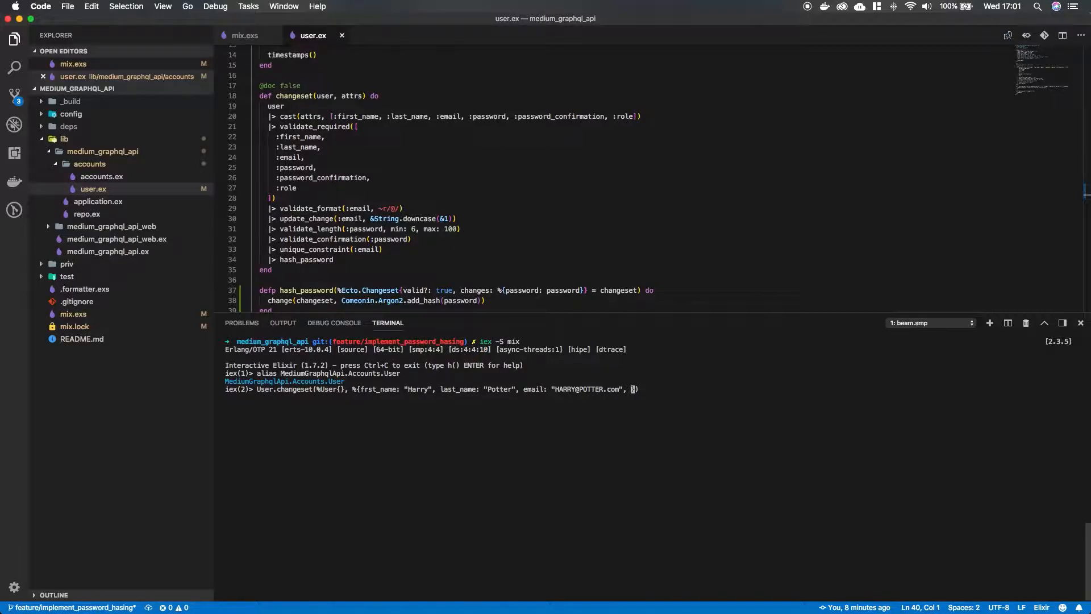
Add password and password_confirmation "password", run it (first_name blank error), then recall the call to fix first_name
{"action": "type", "text": "p"}
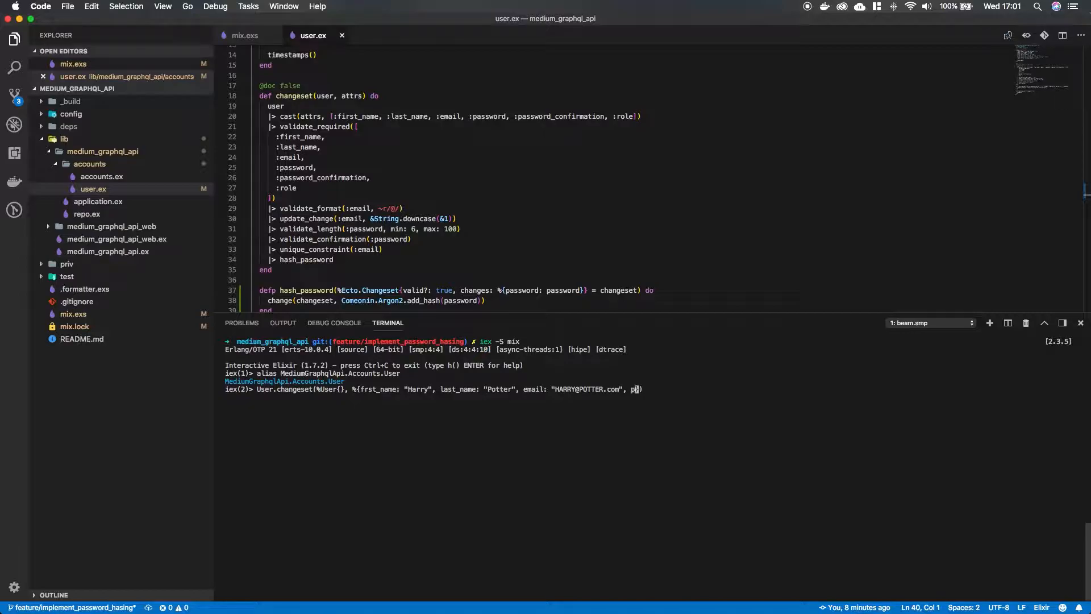
{"action": "type", "text": "assword:"}
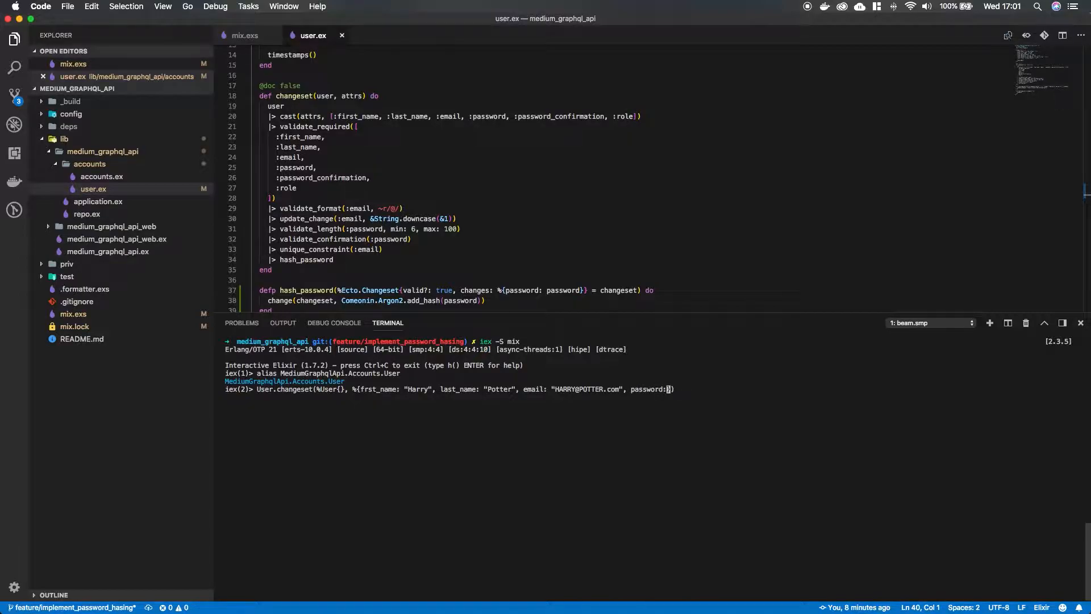
{"action": "type", "text": "\"password\""}
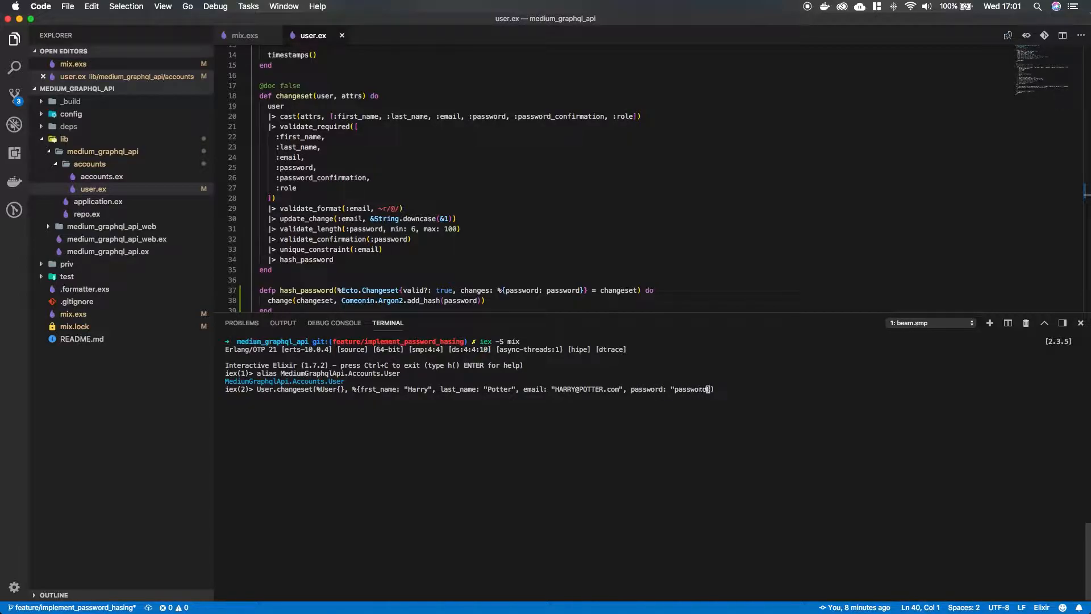
{"action": "type", "text": "\","}
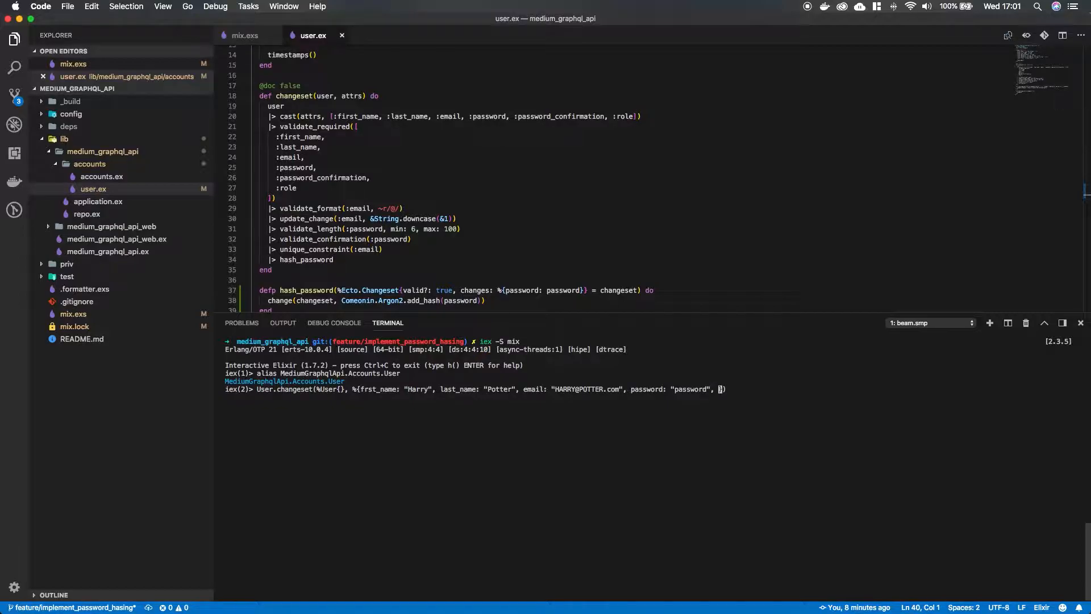
{"action": "type", "text": "password_confirmation: \"password"}
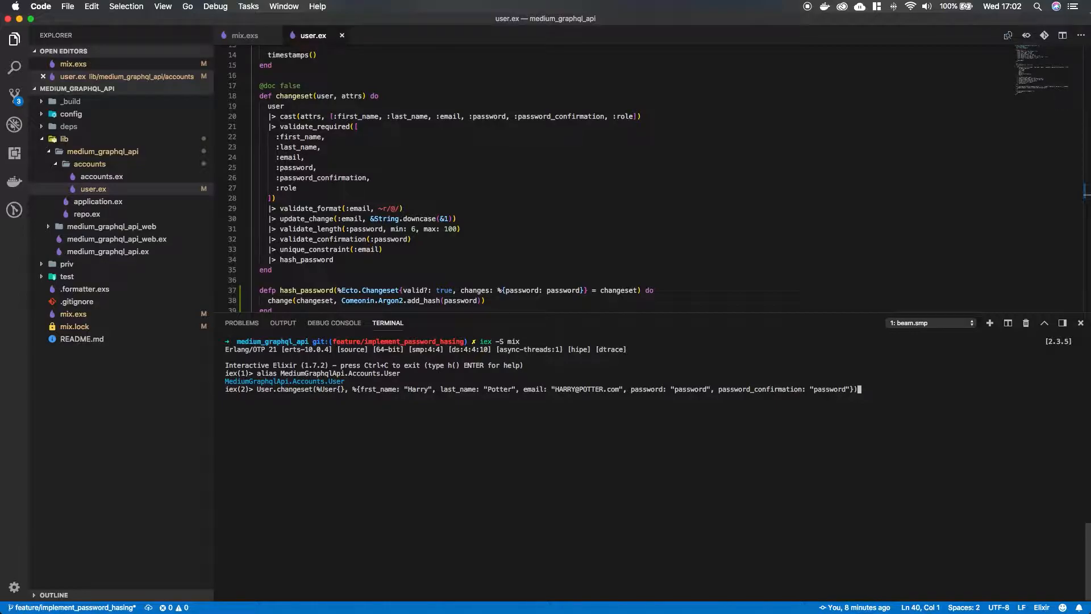
{"action": "key", "text": "Return"}
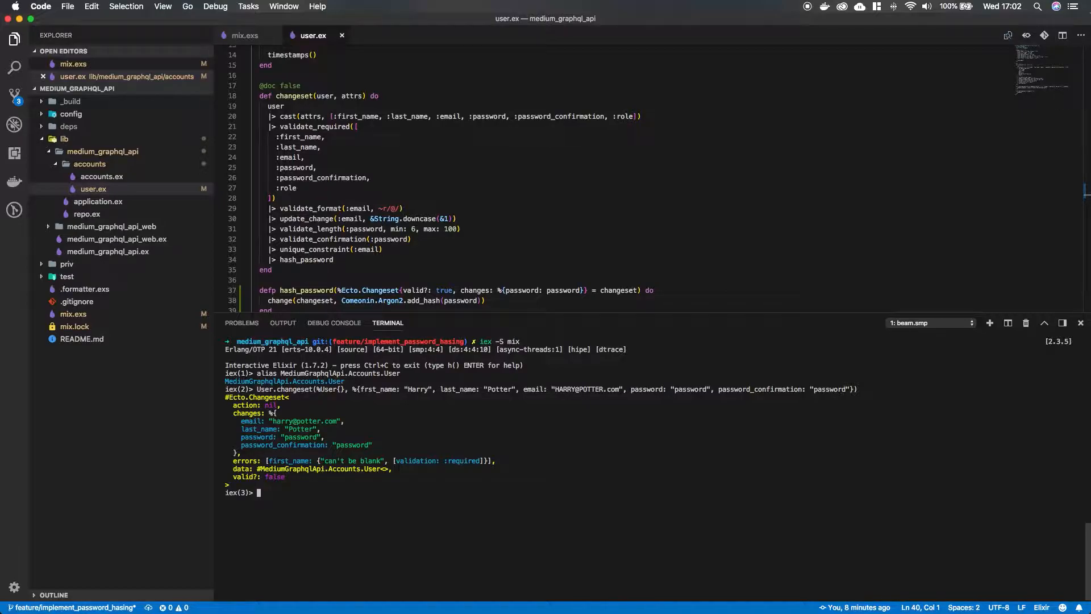
{"action": "type", "text": "User.changeset(%User{}, %{frst_name: \"Harry\", last_name: \"Potter\", email: \"HARRY@POTTER.com\", password: \"password\", password_confirmation: \"password\"})"}
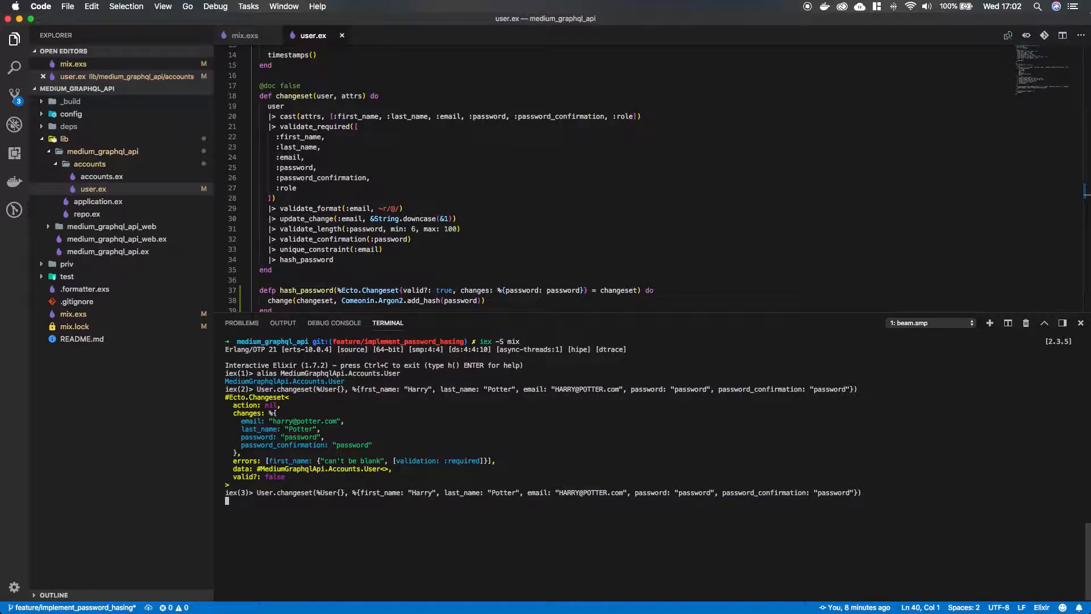
Run the corrected changeset, getting a valid changeset with an Argon2 password_hash
{"action": "key", "text": "Return"}
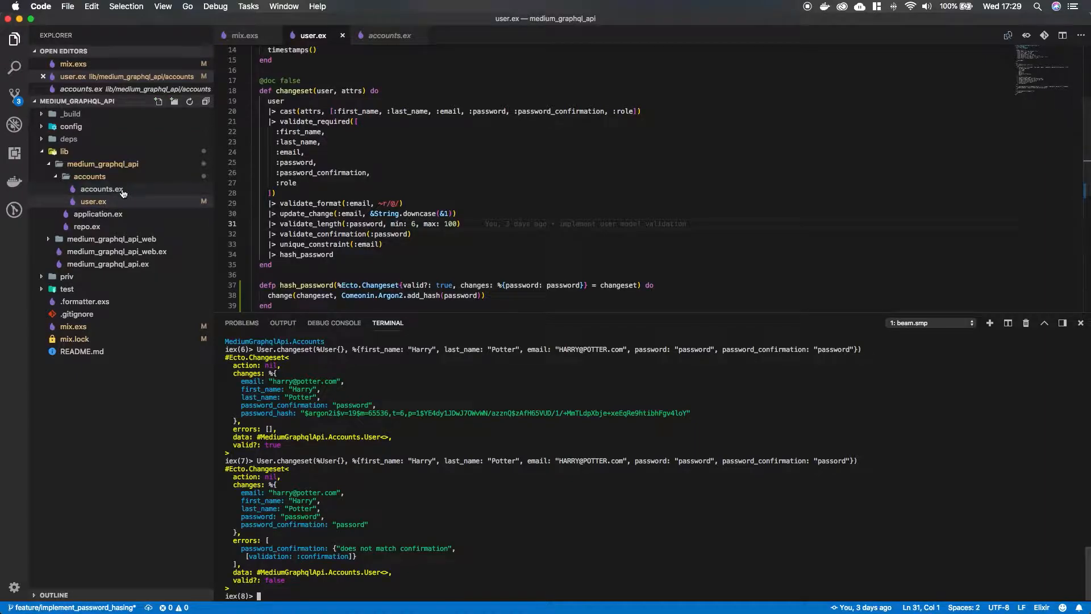
Open accounts.ex and review create_user piping User.changeset(attrs) into Repo.insert()
{"action": "left_click", "coordinate": [101, 189]}
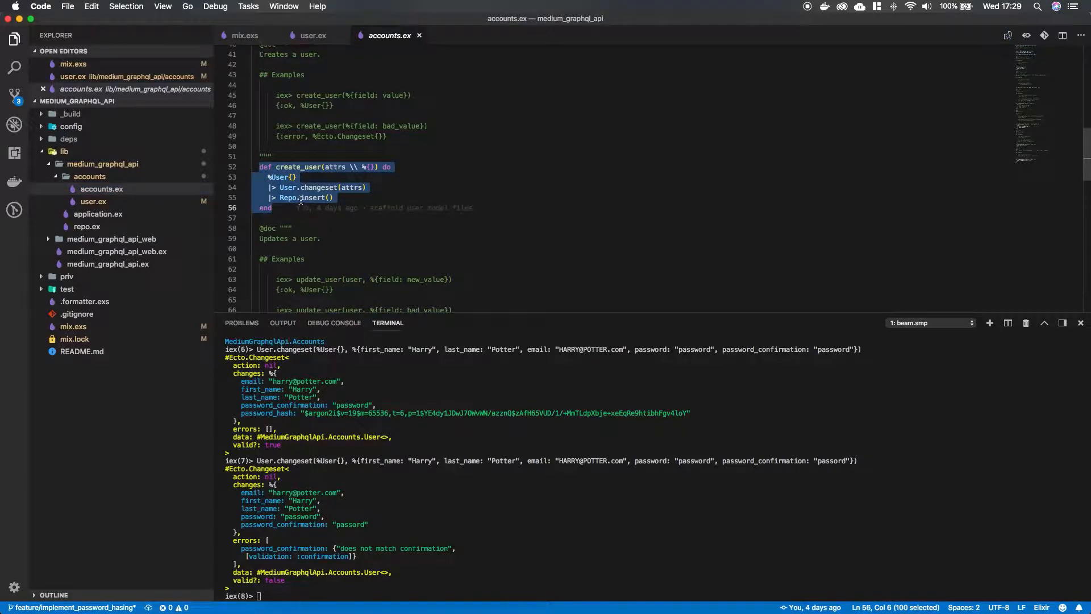
{"action": "left_click", "coordinate": [298, 167]}
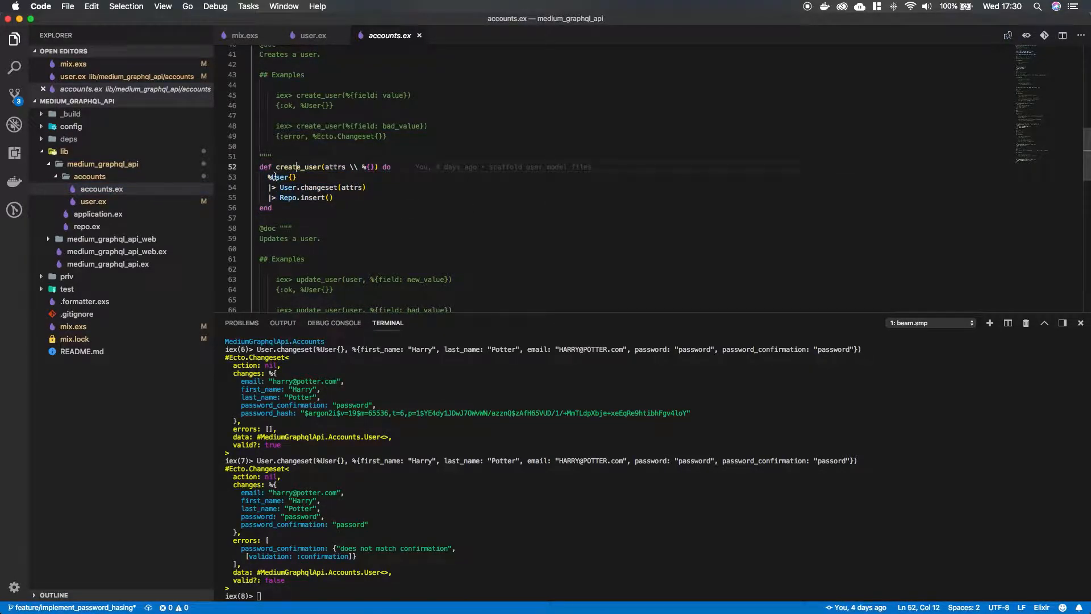
{"action": "mouse_move", "coordinate": [298, 167]}
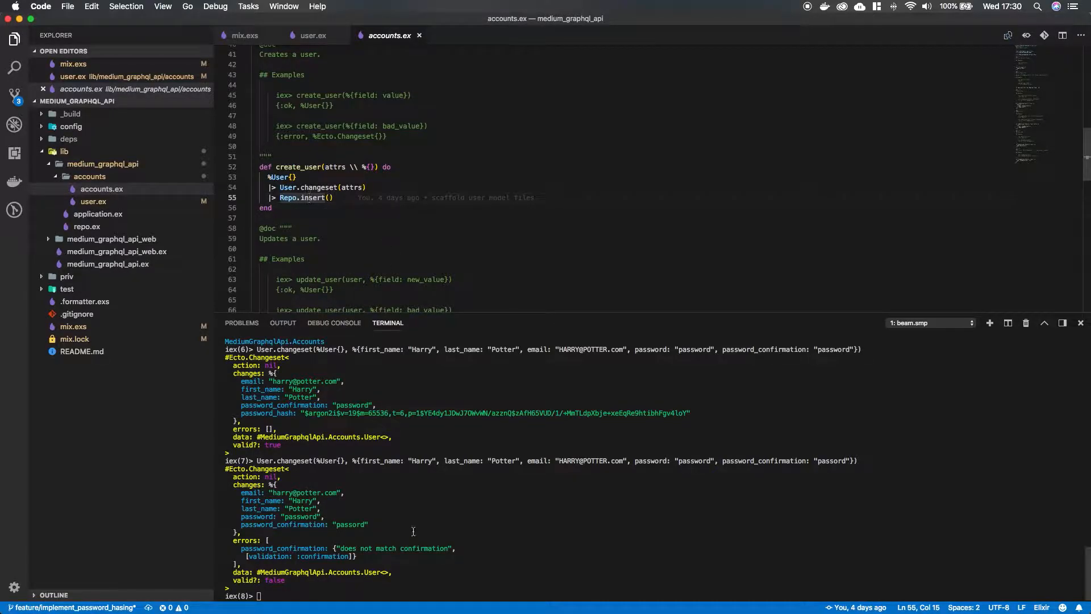
Alias MediumGraphqlApi.Repo in the iex session so Repo can be called directly
{"action": "type", "text": "alias"}
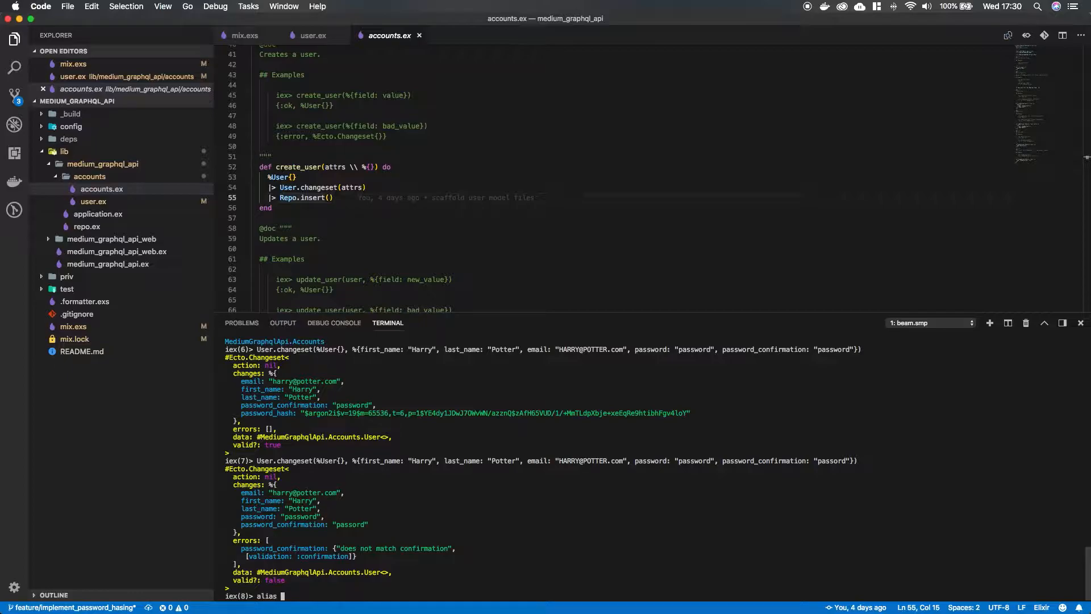
{"action": "type", "text": "MediumGraphqlApi"}
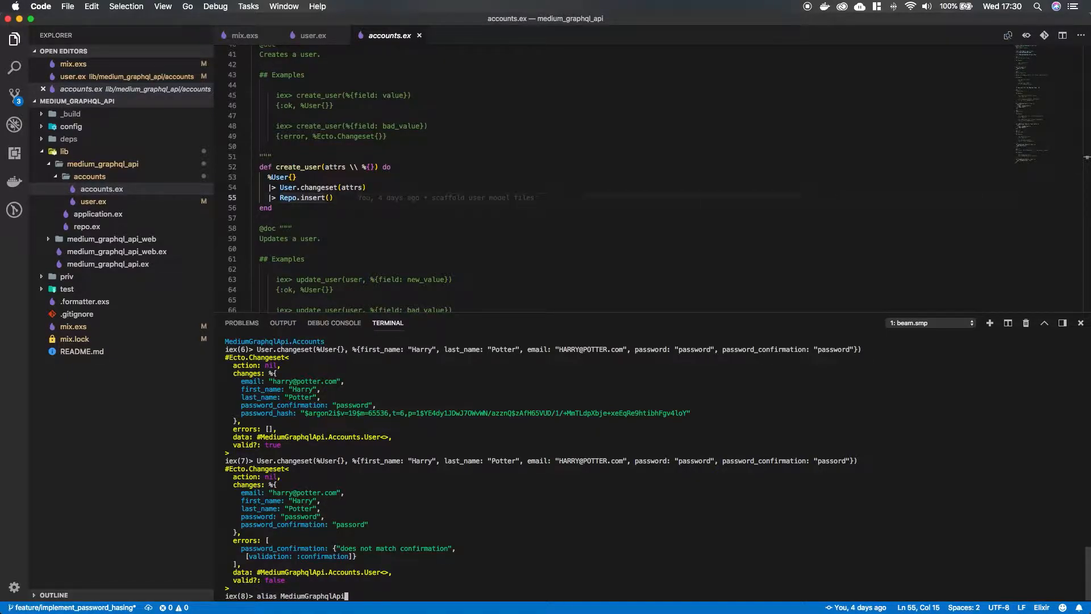
{"action": "type", "text": ".Repo"}
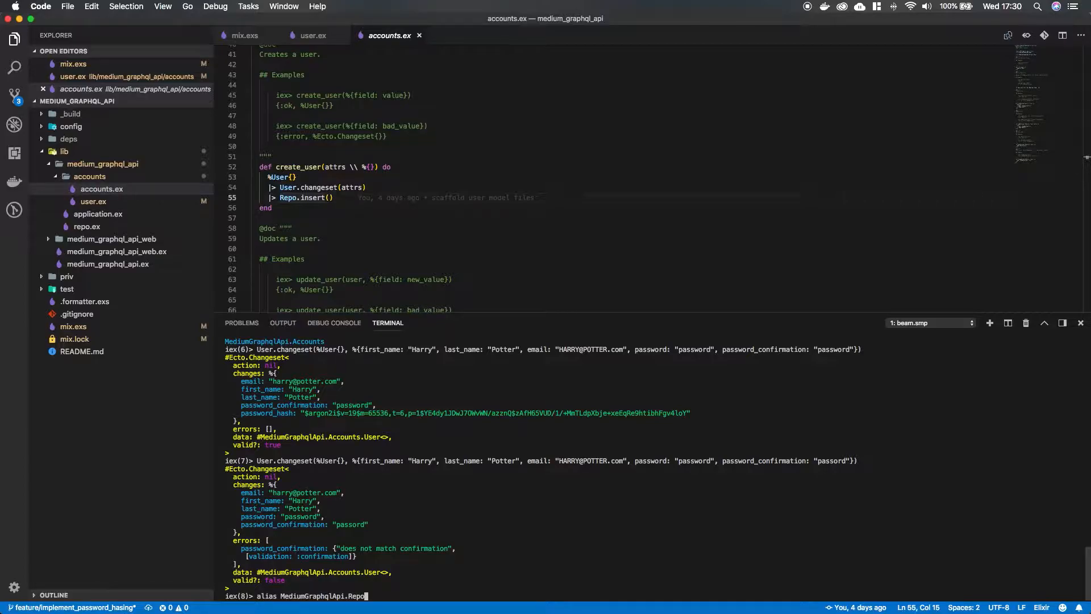
{"action": "key", "text": "Return"}
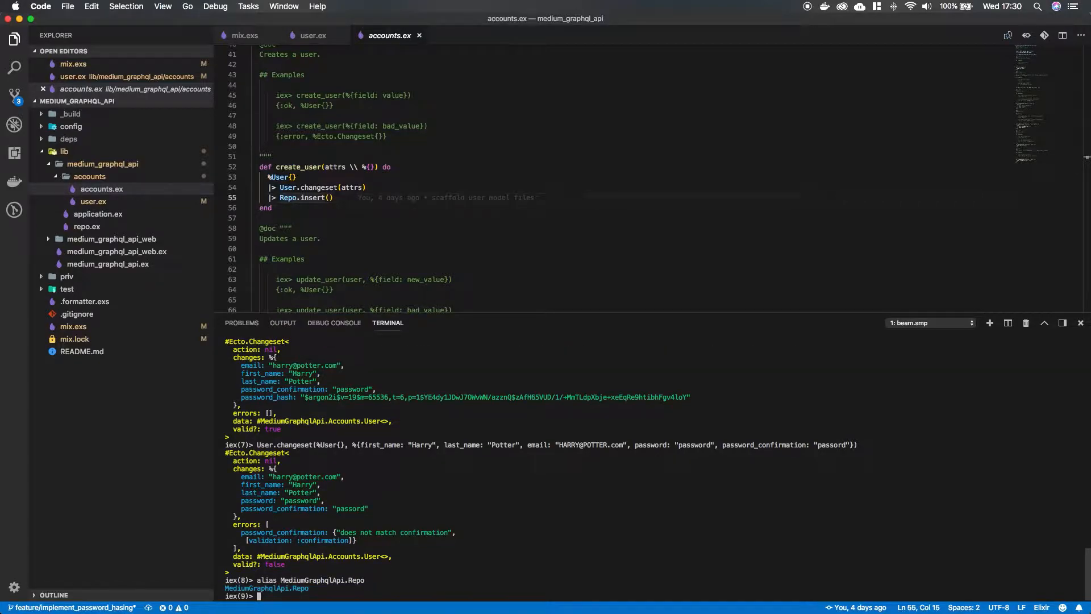
{"action": "type", "text": "alias MediumGraphqlApi.Repo"}
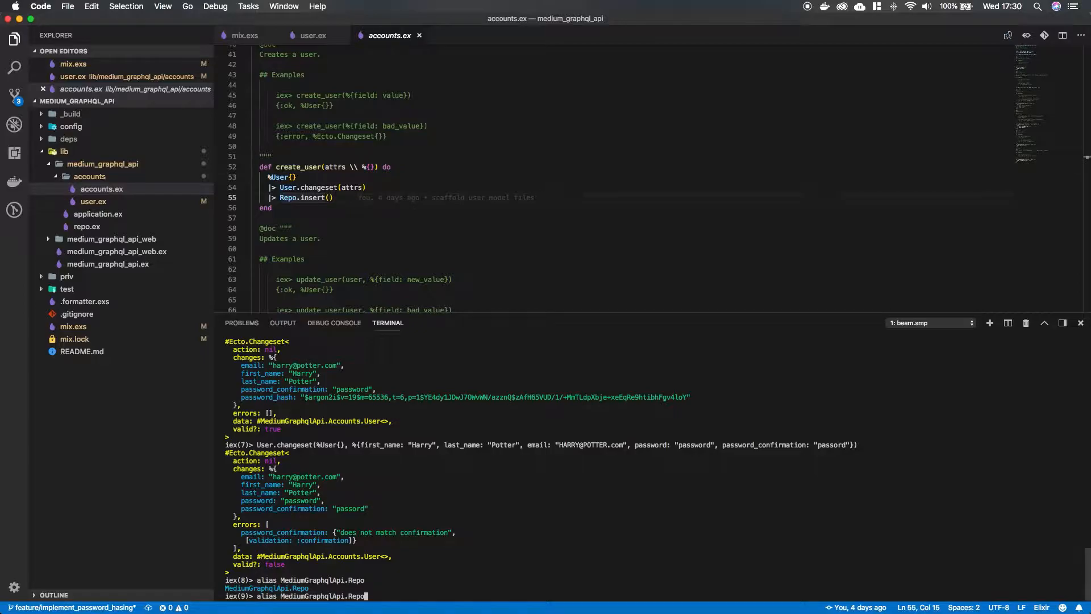
Build a valid Harry Potter changeset as x and run Repo.insert(x) to save the user with a password_hash
{"action": "type", "text": "User.changeset(%User{}, %{first_name: \"Harry\", last_name: \"Potter\", email: \"HARRY@POTTER.com\", password: \"password\", password_confirmation: \"passord\"})"}
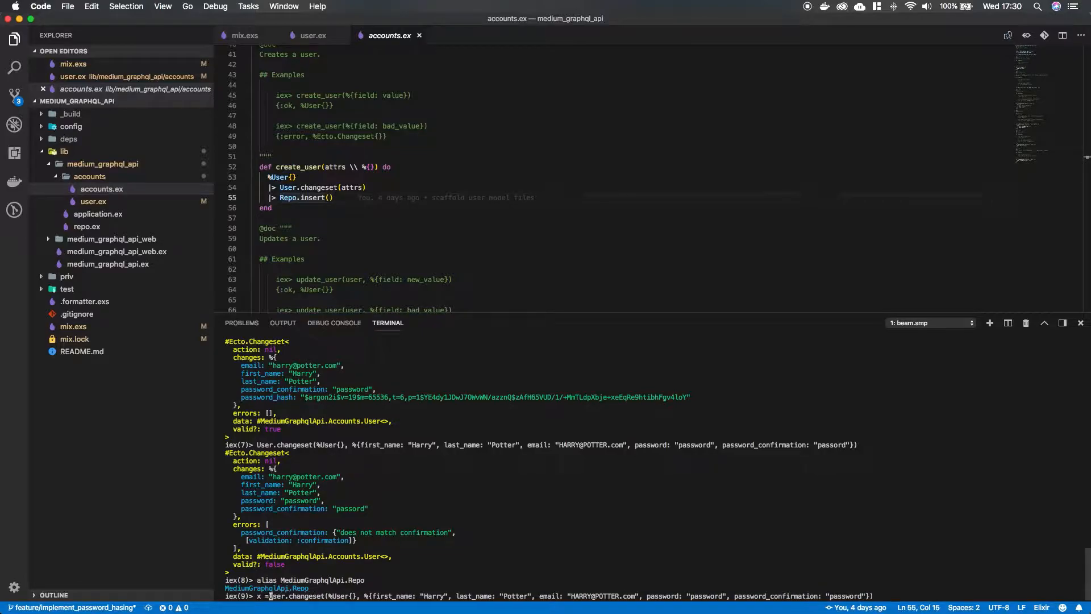
{"action": "scroll", "scroll_direction": "down", "scroll_amount": 3}
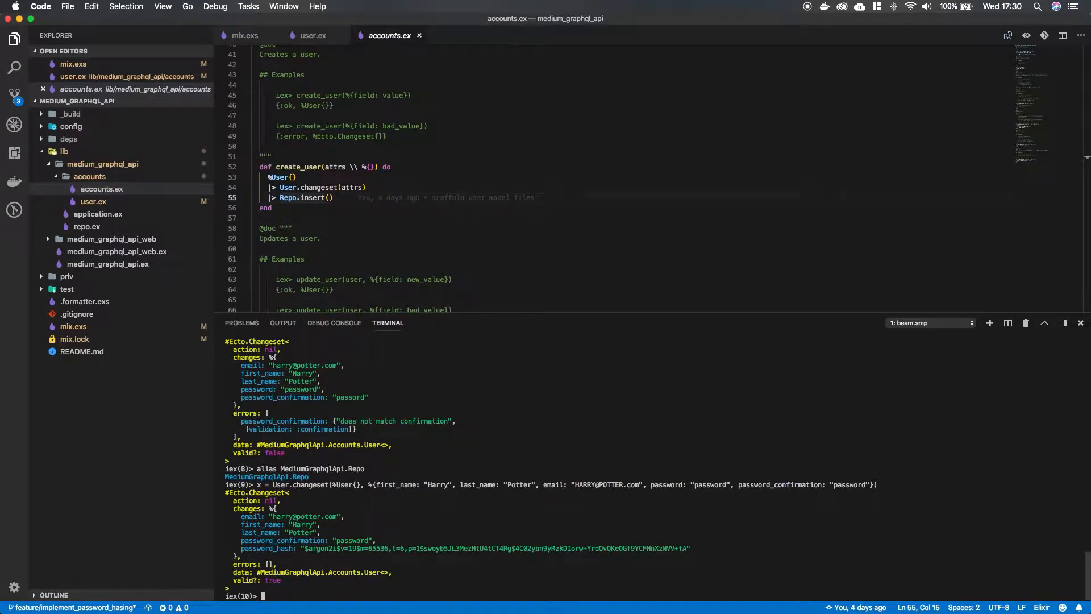
{"action": "type", "text": "Rep"}
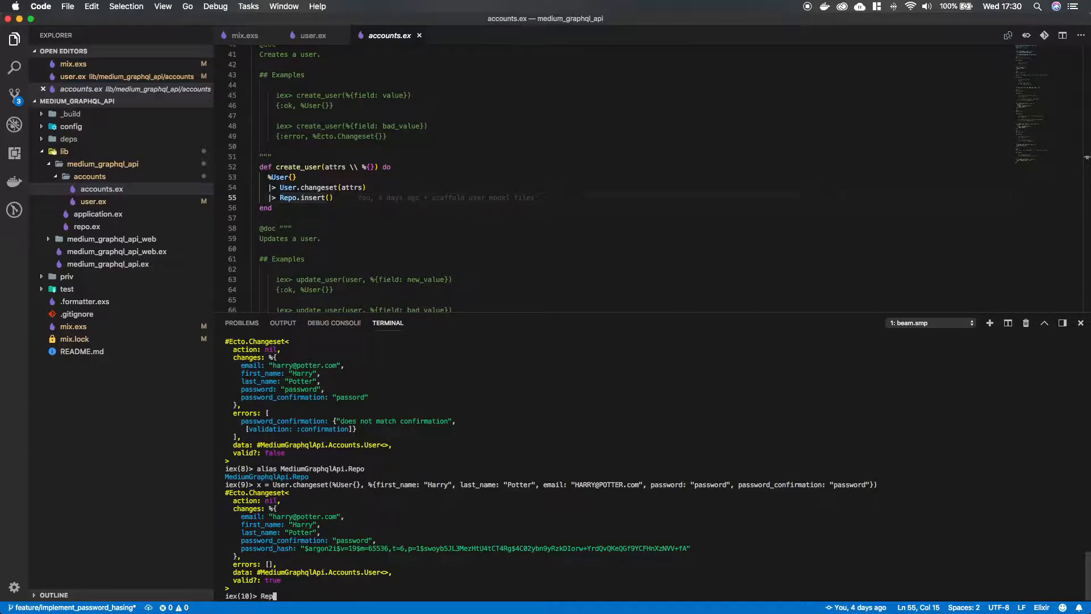
{"action": "type", "text": "o.insert"}
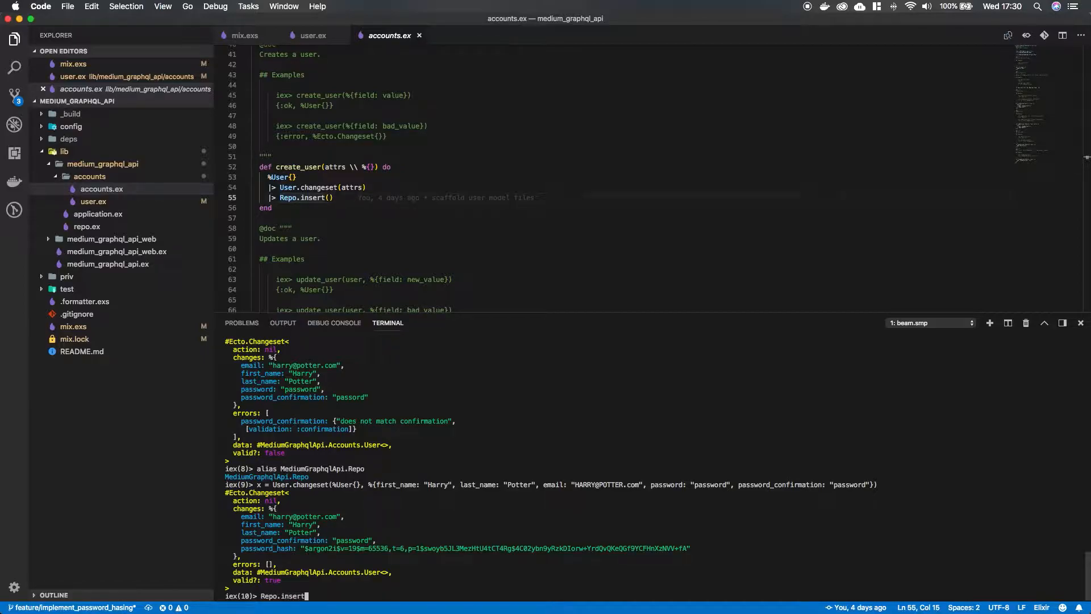
{"action": "type", "text": "(x"}
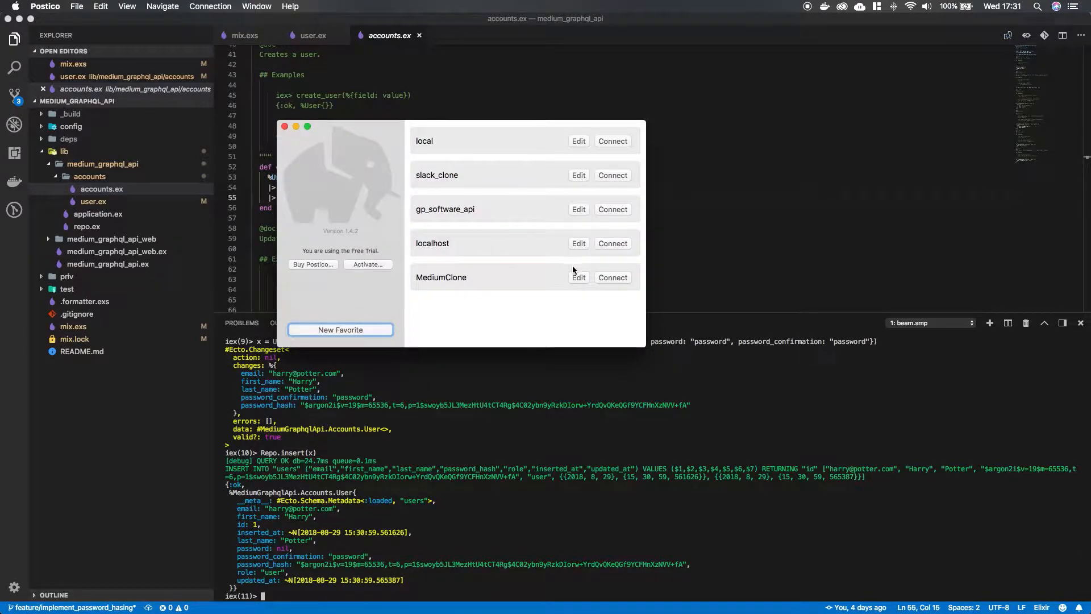
View the MediumClone users table showing Harry Potter's row with its Argon2 password_hash, then quit Postico with No Thanks
{"action": "left_click", "coordinate": [611, 276]}
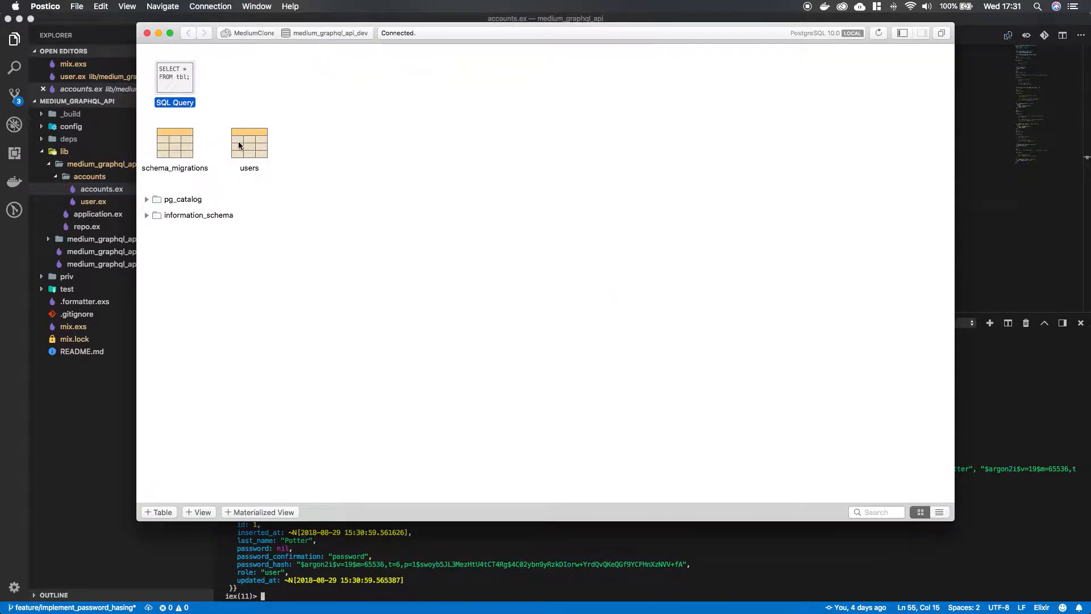
{"action": "double_click", "coordinate": [248, 142]}
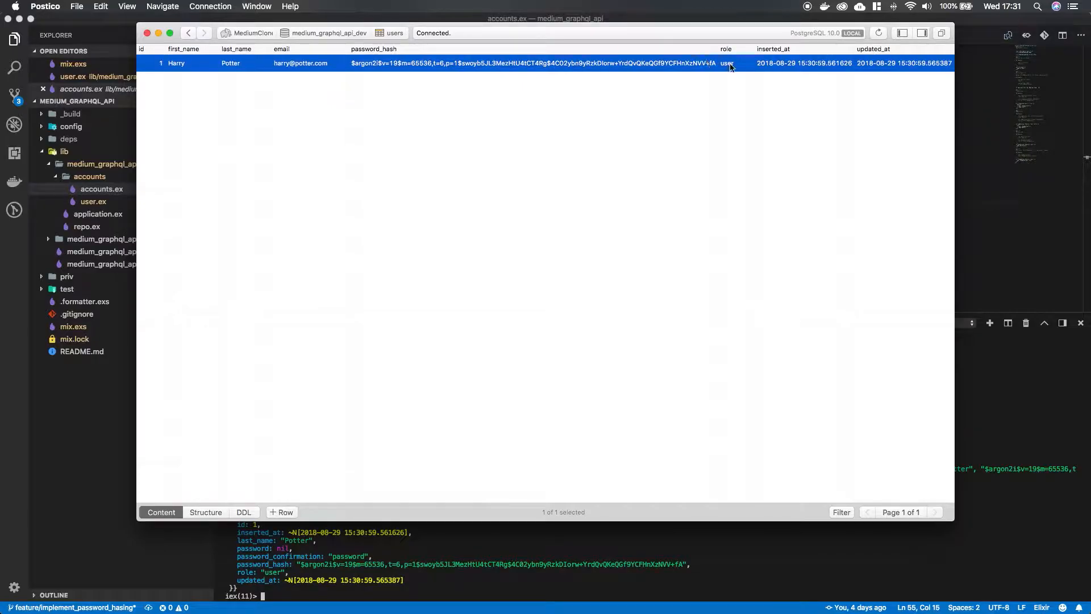
{"action": "mouse_move", "coordinate": [381, 83]}
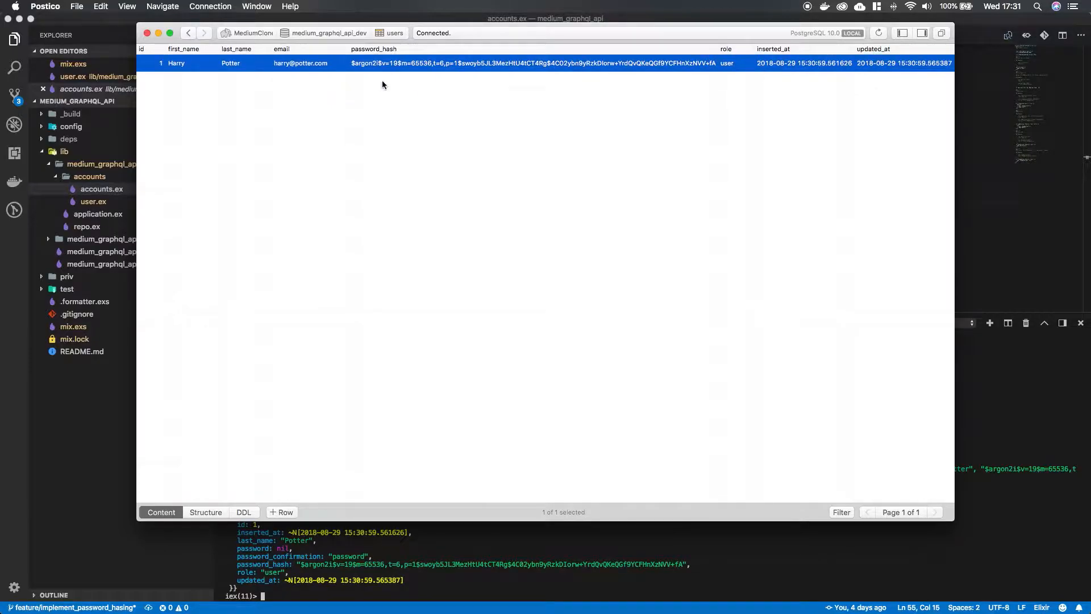
{"action": "mouse_move", "coordinate": [202, 103]}
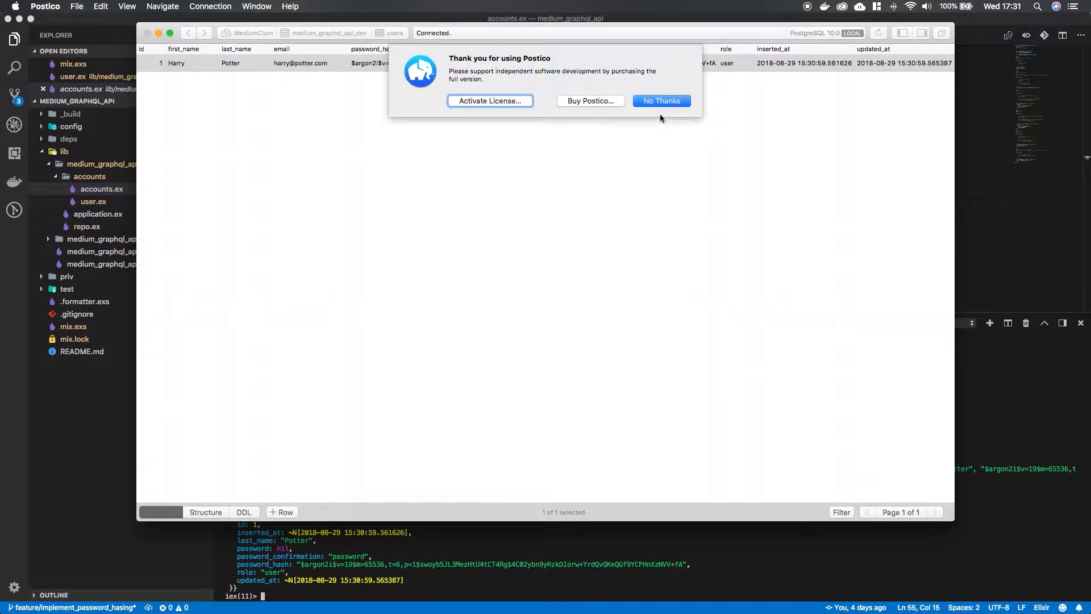
{"action": "left_click", "coordinate": [660, 100]}
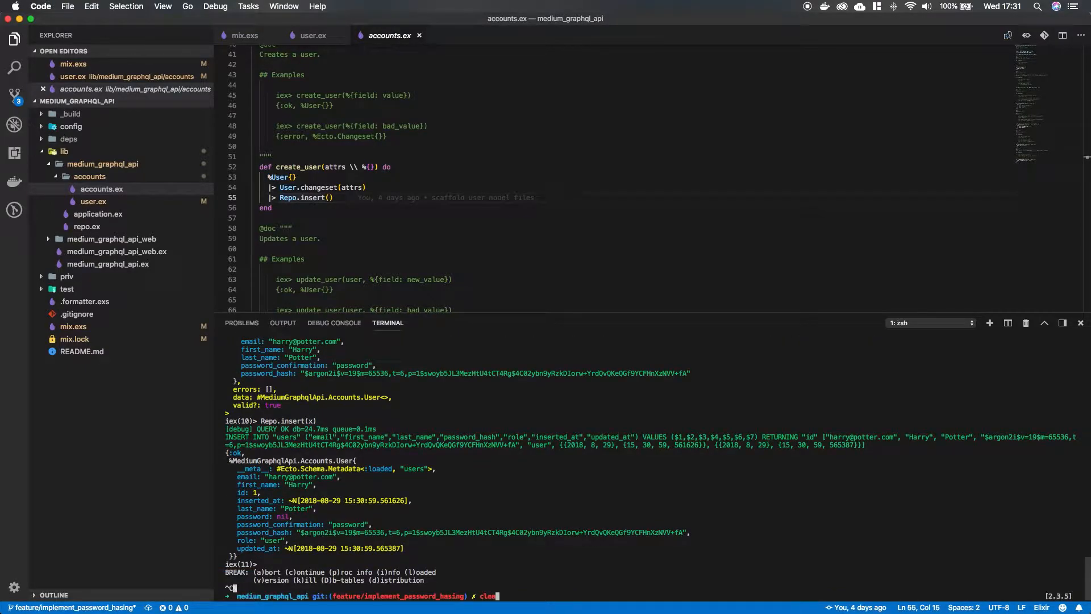
Stage all changes and commit them as "add password hash function"
{"action": "key", "text": "Return"}
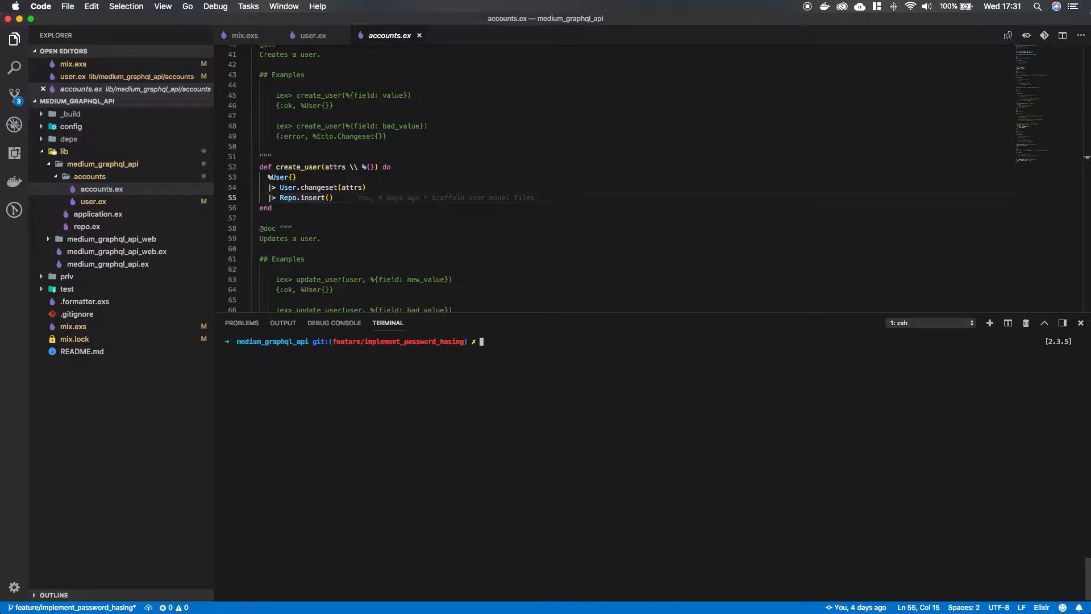
{"action": "key", "text": "Return"}
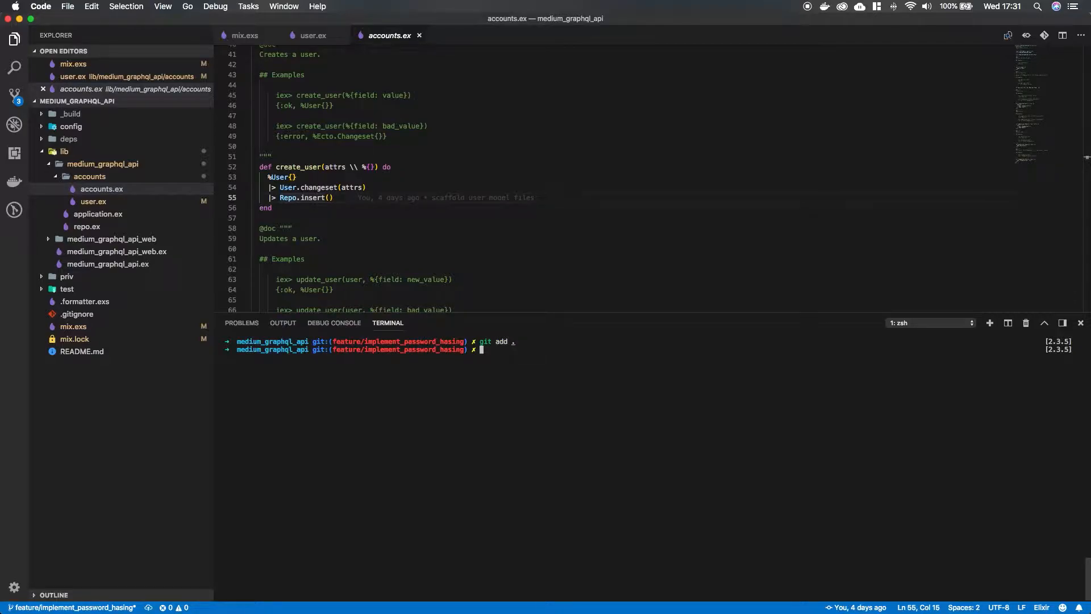
{"action": "type", "text": "git commit -m \""}
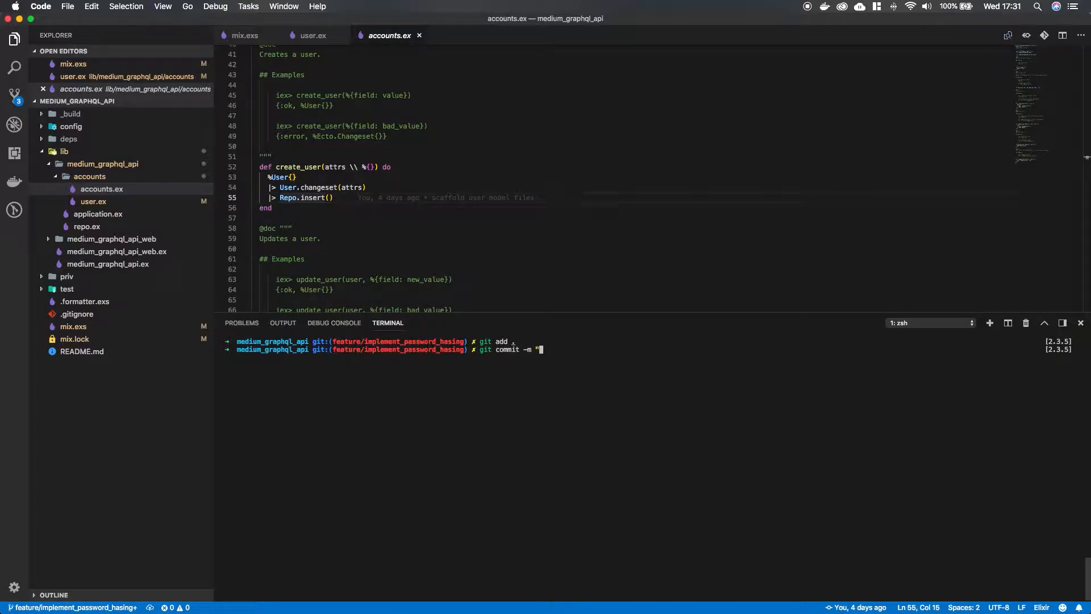
{"action": "type", "text": "add pa"}
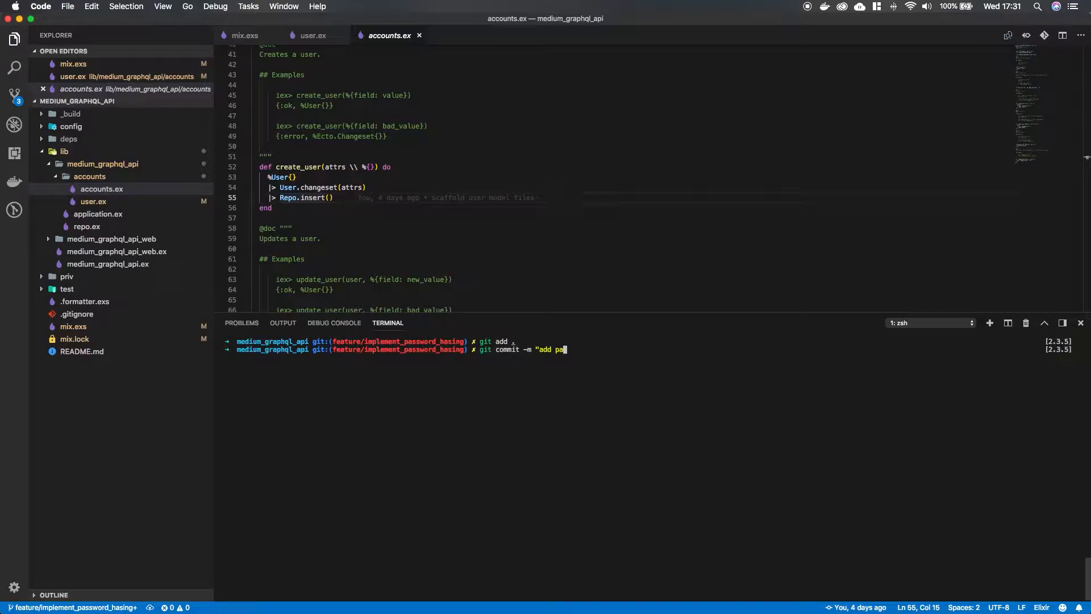
{"action": "type", "text": "ssword hash"}
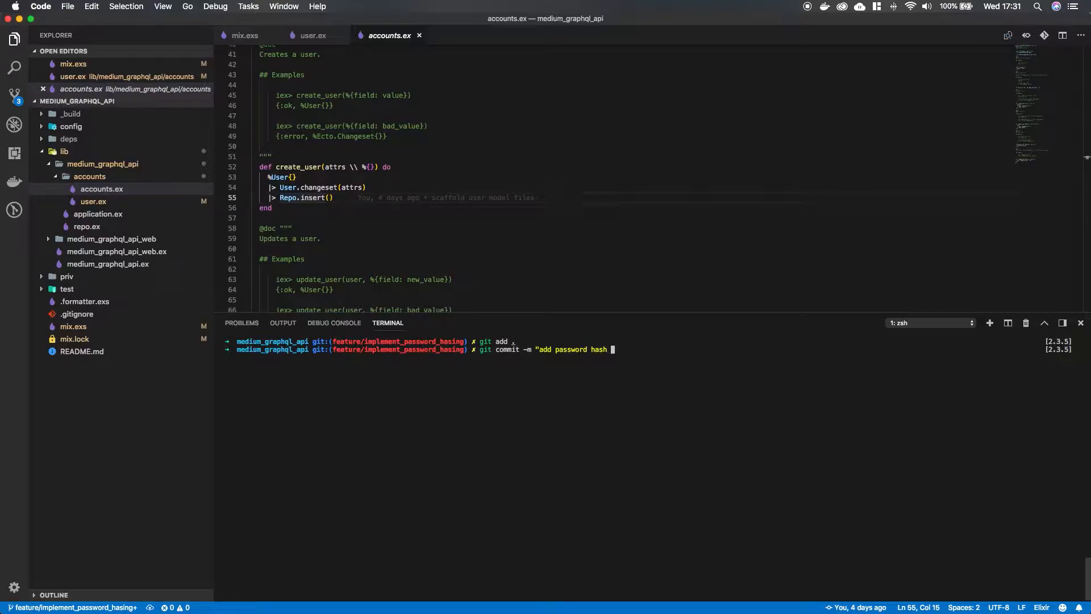
{"action": "type", "text": "function"}
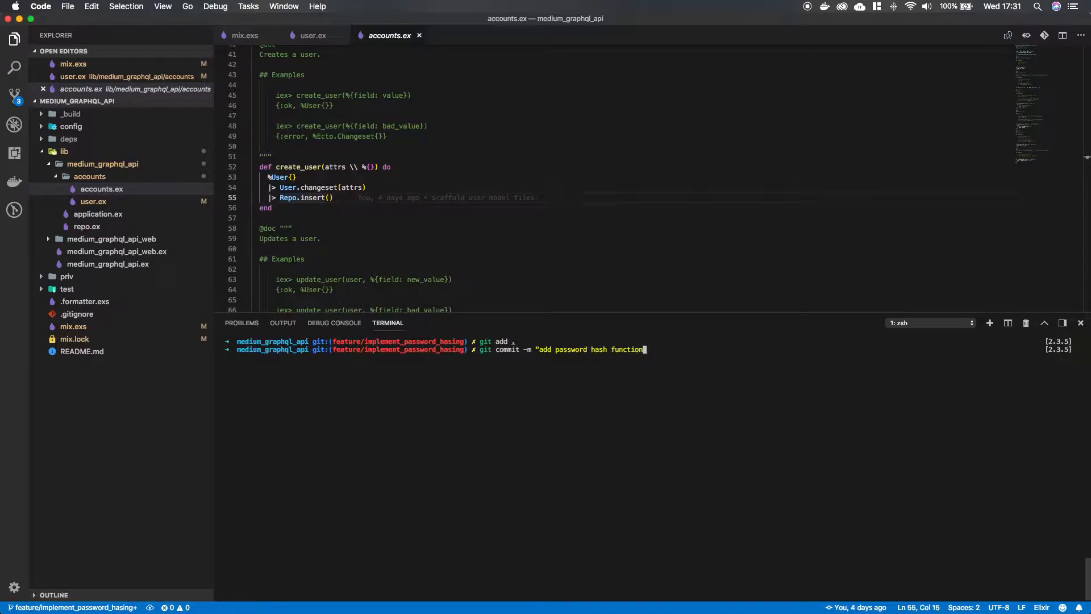
{"action": "key", "text": "Return"}
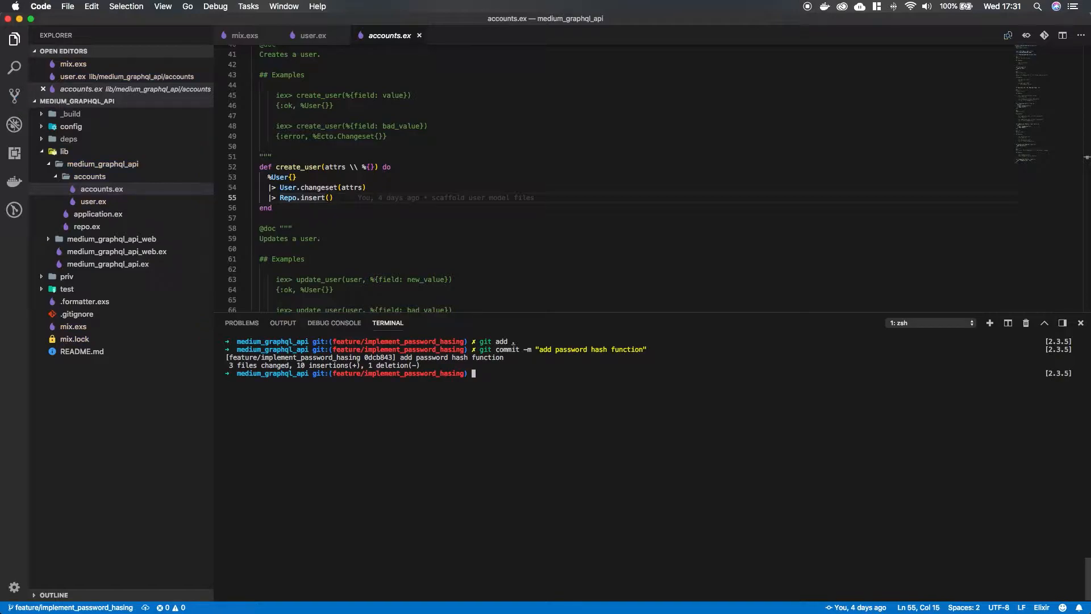
Finish the git flow feature so the branch merges and develop is checked out
{"action": "type", "text": "git f"}
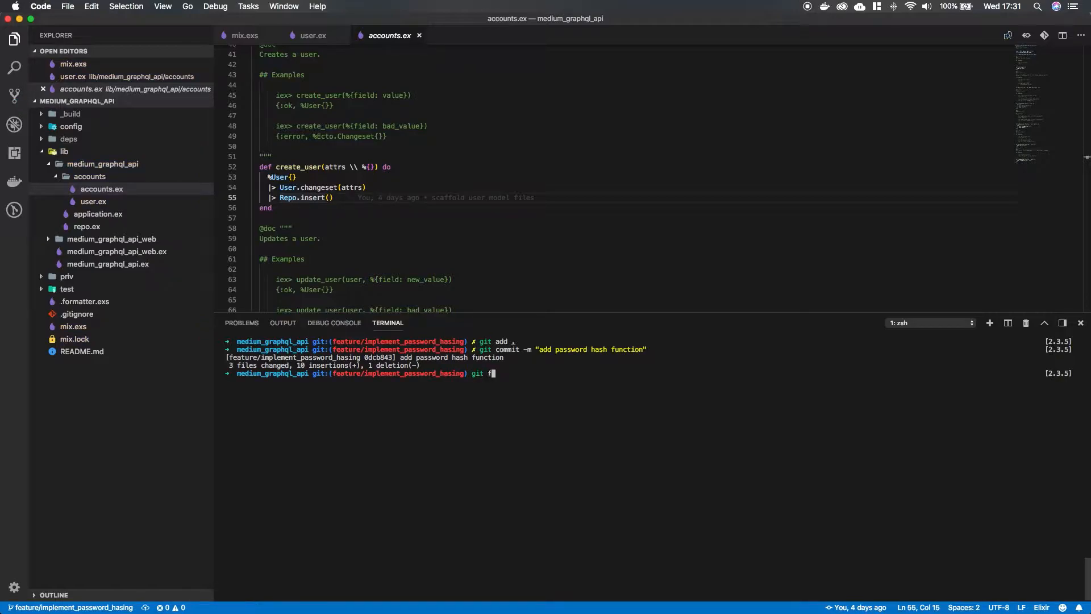
{"action": "type", "text": "low feature fini"}
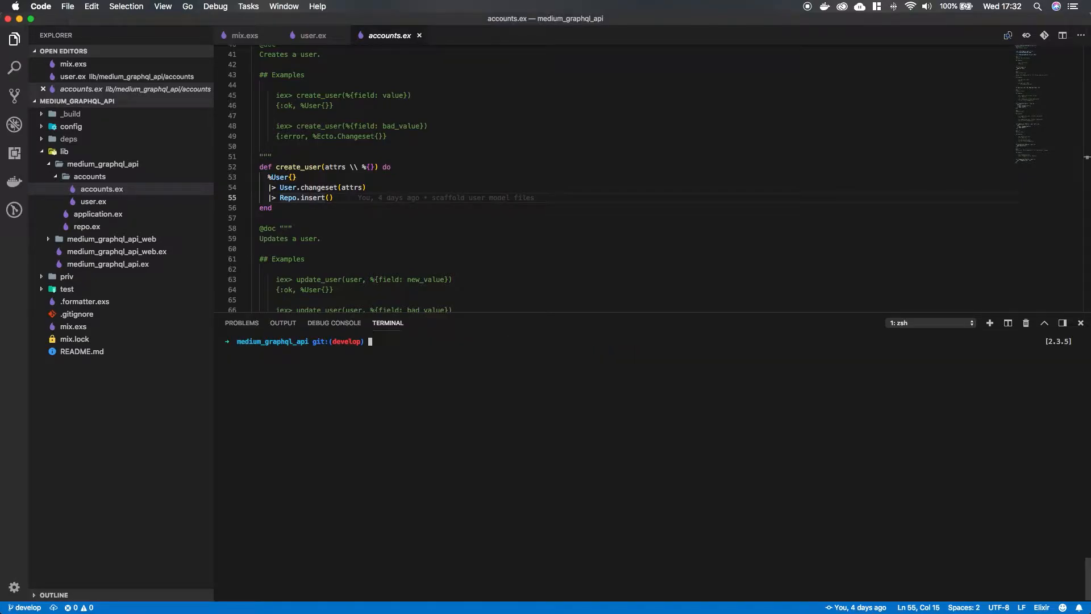
Run git push origin develop to send the new commit to the remote
{"action": "type", "text": "git push"}
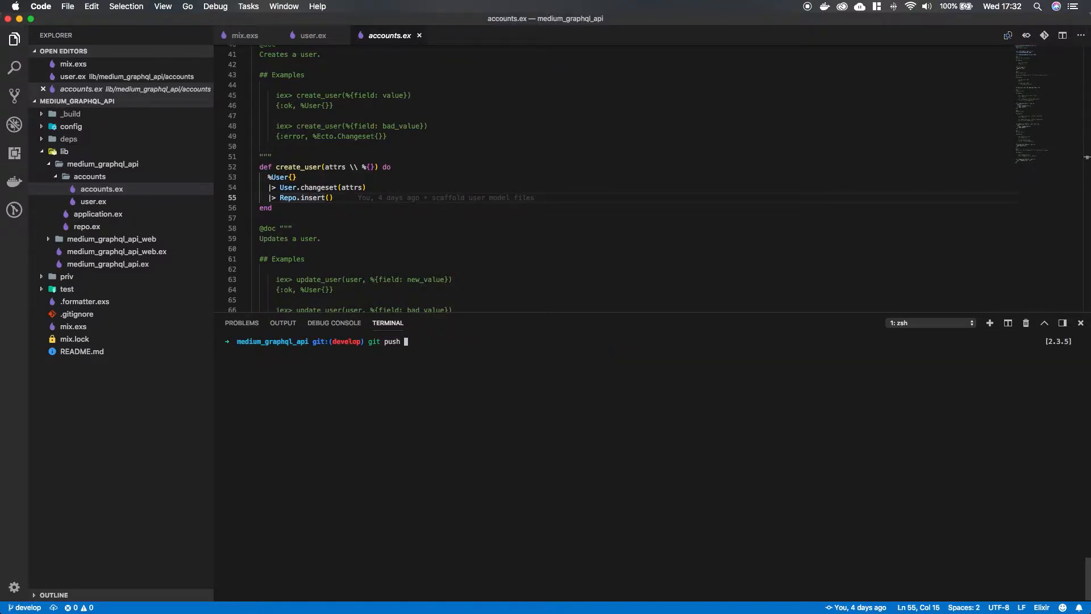
{"action": "type", "text": "origin develop"}
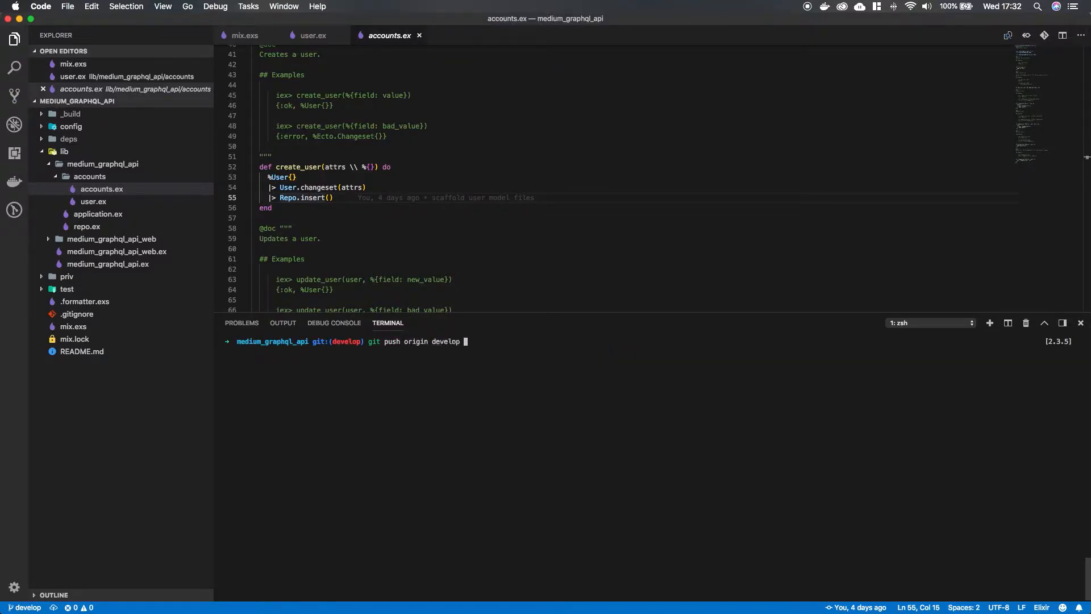
{"action": "key", "text": "Return"}
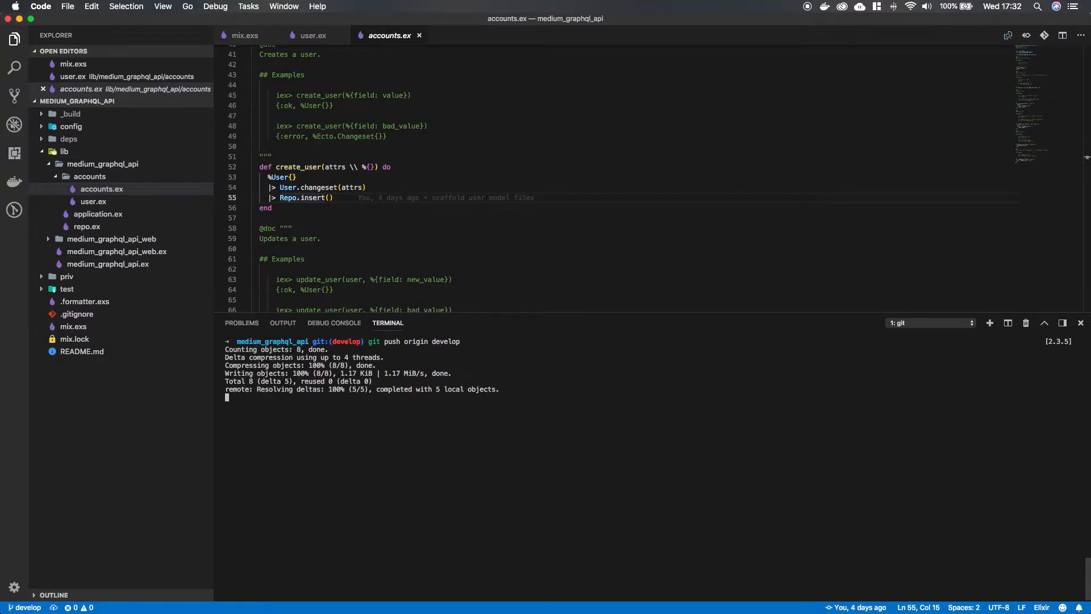